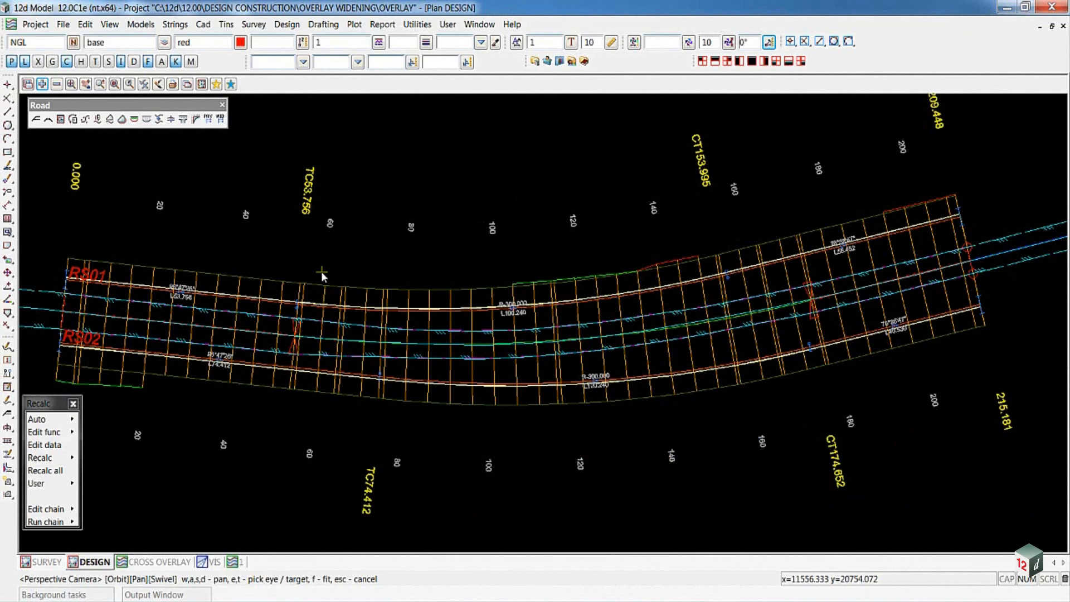
pyautogui.moveTo(325, 168)
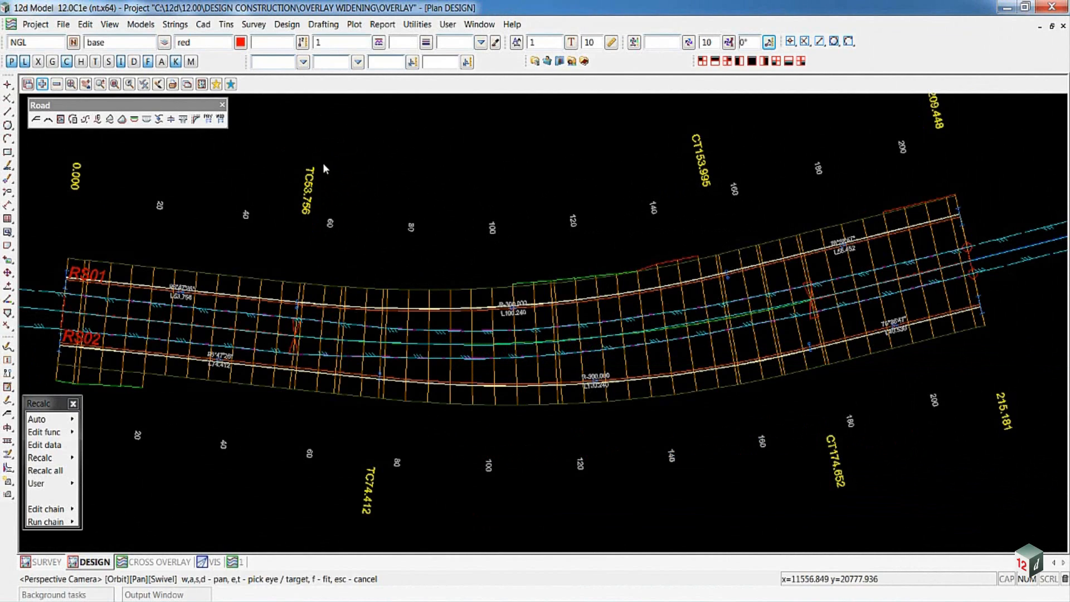
pyautogui.moveTo(220, 119)
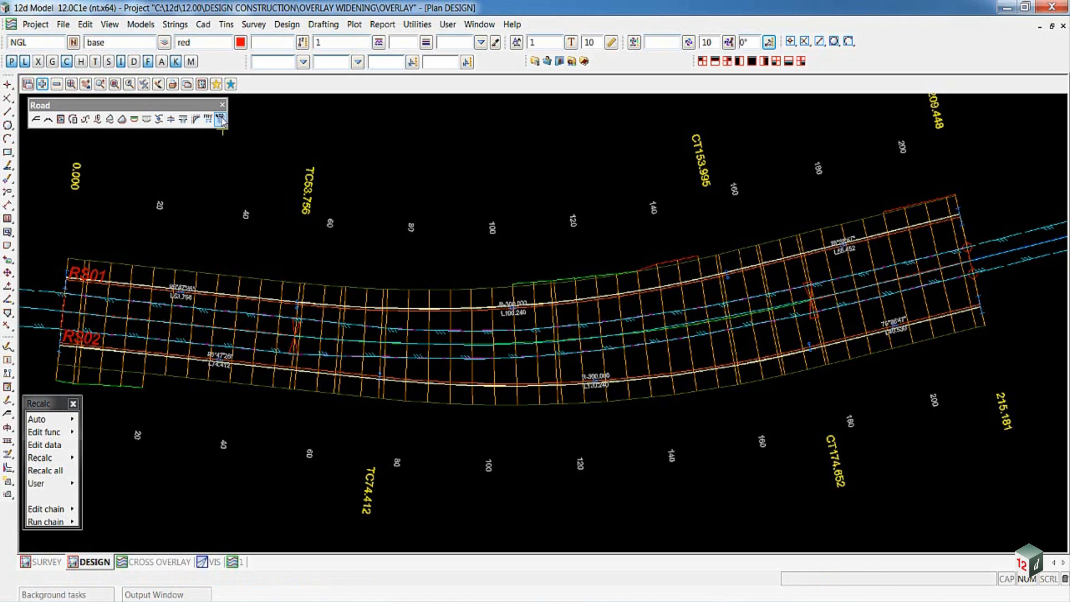
# Bring up the MTF Snippet Widening Manager from the Road toolbar.
pyautogui.click(220, 119)
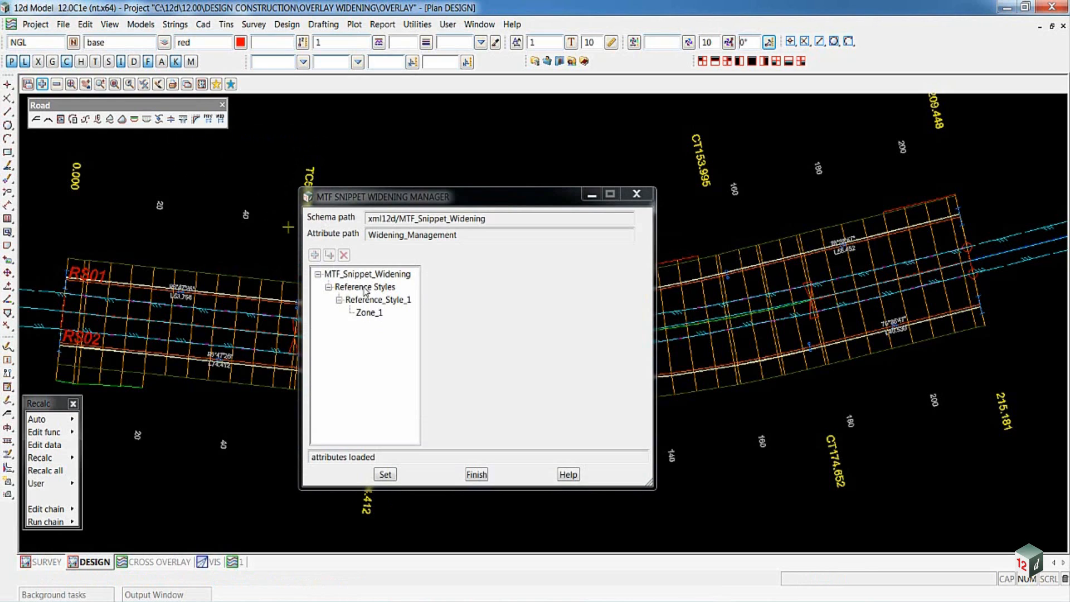
# Review Zone_1 under Reference Styles, read the Model_Syntax help, and finish the manager.
pyautogui.click(364, 286)
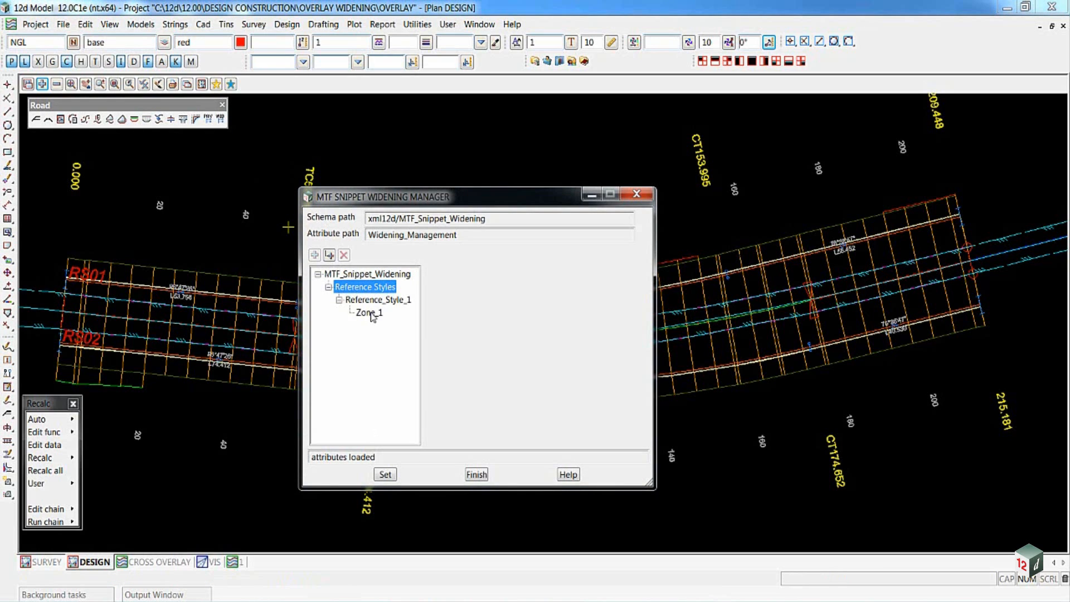
pyautogui.moveTo(373, 318)
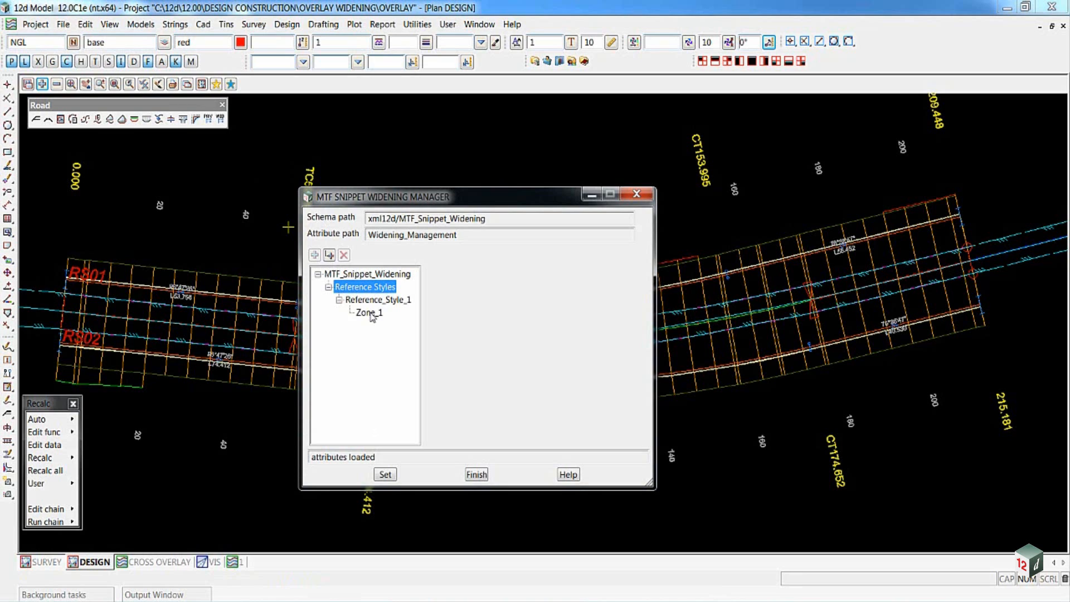
pyautogui.click(368, 312)
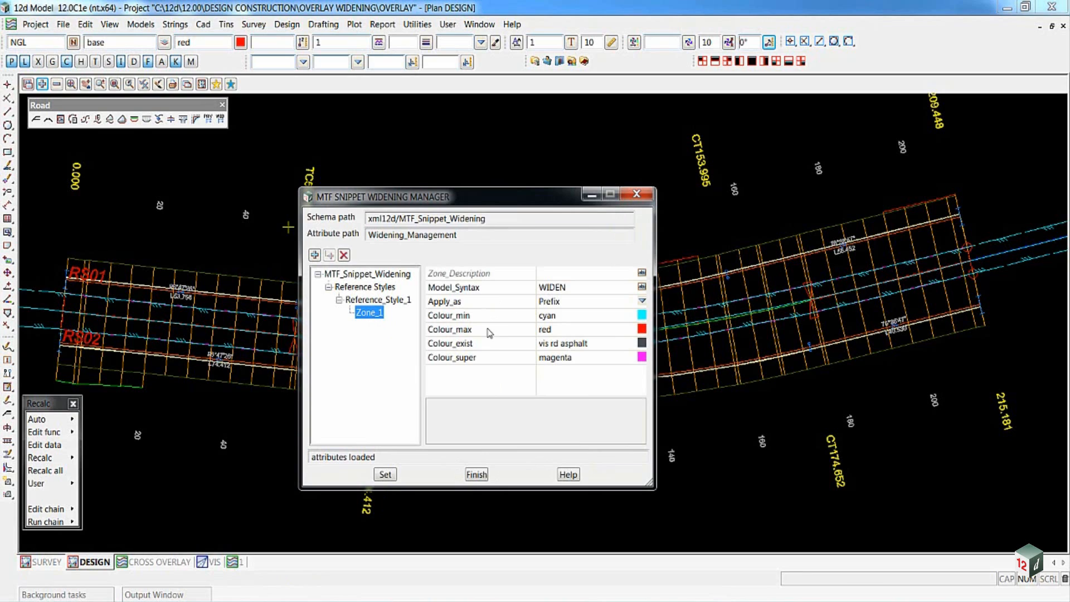
pyautogui.moveTo(455, 369)
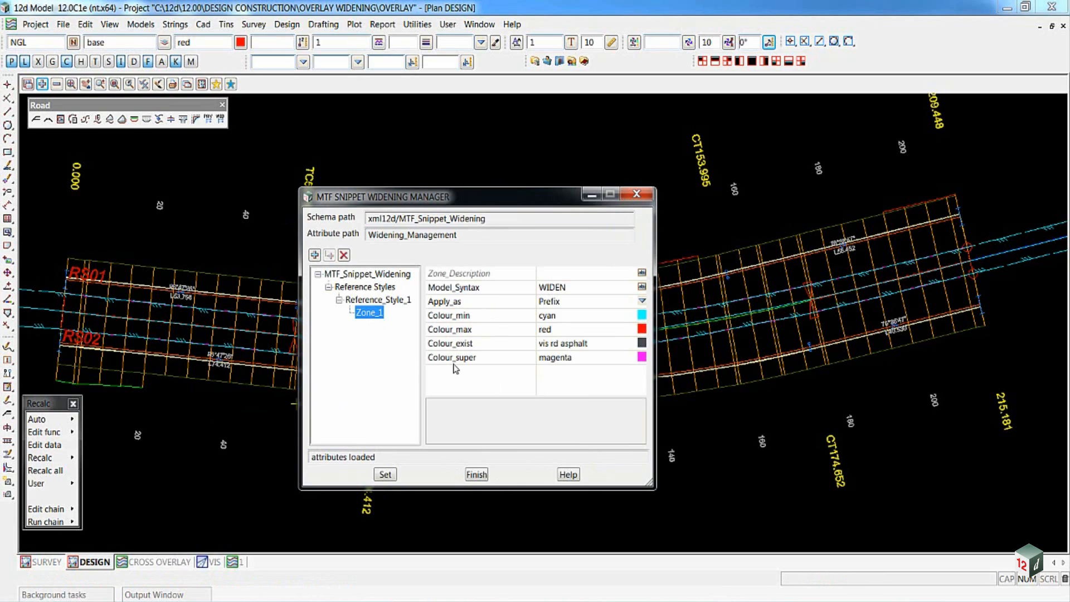
pyautogui.click(453, 287)
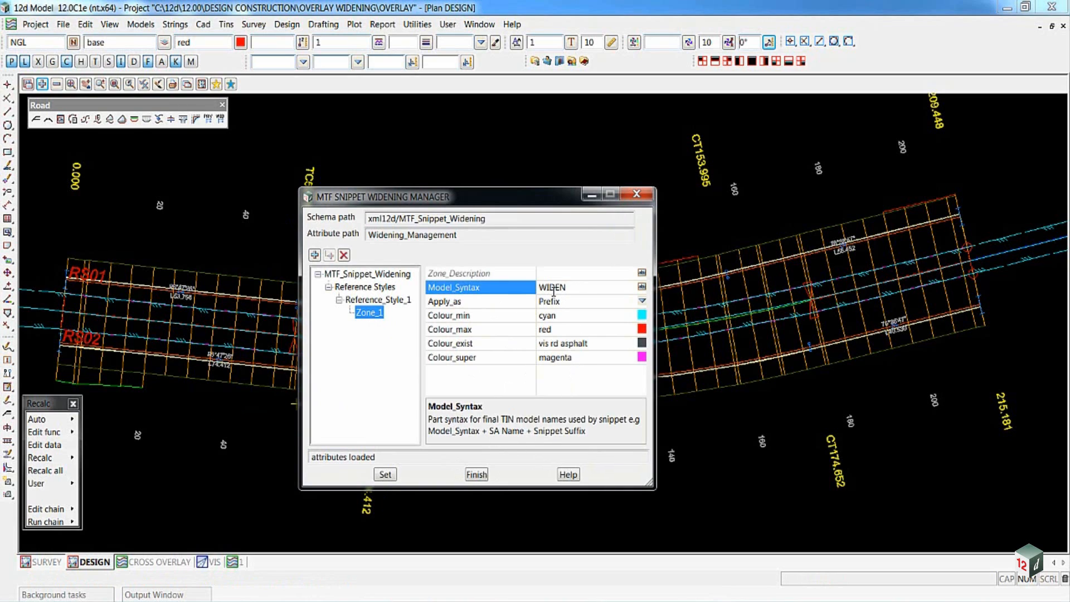
pyautogui.moveTo(521, 437)
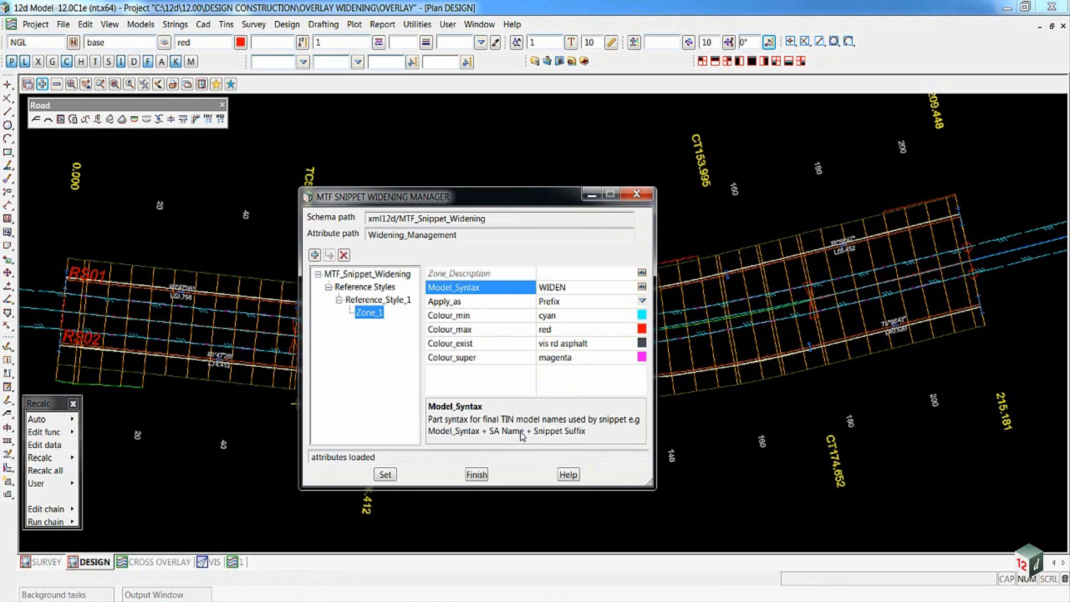
pyautogui.moveTo(564, 441)
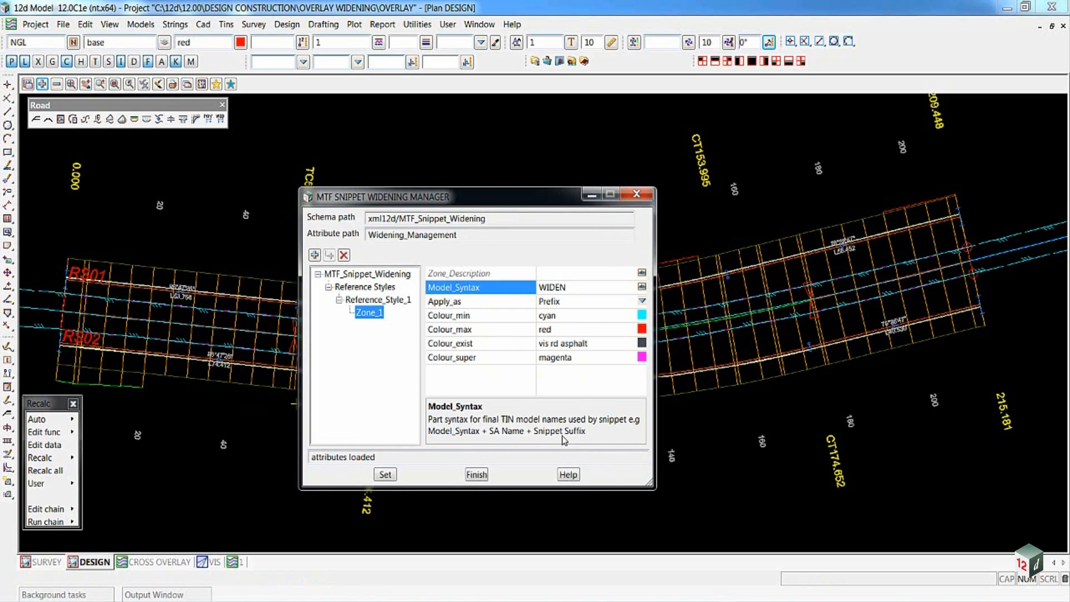
pyautogui.moveTo(571, 437)
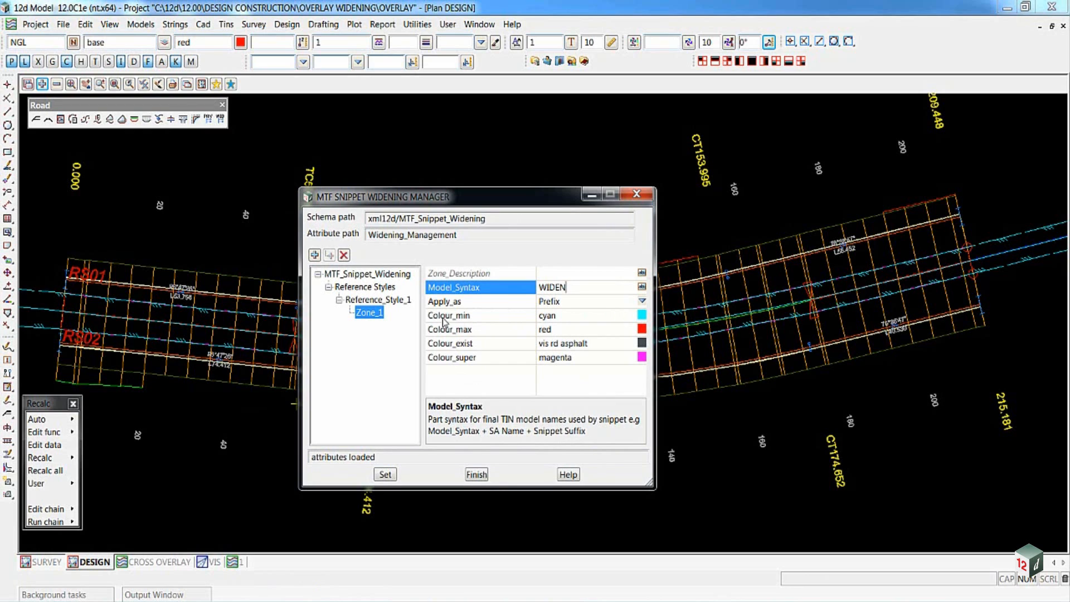
pyautogui.moveTo(455, 350)
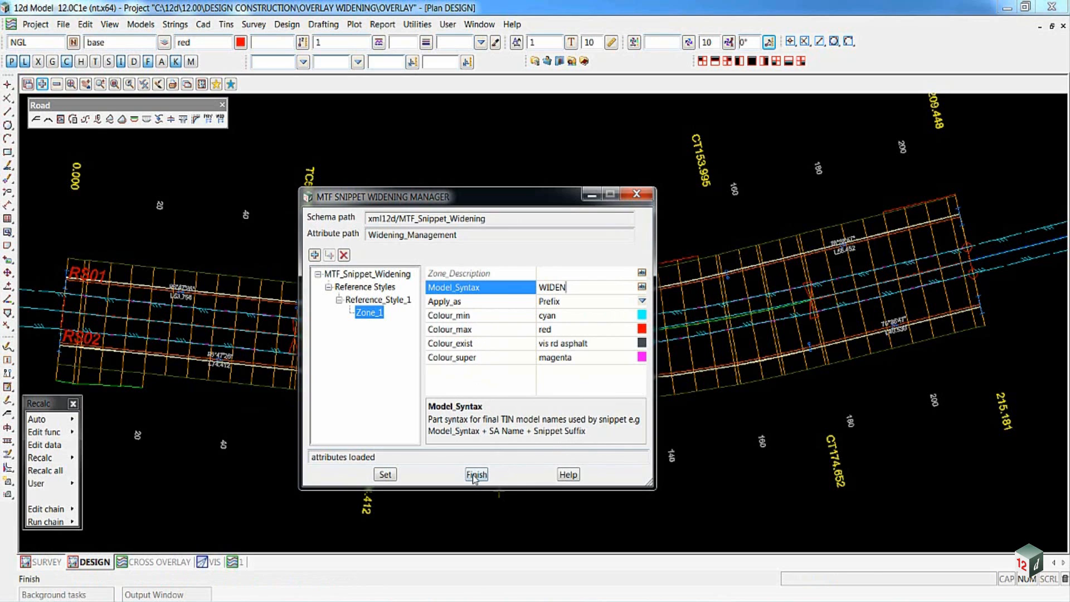
pyautogui.click(476, 474)
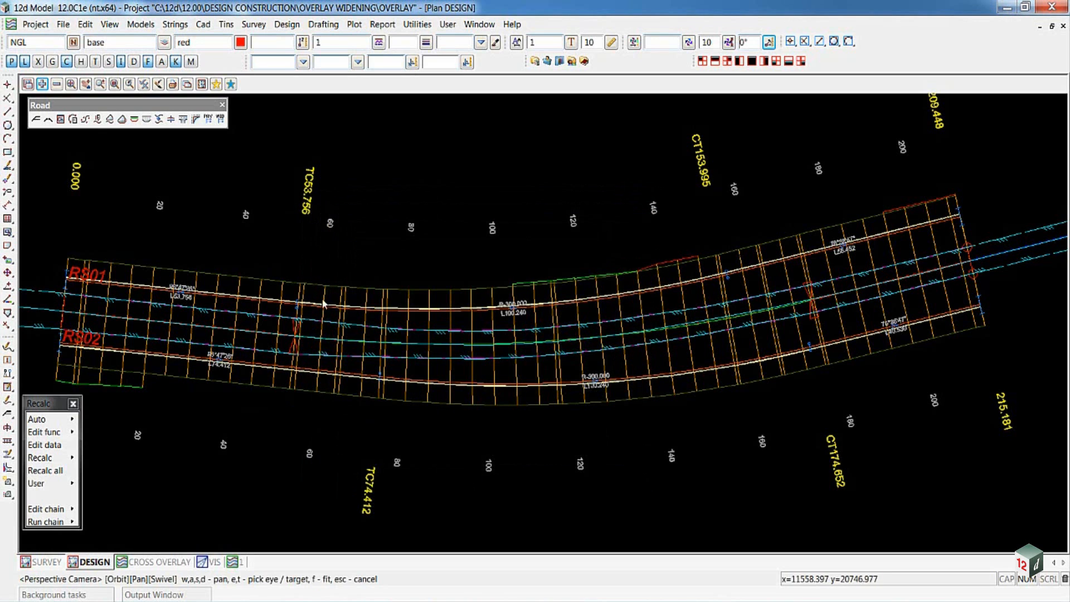
pyautogui.moveTo(134, 120)
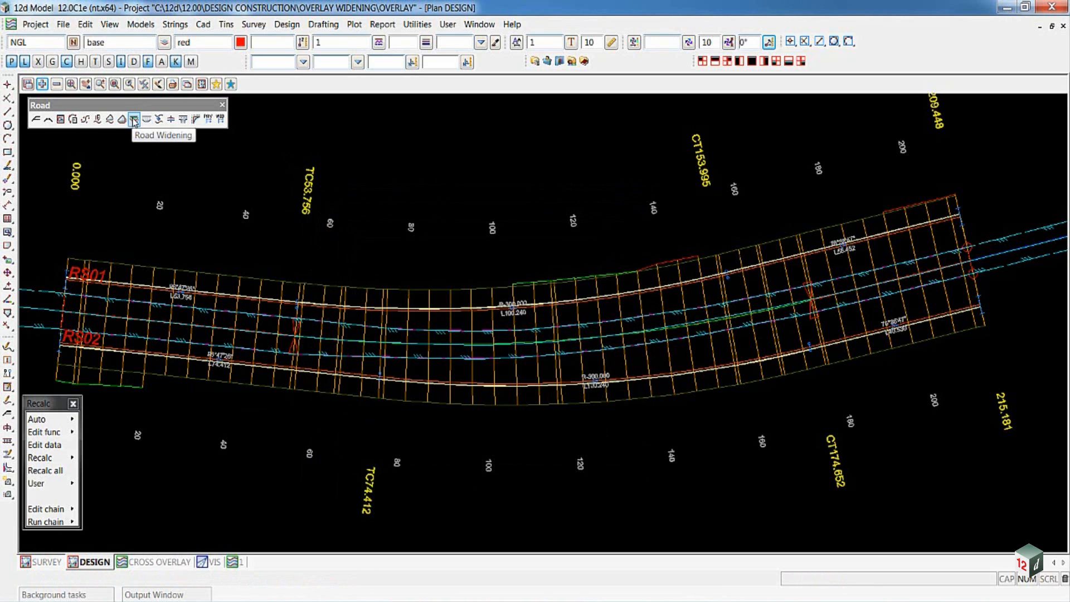
pyautogui.click(133, 119)
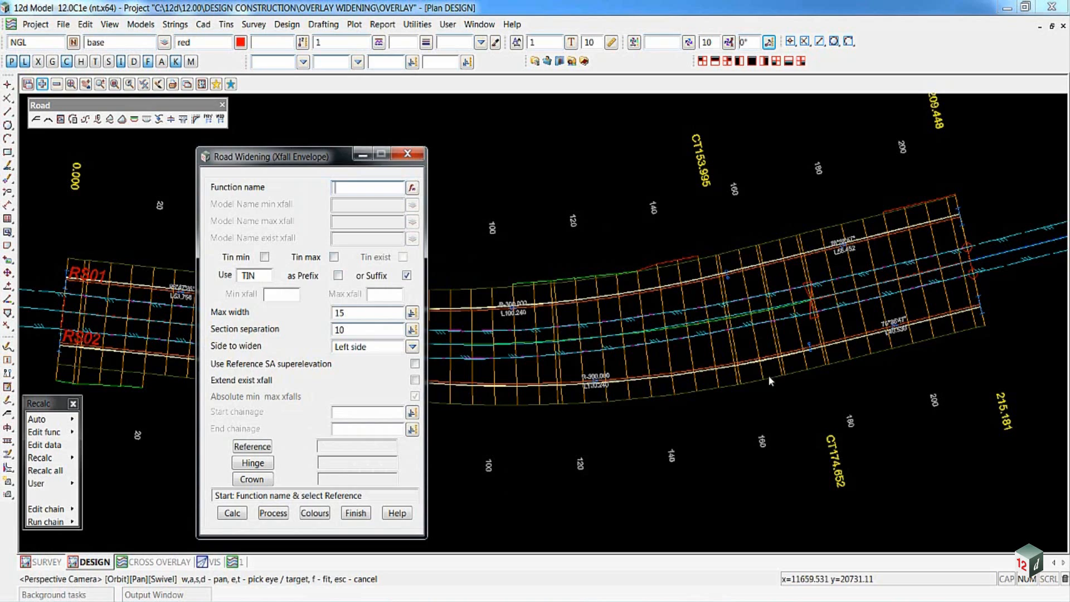
pyautogui.moveTo(774, 434)
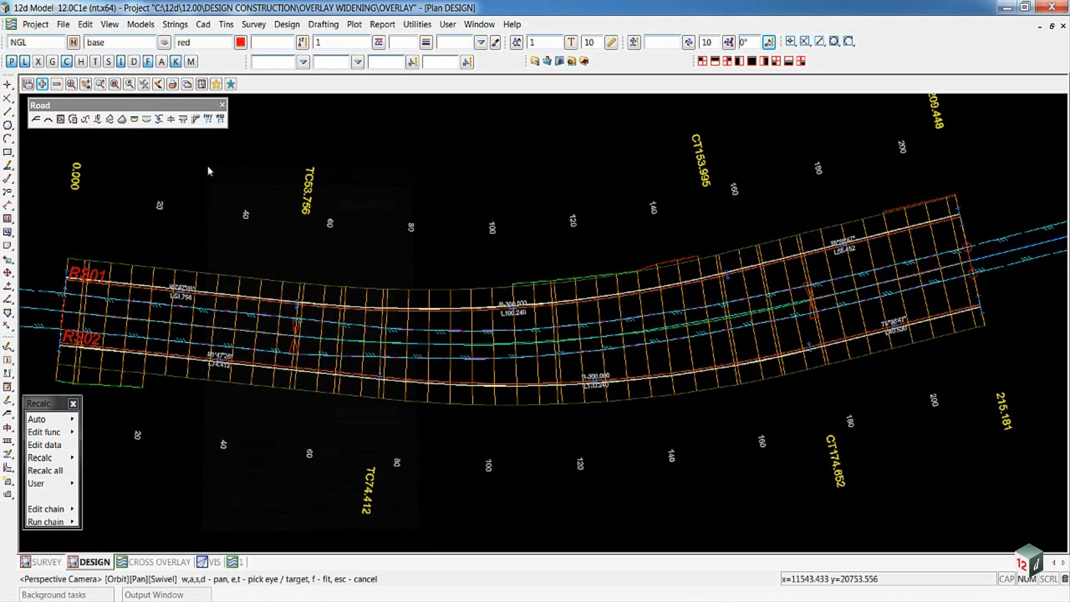
pyautogui.moveTo(145, 119)
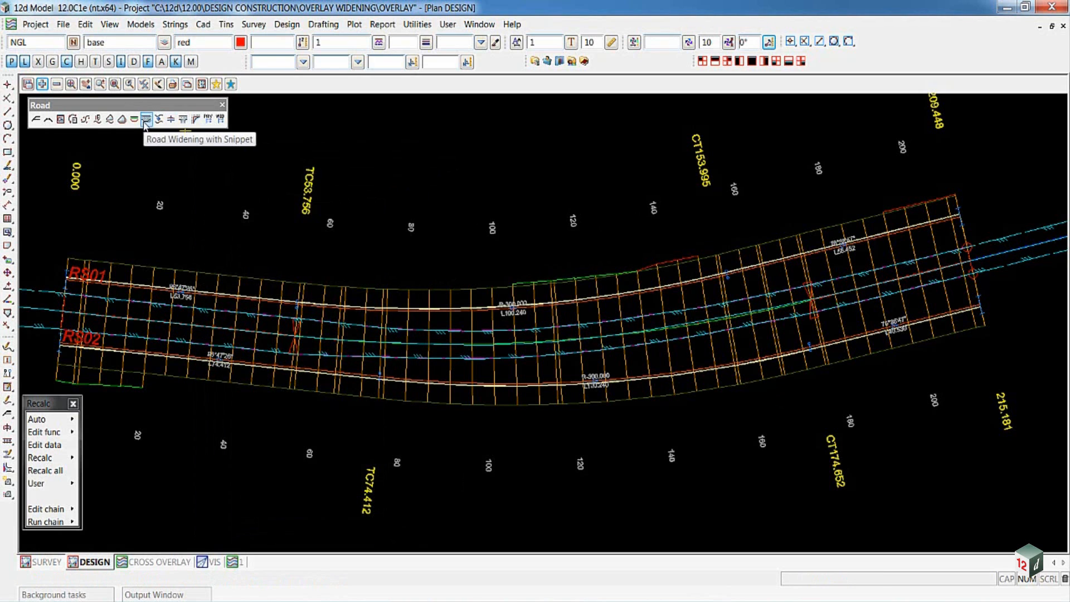
# Start a Widening Envelope with Snippet referenced to the ALIGNMENT MC00 string.
pyautogui.click(145, 119)
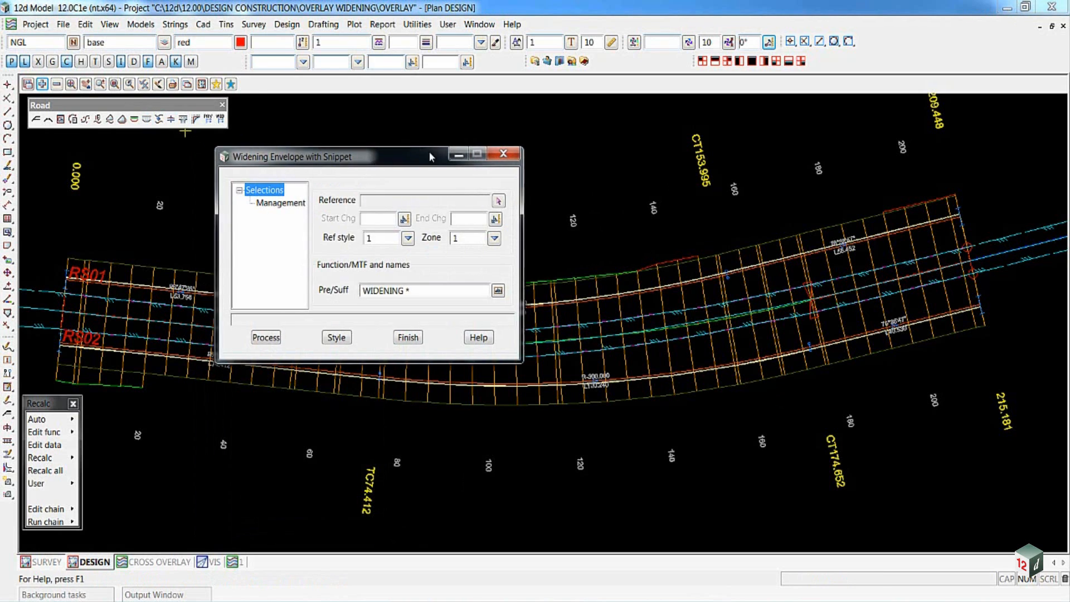
pyautogui.moveTo(293, 156); pyautogui.dragTo(376, 89)
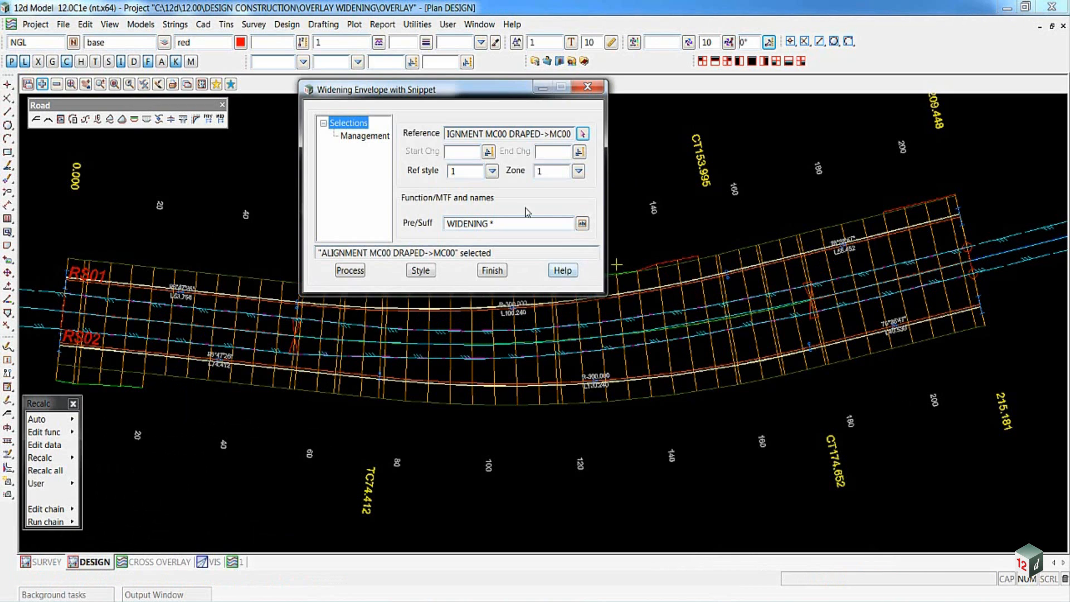
pyautogui.click(462, 151)
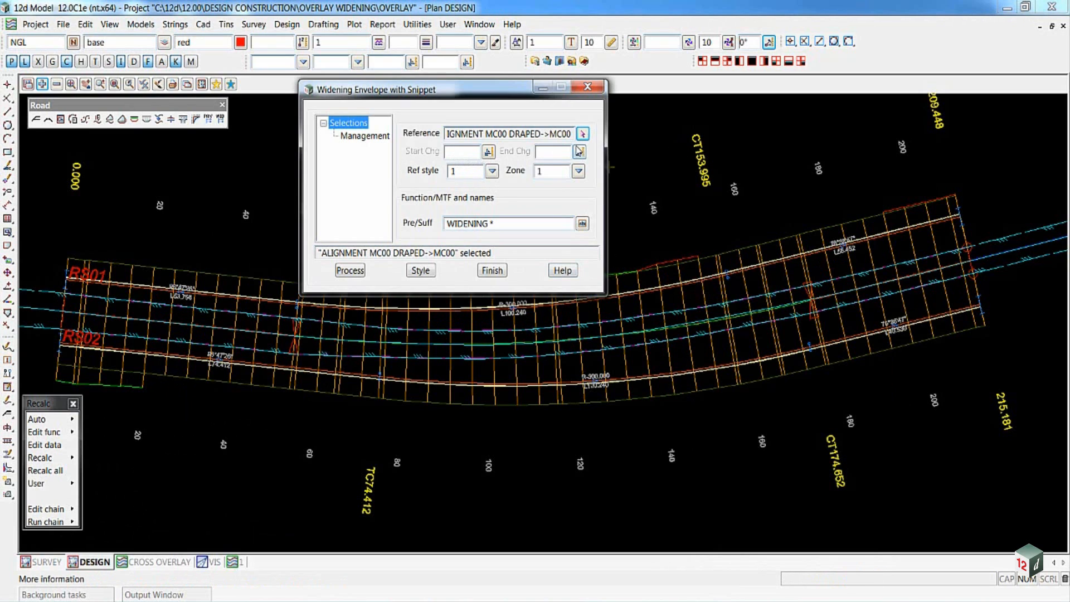
pyautogui.moveTo(579, 150)
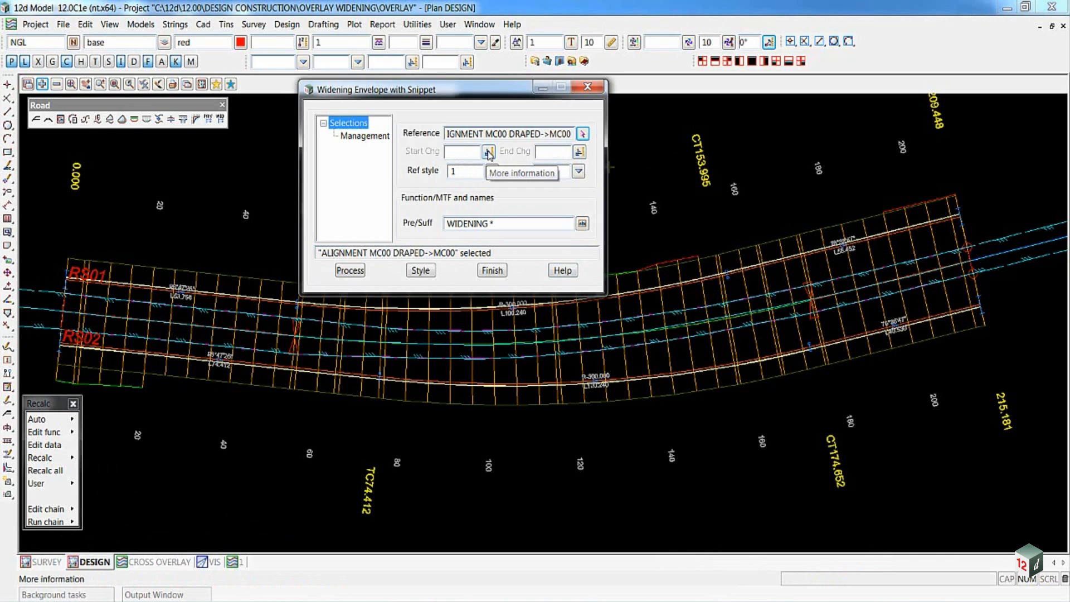
# Measure start chainage 47800 and an end chainage along a picked string.
pyautogui.click(488, 151)
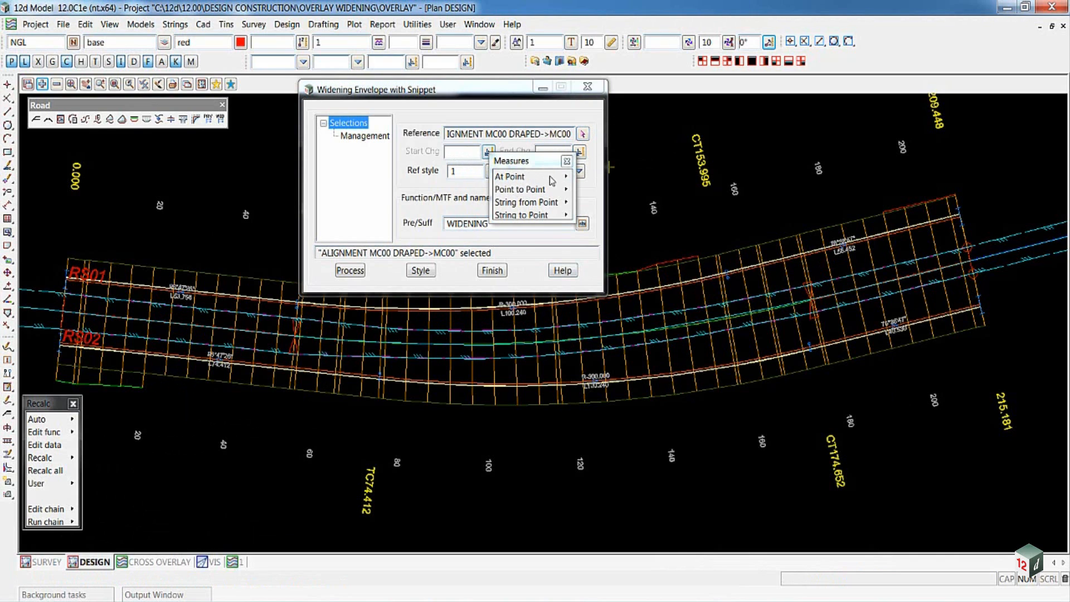
pyautogui.click(508, 176)
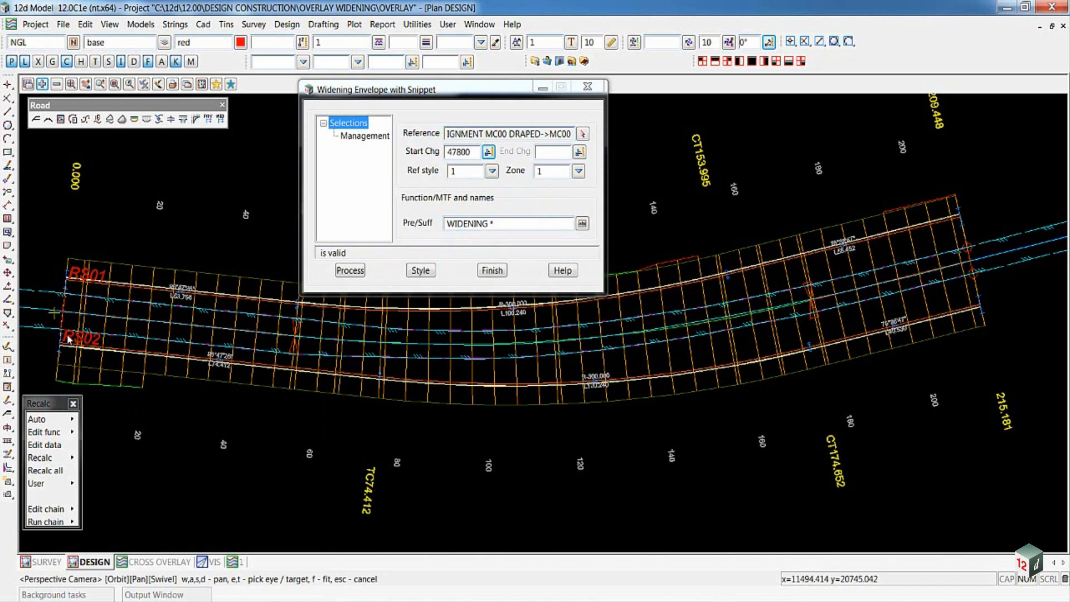
pyautogui.click(579, 152)
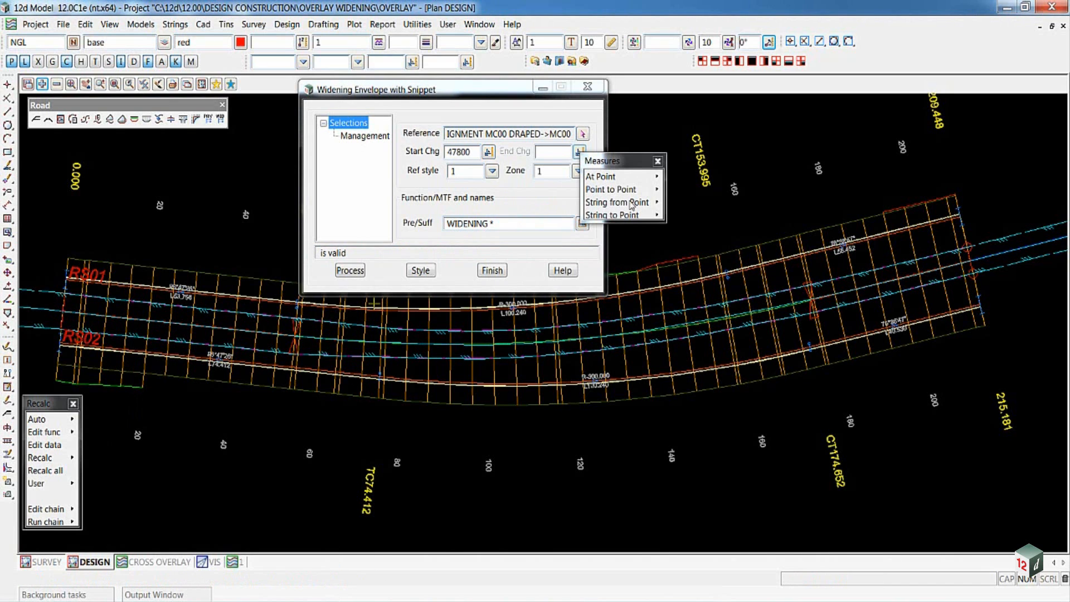
pyautogui.click(610, 202)
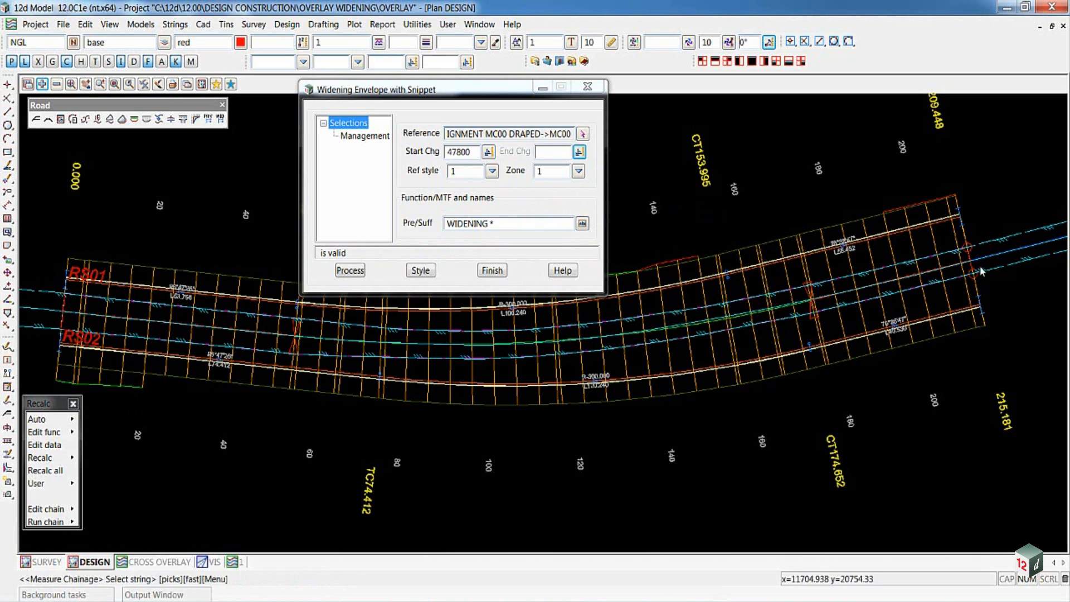
pyautogui.click(996, 257)
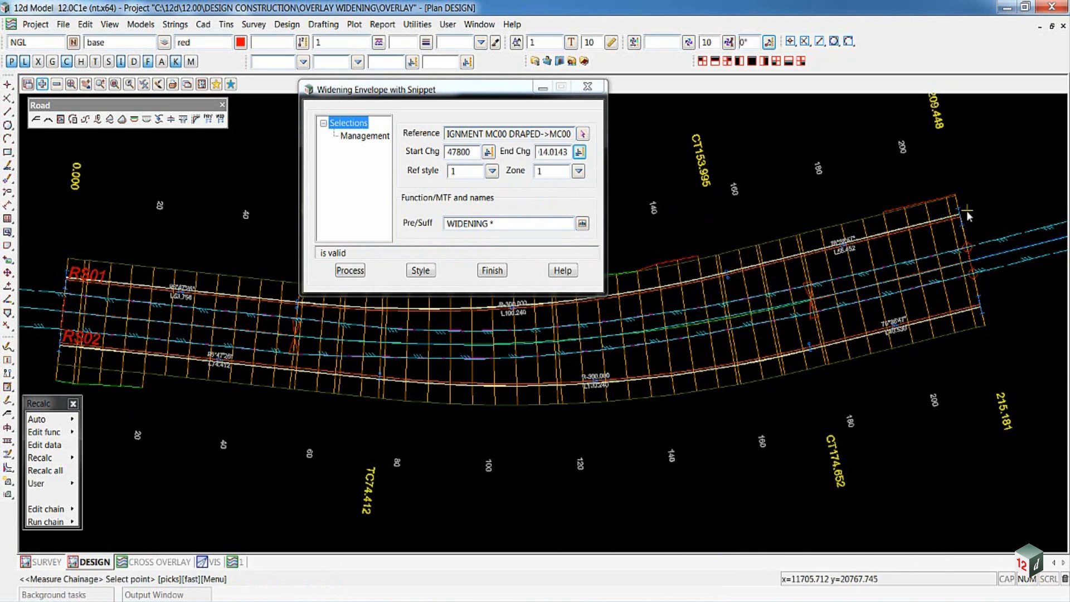
pyautogui.click(963, 213)
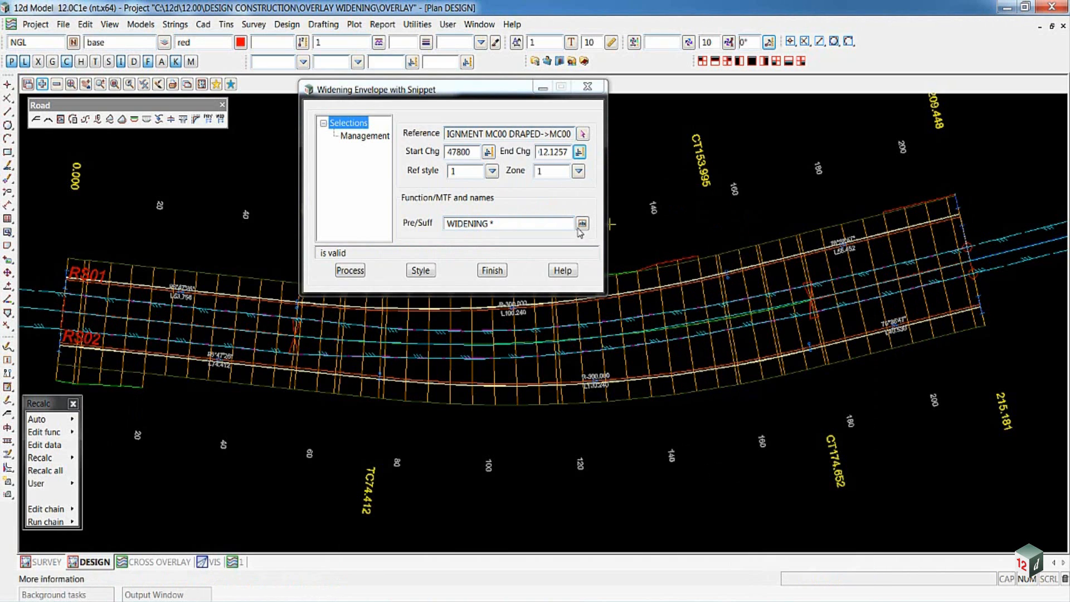
pyautogui.moveTo(492, 171)
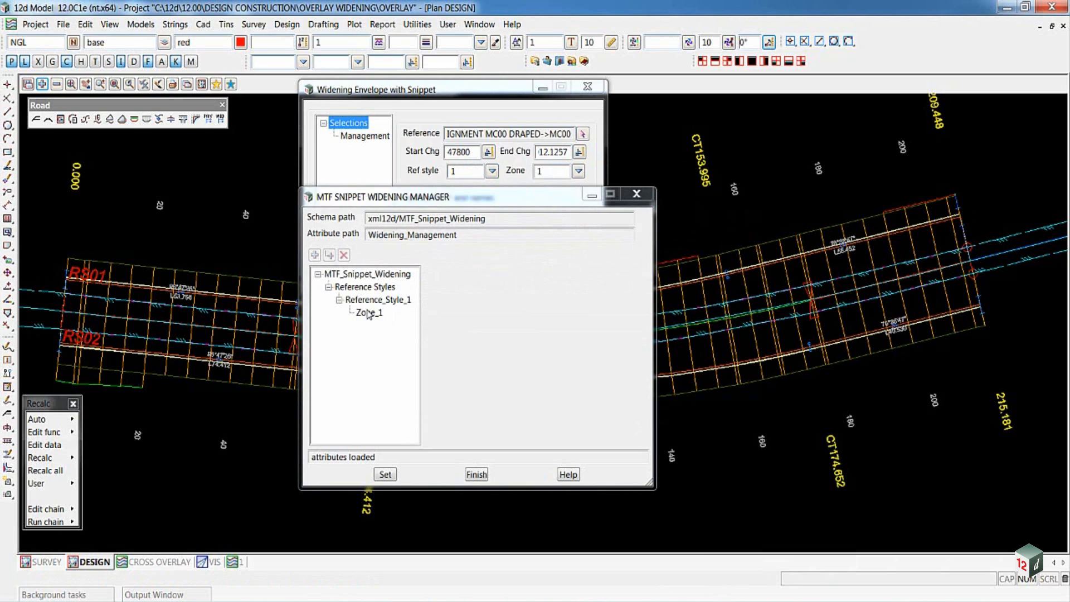
# Confirm Reference_Style_1/Zone_1, keep the WIDENING prefix, process the envelope and finish.
pyautogui.click(369, 312)
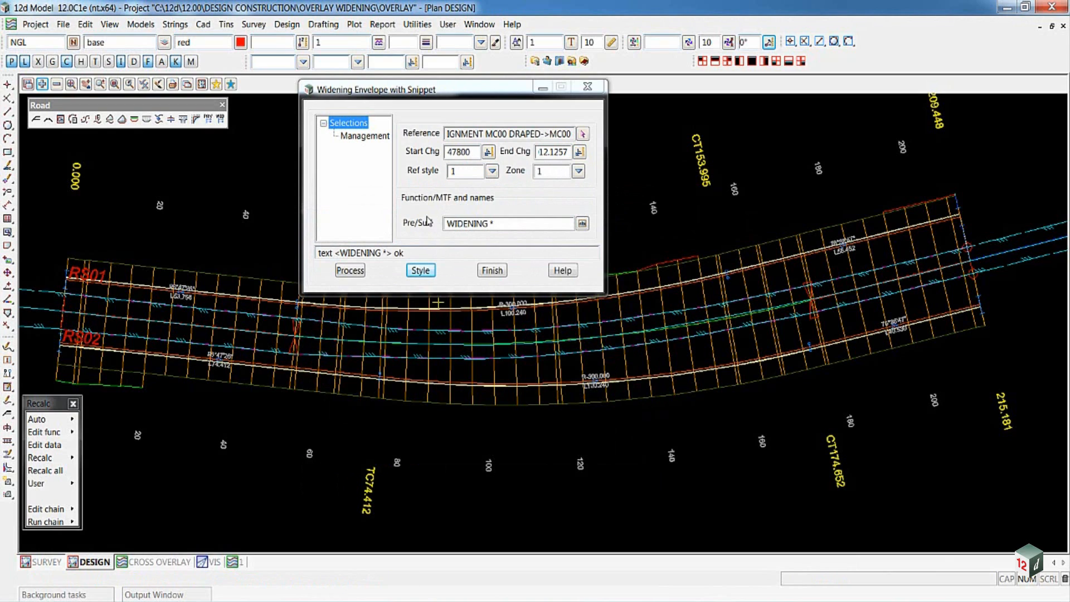
pyautogui.moveTo(439, 228)
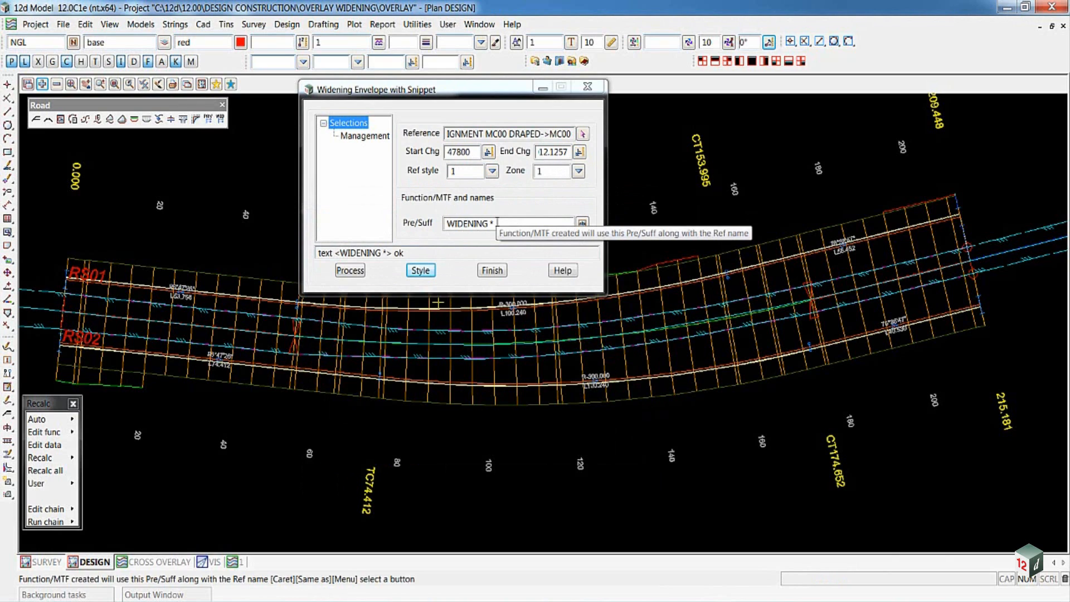
pyautogui.click(349, 270)
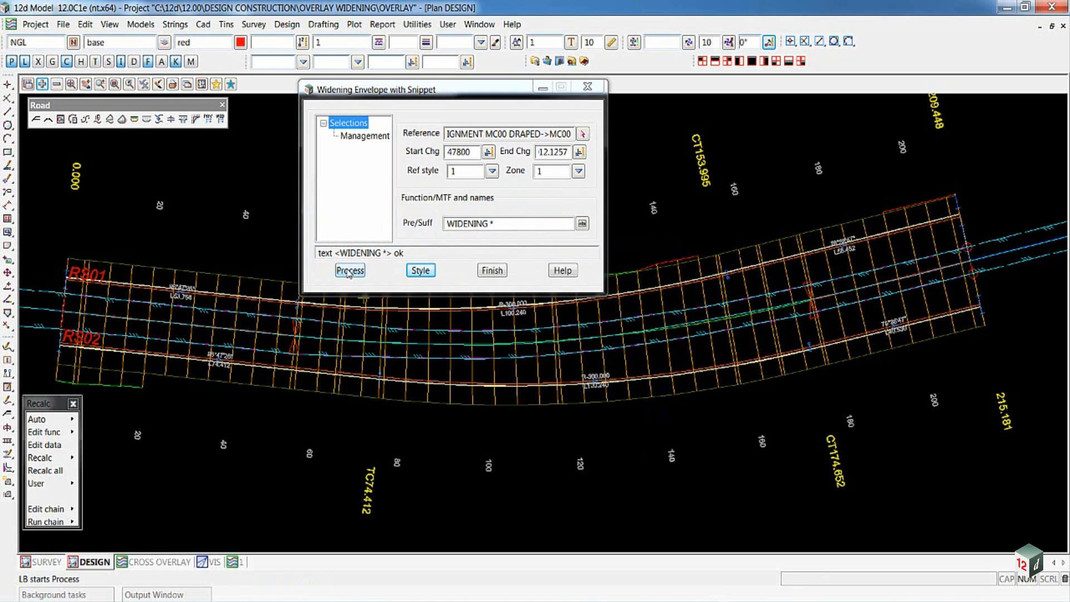
pyautogui.click(349, 269)
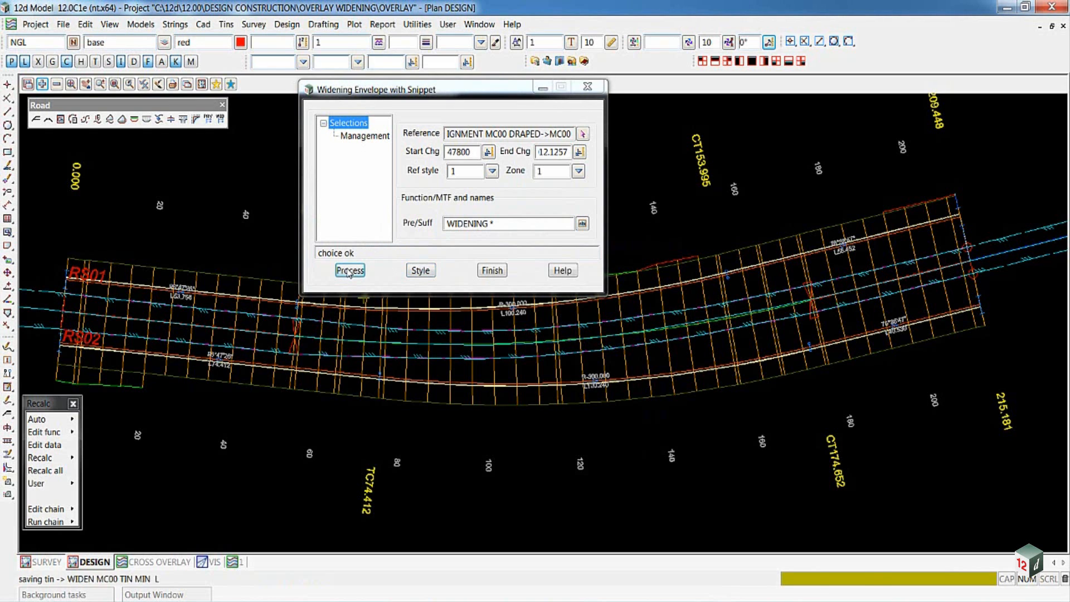
pyautogui.click(349, 270)
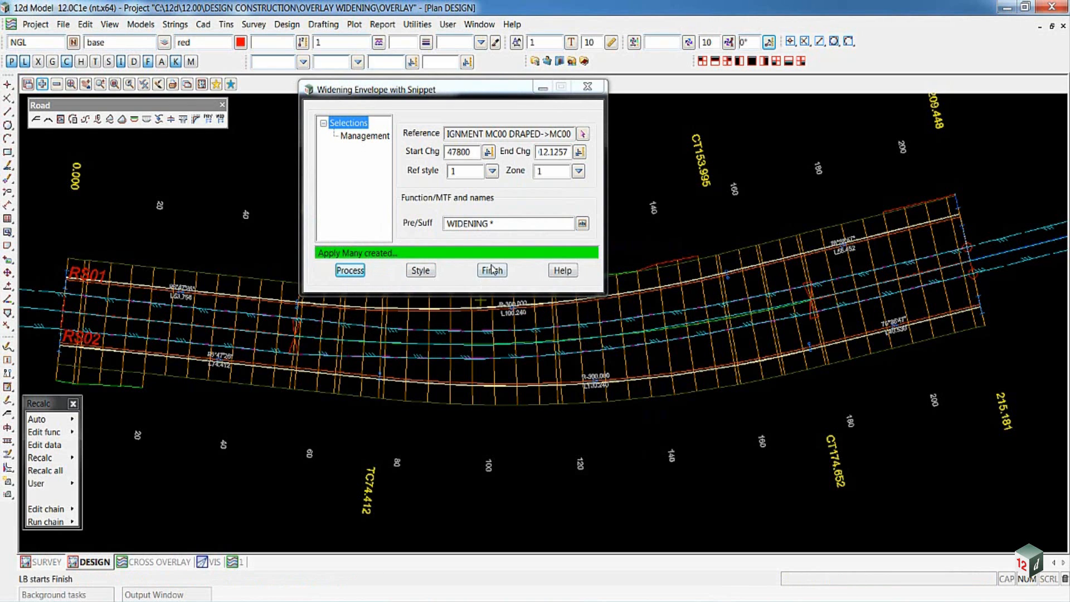
pyautogui.click(491, 270)
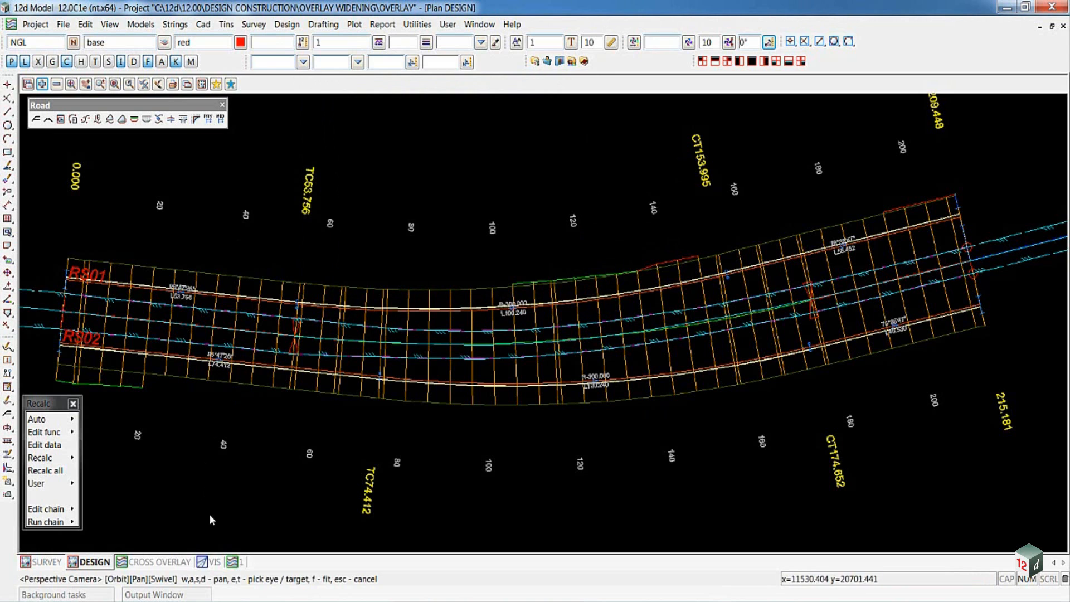
# Switch to the CROSS OVERLAY section view, via DESIGN, ready to add models.
pyautogui.click(160, 562)
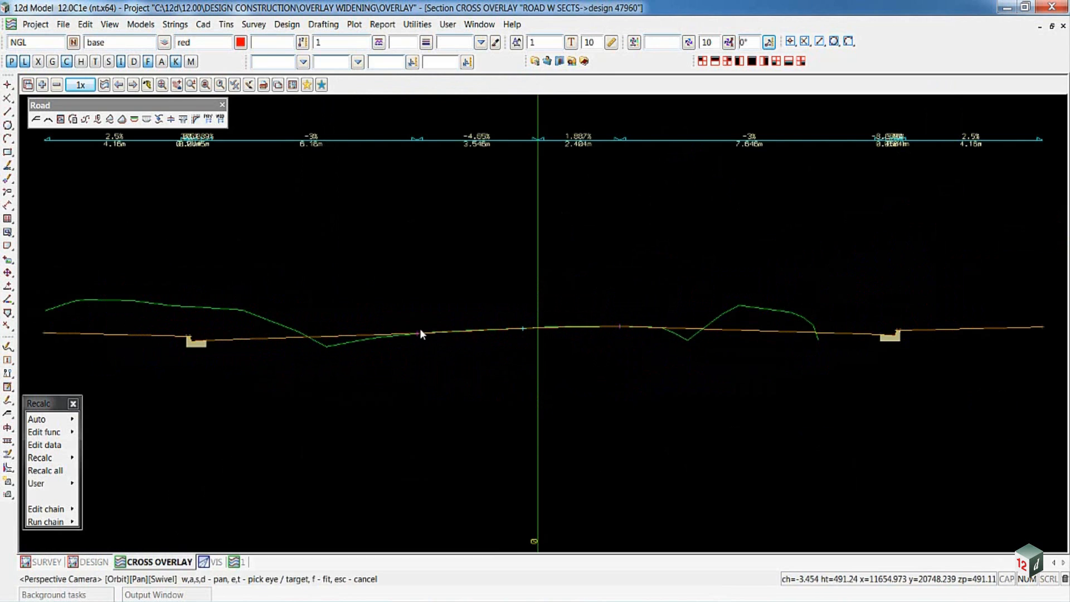
pyautogui.moveTo(417, 338)
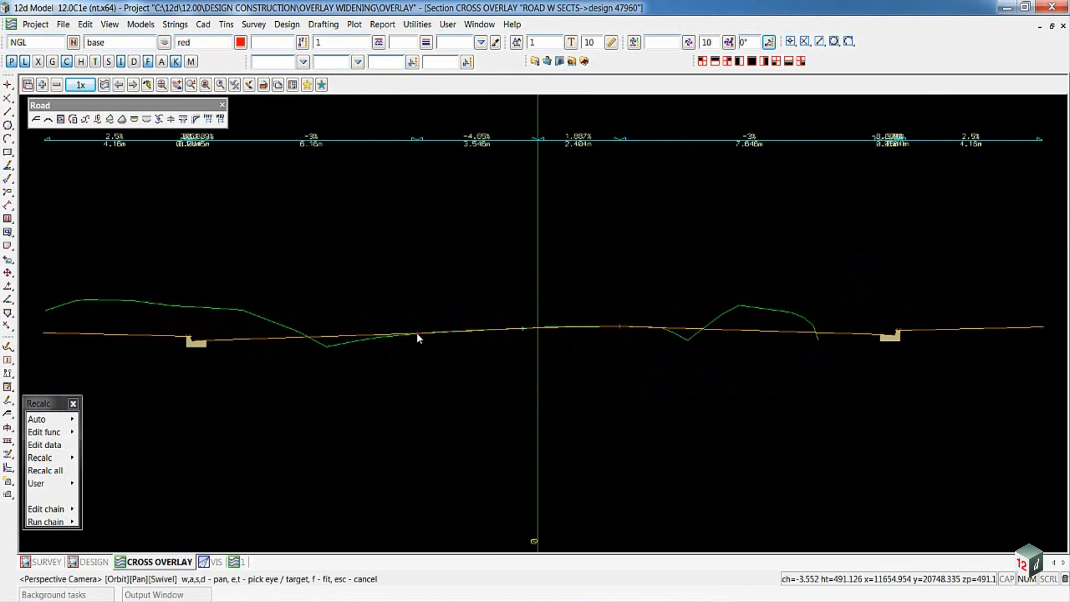
pyautogui.moveTo(890, 332)
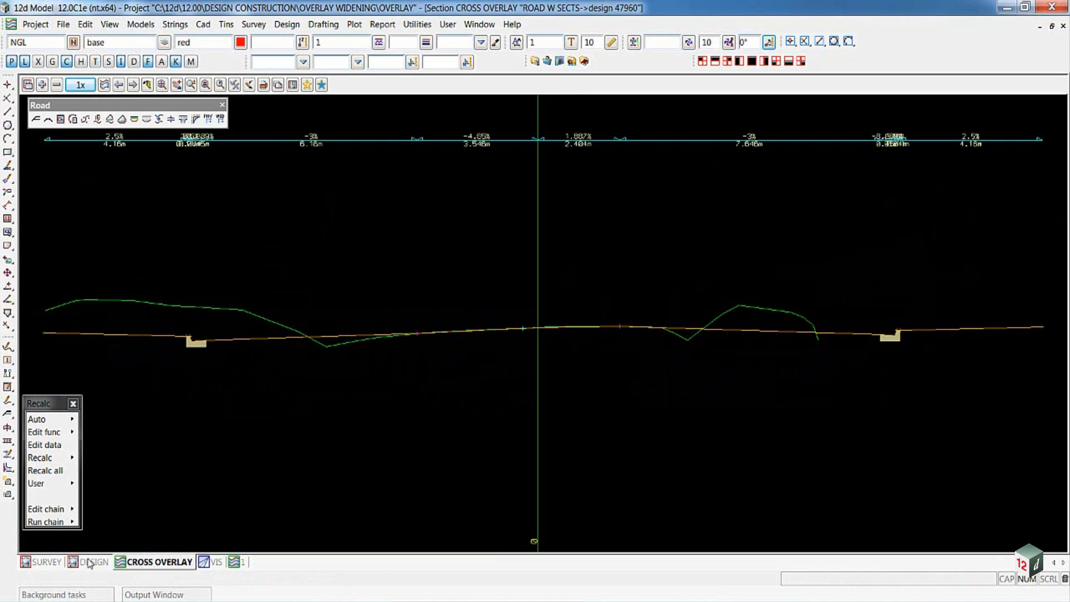
pyautogui.click(94, 562)
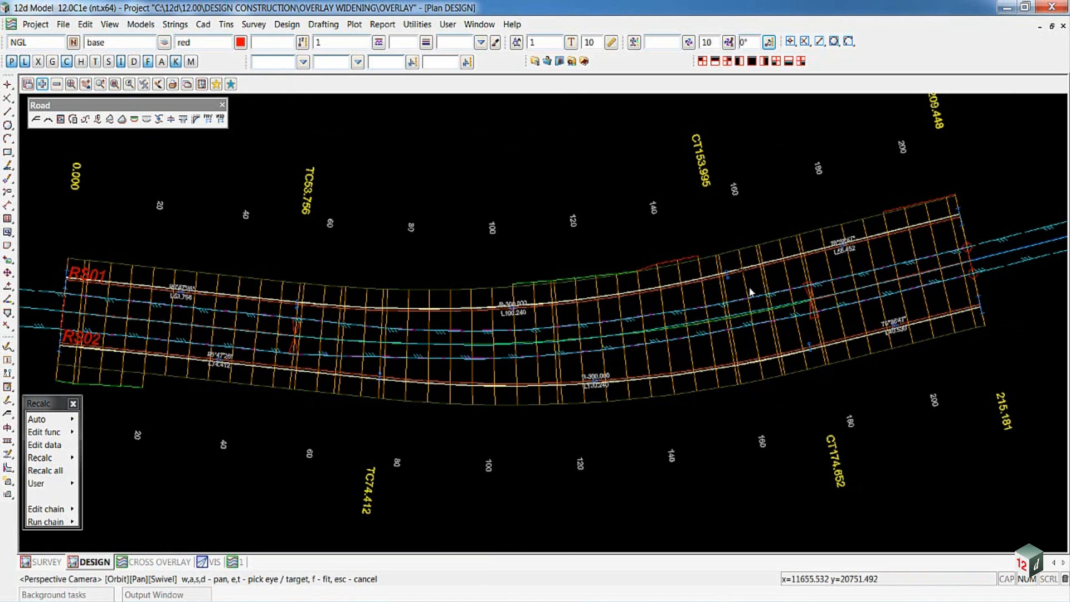
pyautogui.moveTo(809, 373)
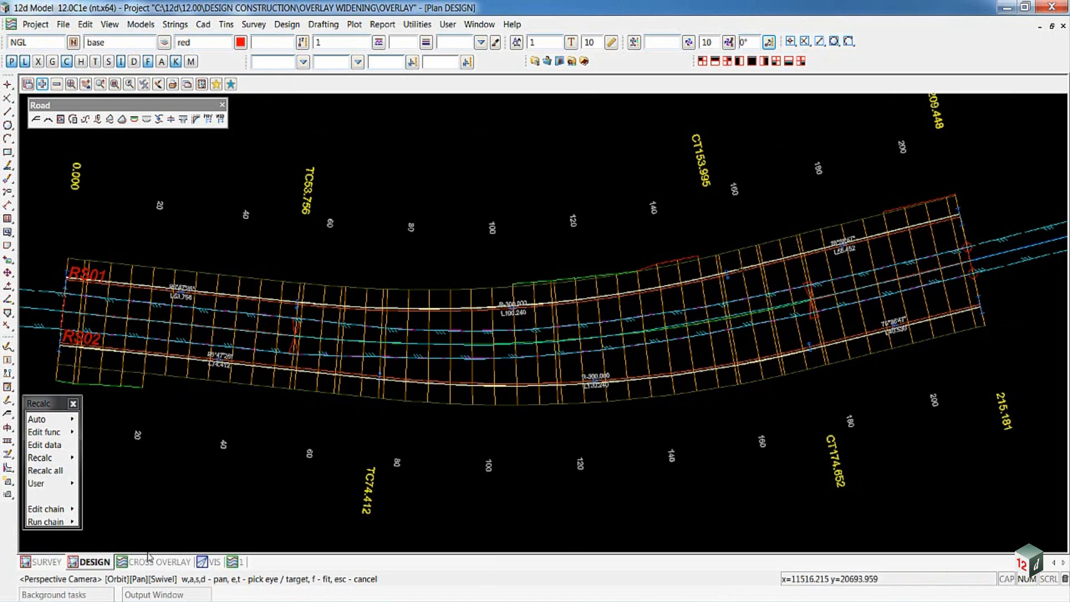
pyautogui.click(160, 560)
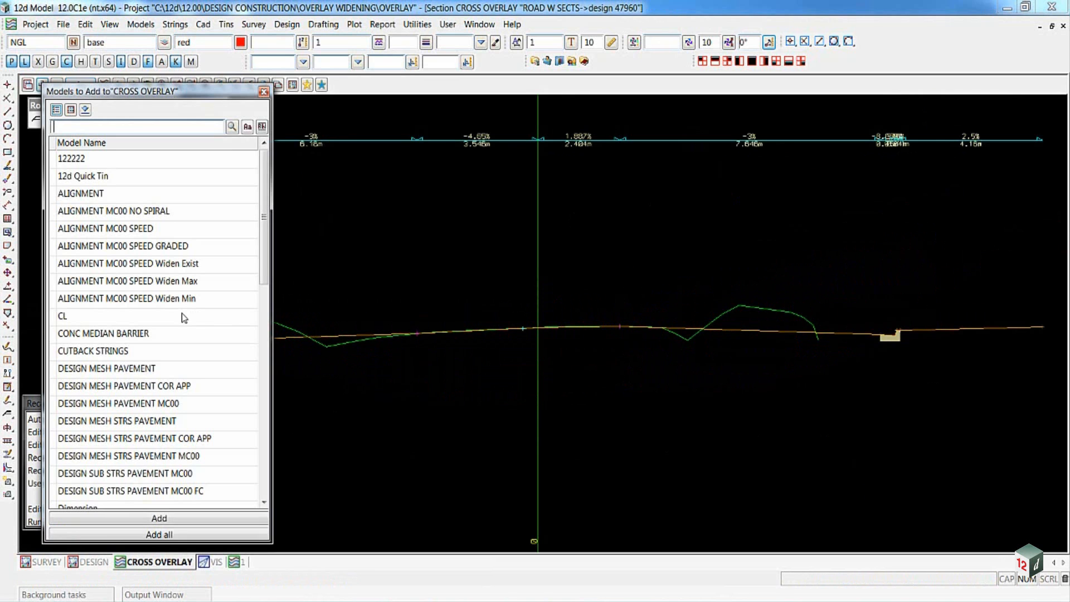
# Scroll the Models to Add list down to the widening models.
pyautogui.scroll(-3)
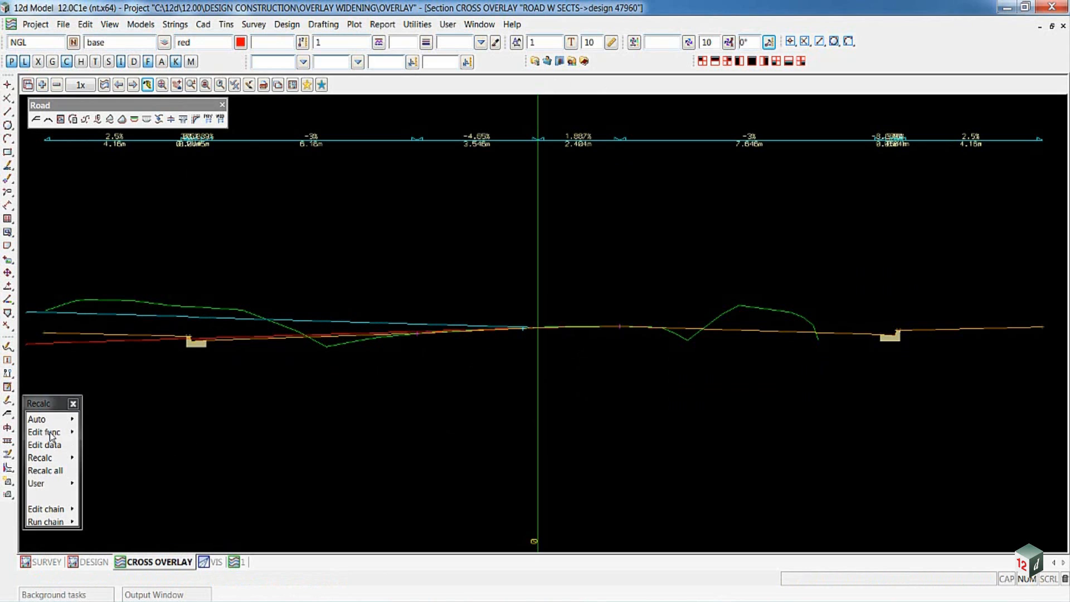
# Reach the MTF Edit panel for WIDENING MC00.mtf via Recalc > Edit func.
pyautogui.click(43, 432)
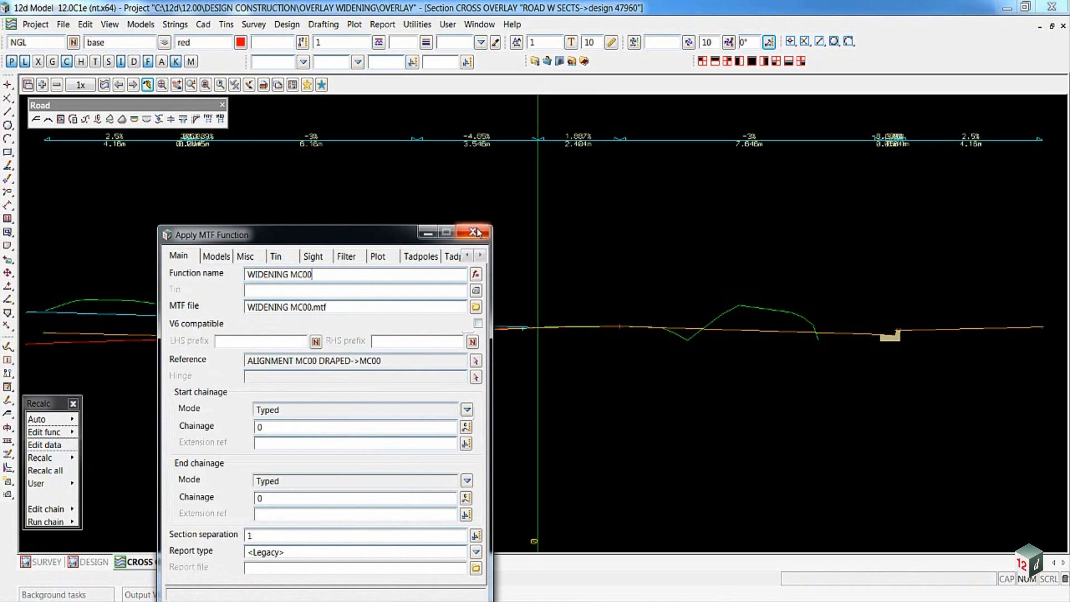
pyautogui.click(476, 231)
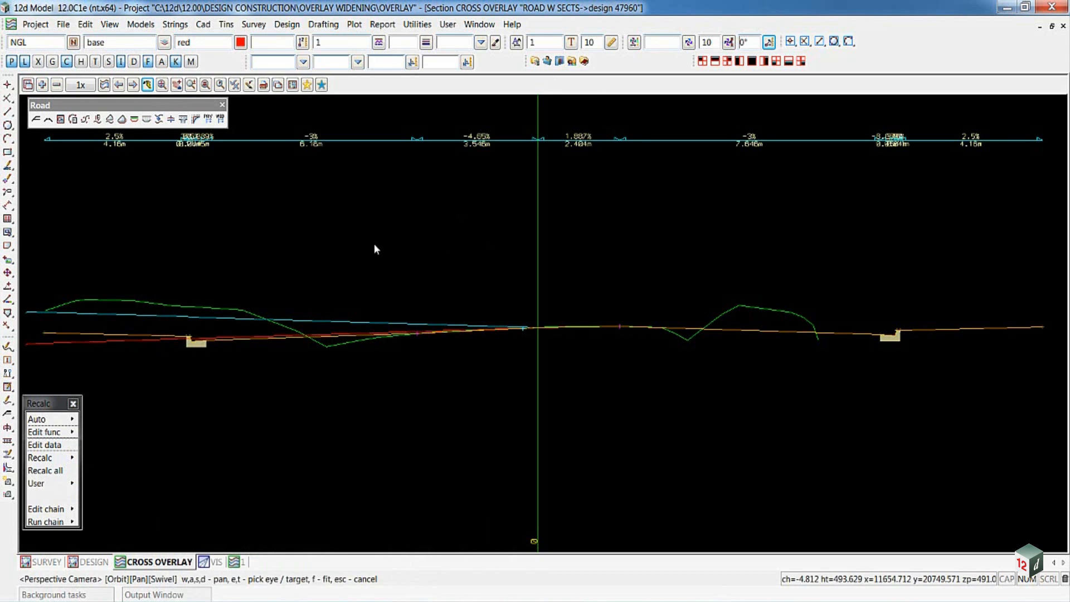
pyautogui.click(159, 315)
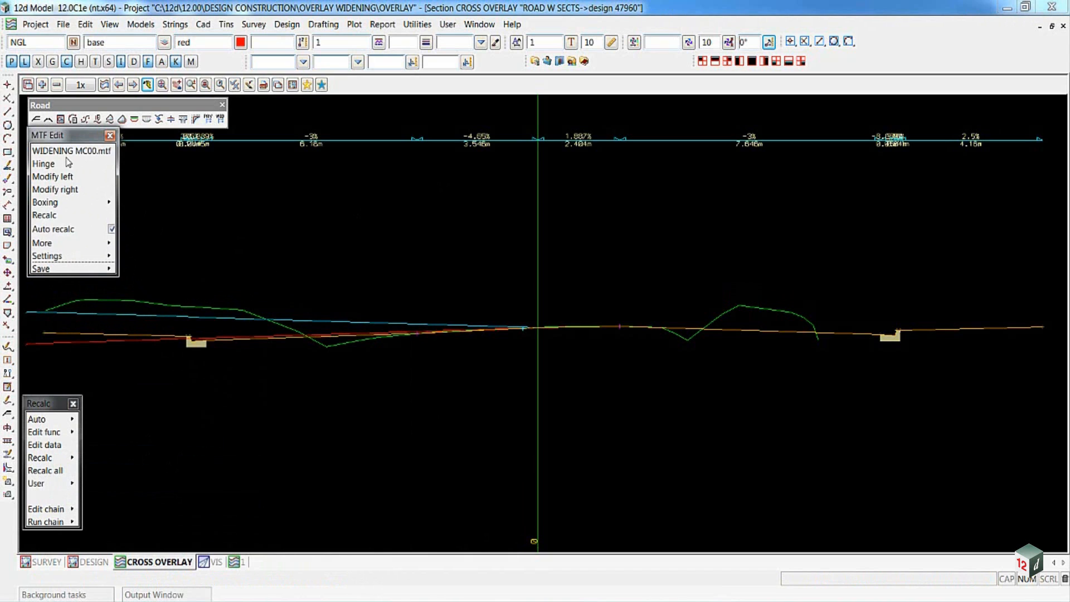
# Open the $lib/Widen_Envelope snippet under Modify left of the template.
pyautogui.click(52, 176)
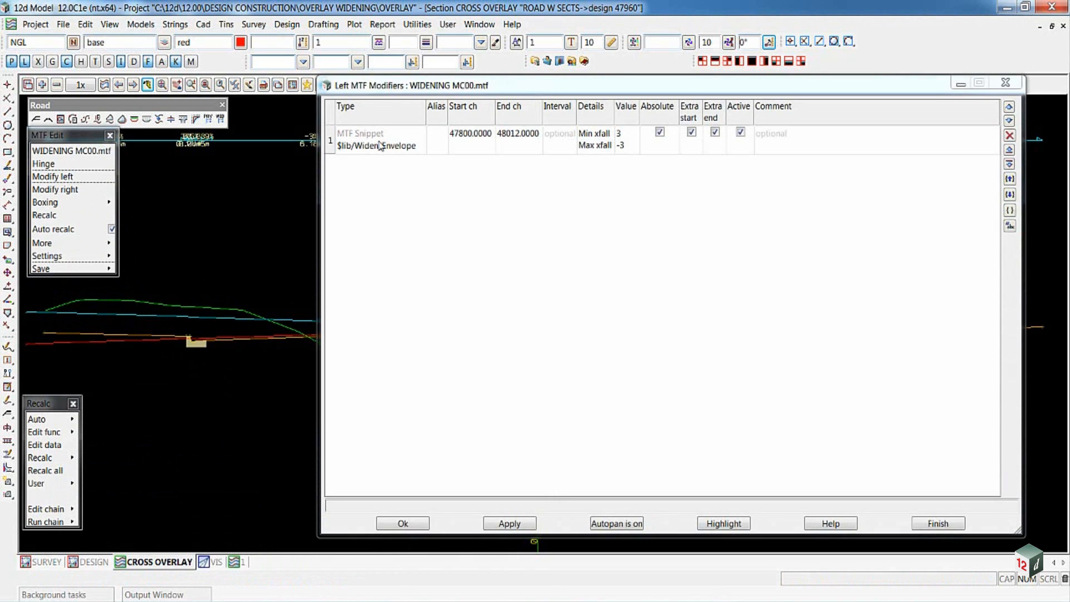
pyautogui.doubleClick(379, 139)
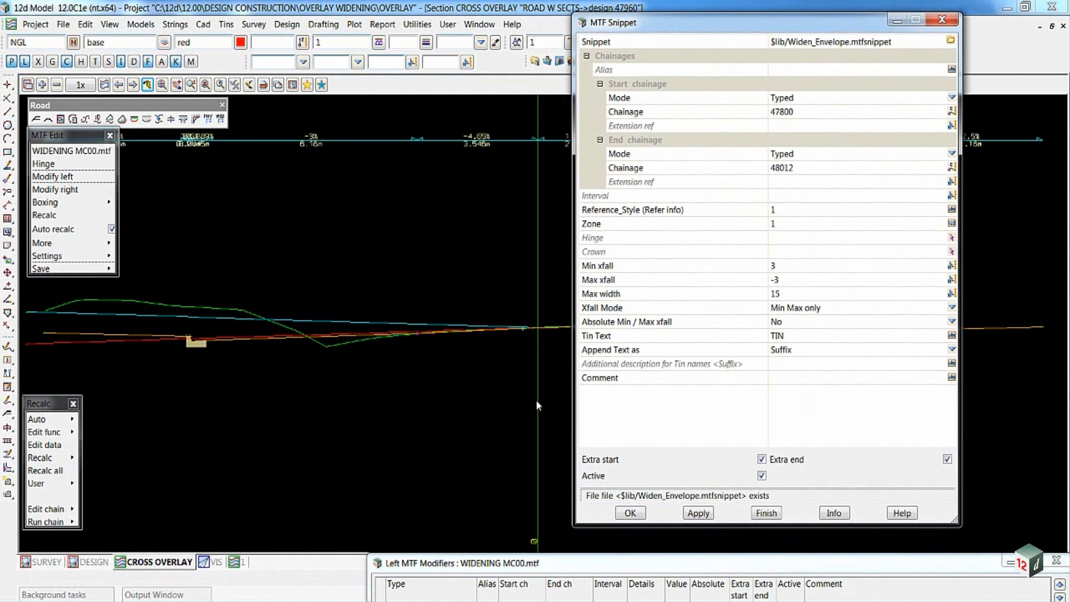
pyautogui.moveTo(612, 230)
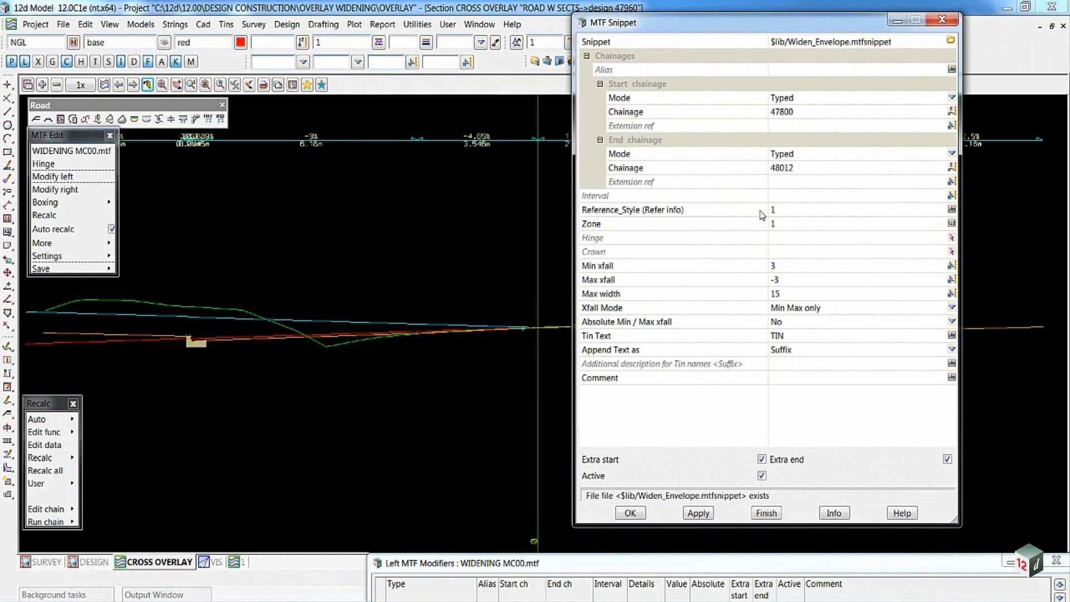
pyautogui.moveTo(820, 254)
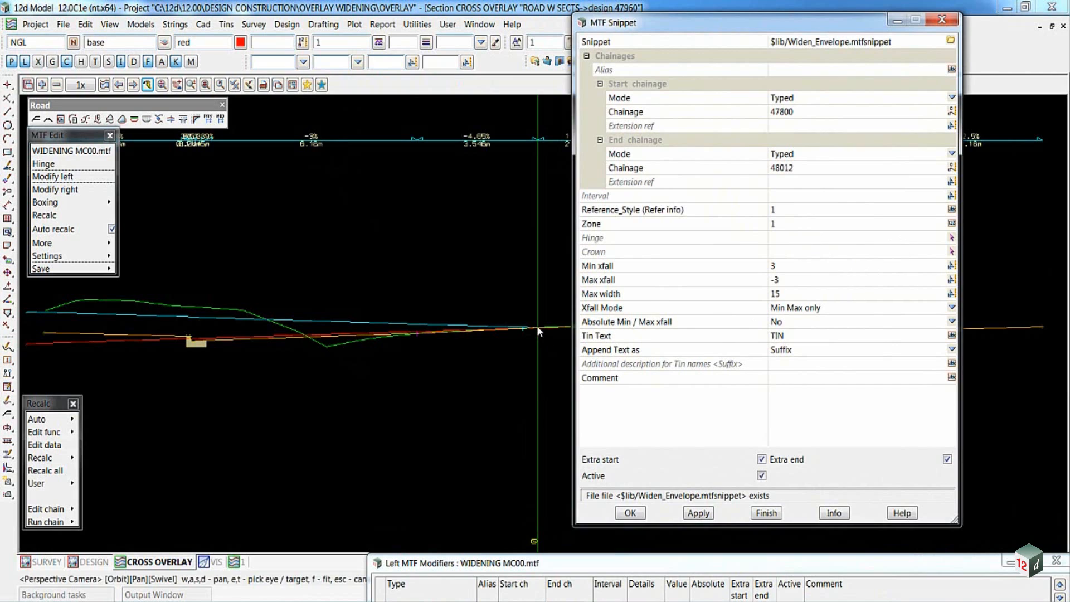
pyautogui.moveTo(253, 333)
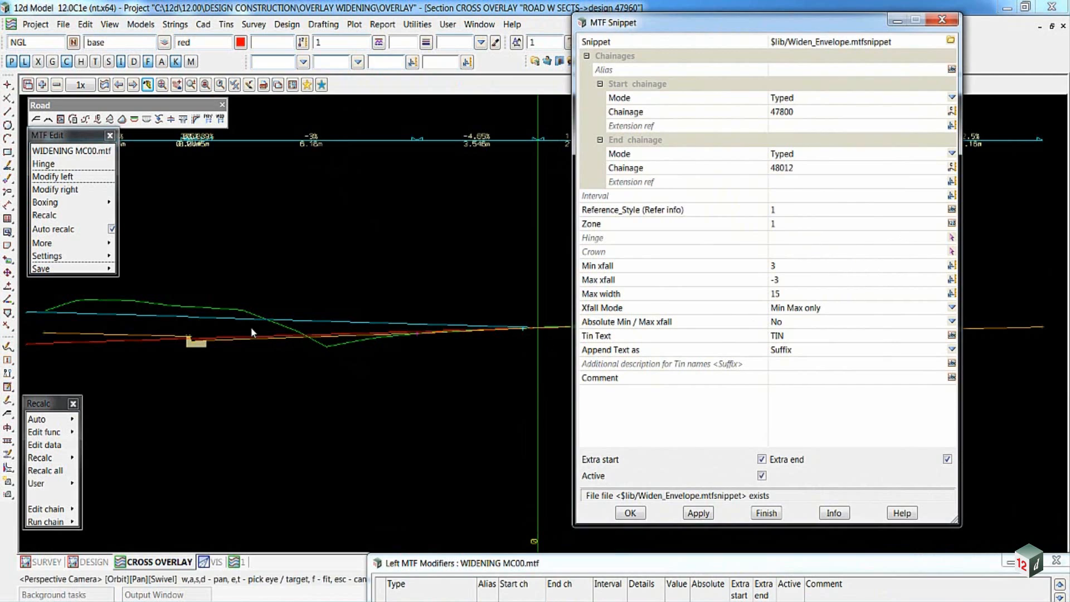
pyautogui.moveTo(107, 348)
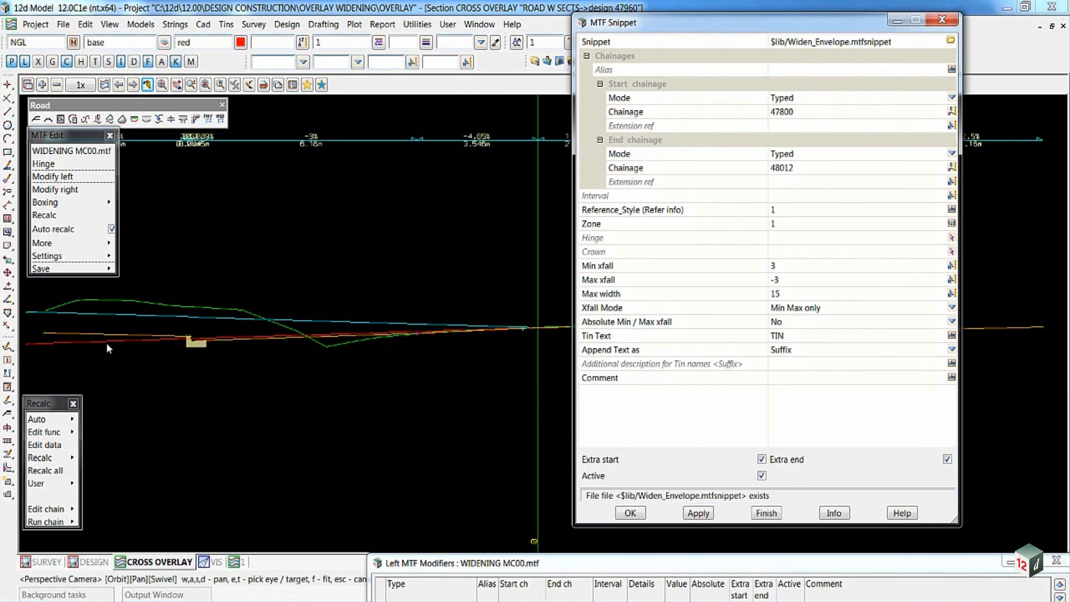
pyautogui.moveTo(36, 313)
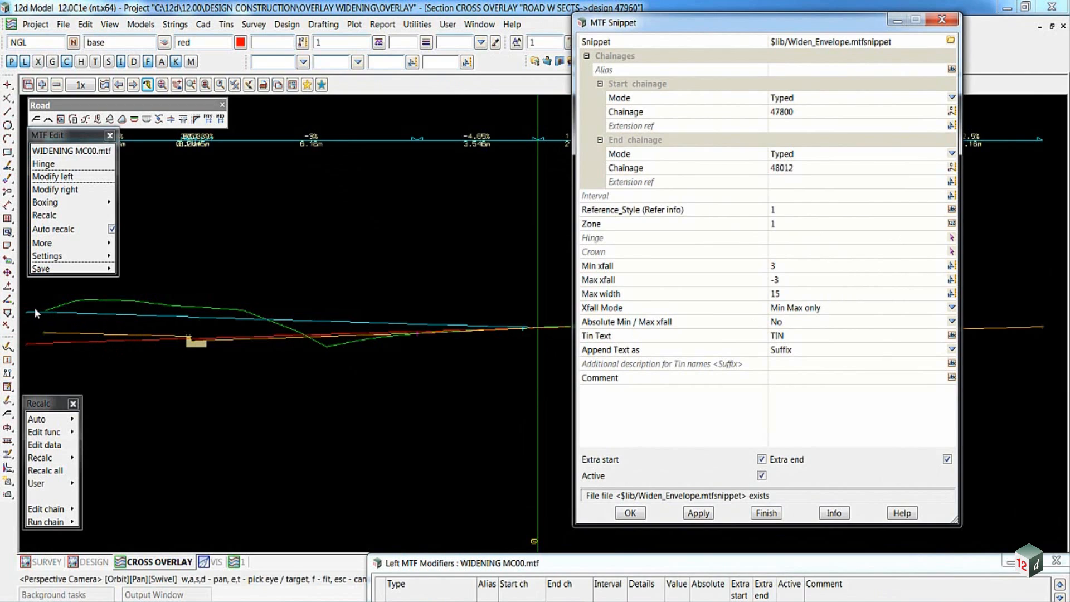
pyautogui.moveTo(542, 329)
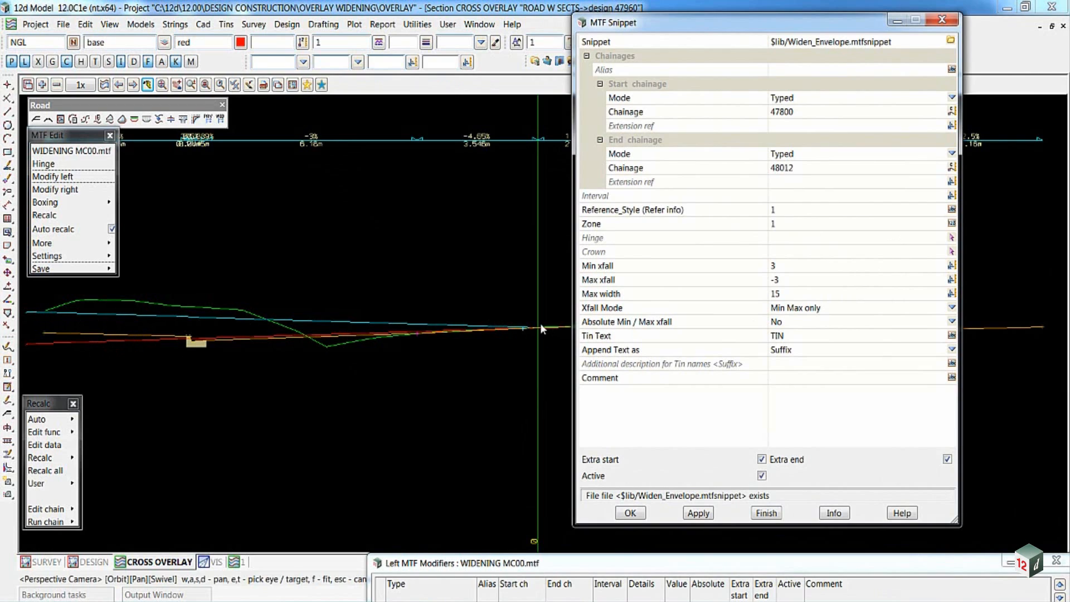
pyautogui.moveTo(594, 263)
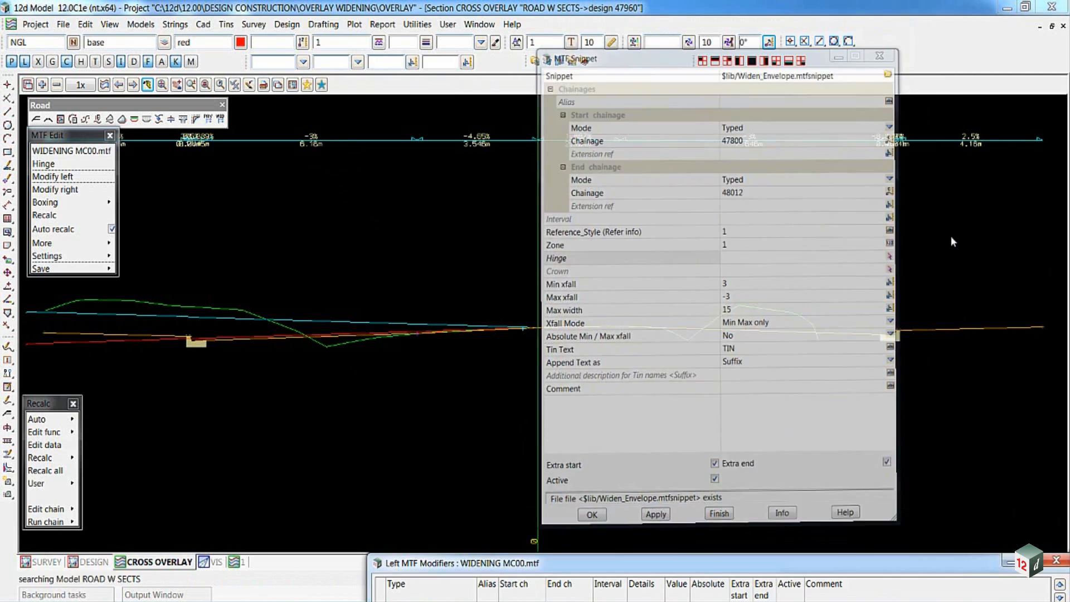
pyautogui.click(416, 334)
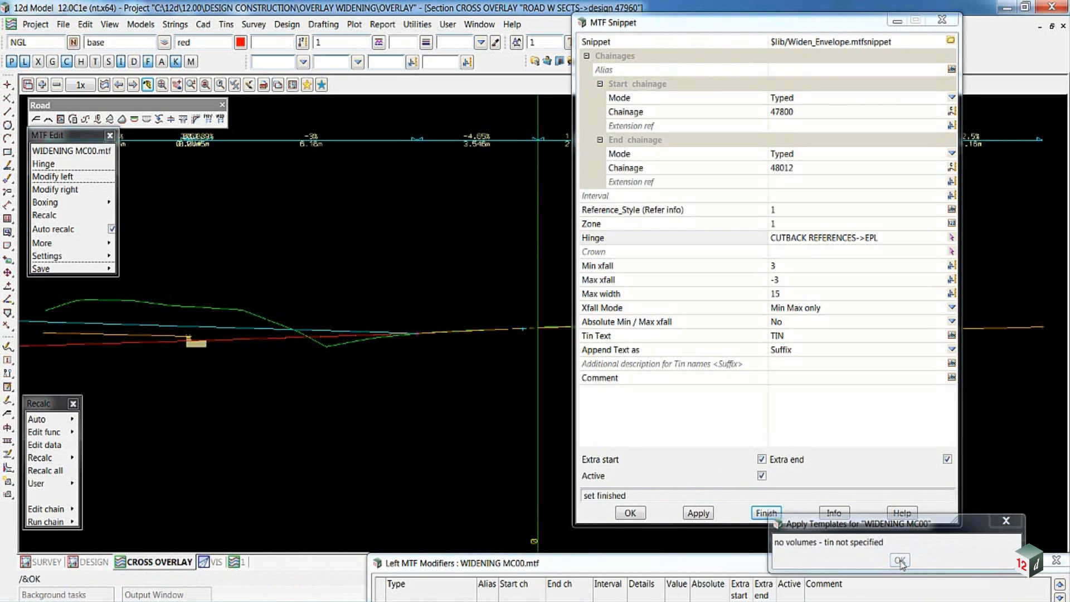
pyautogui.click(899, 559)
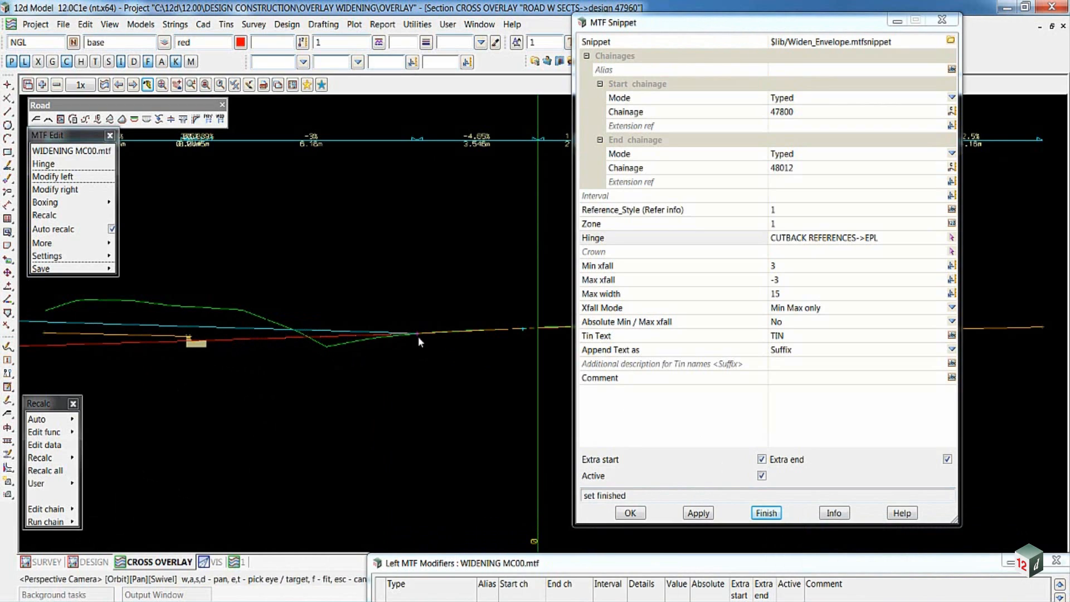
pyautogui.moveTo(418, 339)
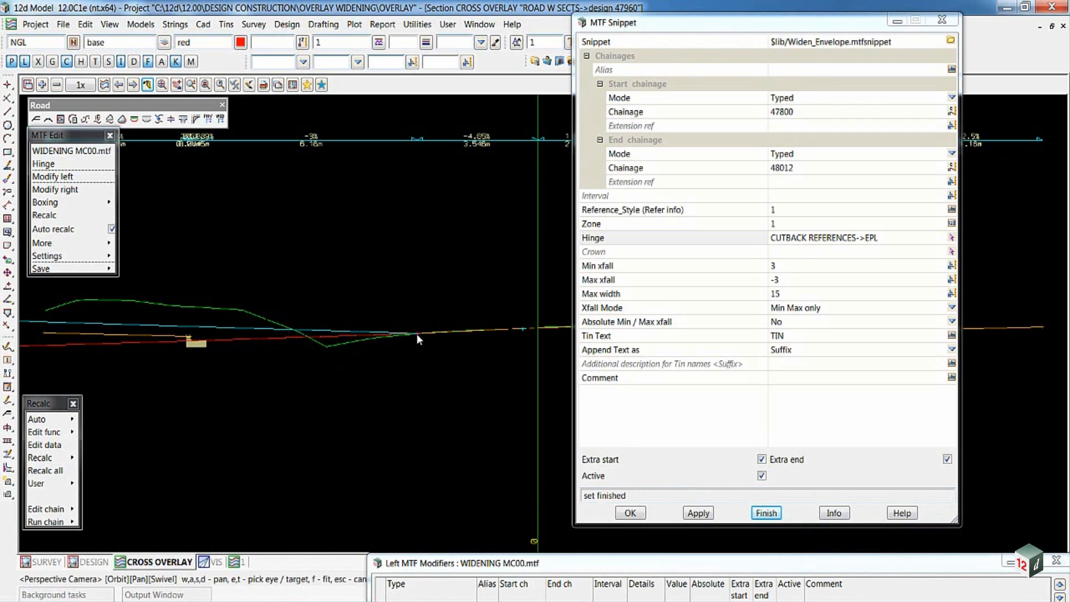
pyautogui.moveTo(788, 274)
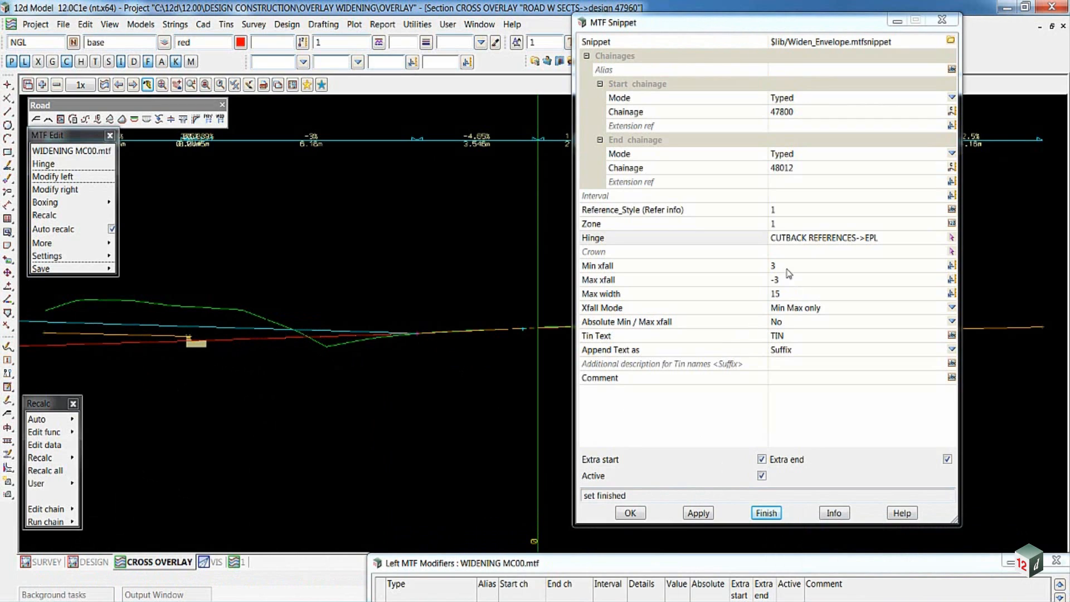
pyautogui.moveTo(782, 299)
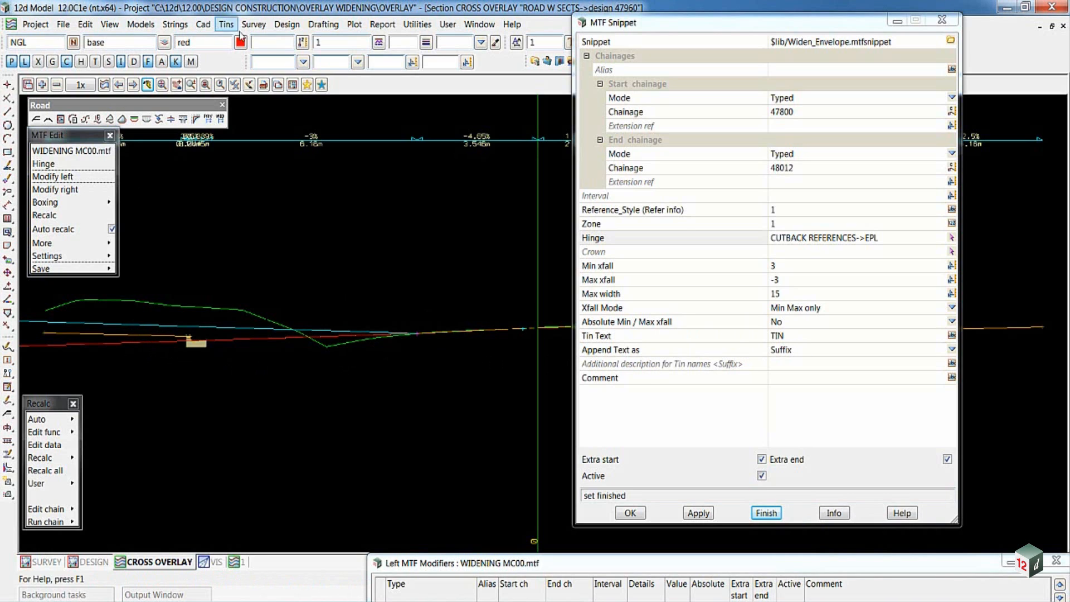
# List the project tins in Tin Manager, including WIDEN MC00 TIN MAX and MIN.
pyautogui.click(227, 24)
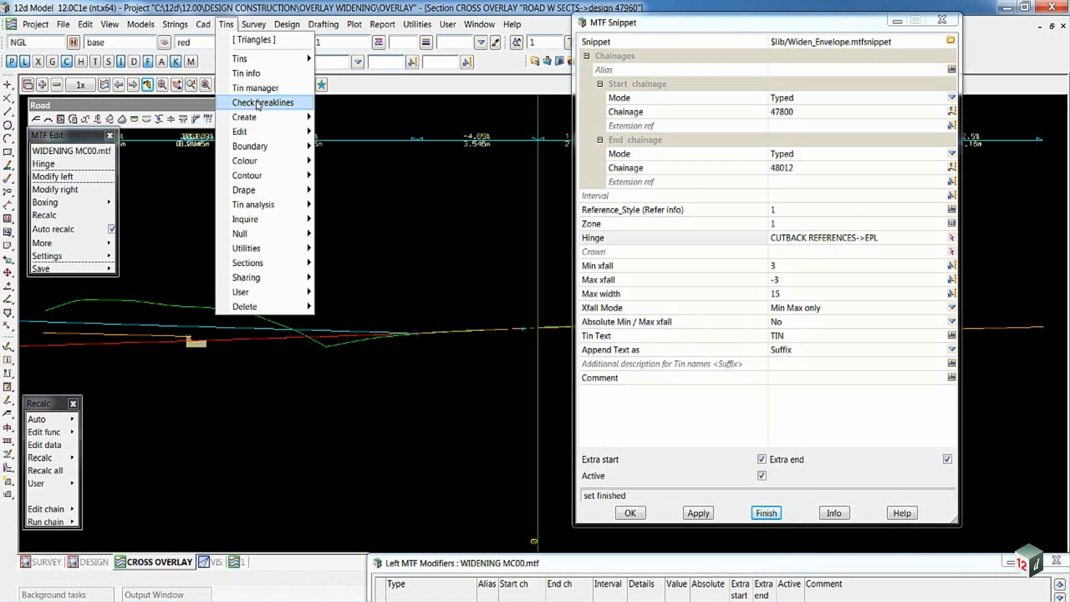
pyautogui.click(256, 87)
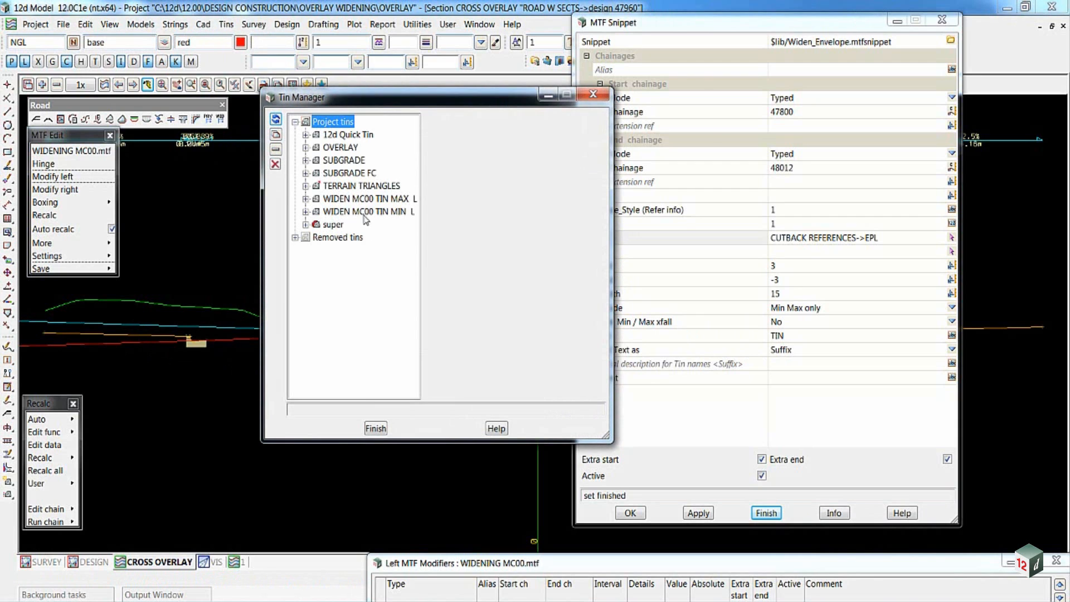
pyautogui.moveTo(383, 207)
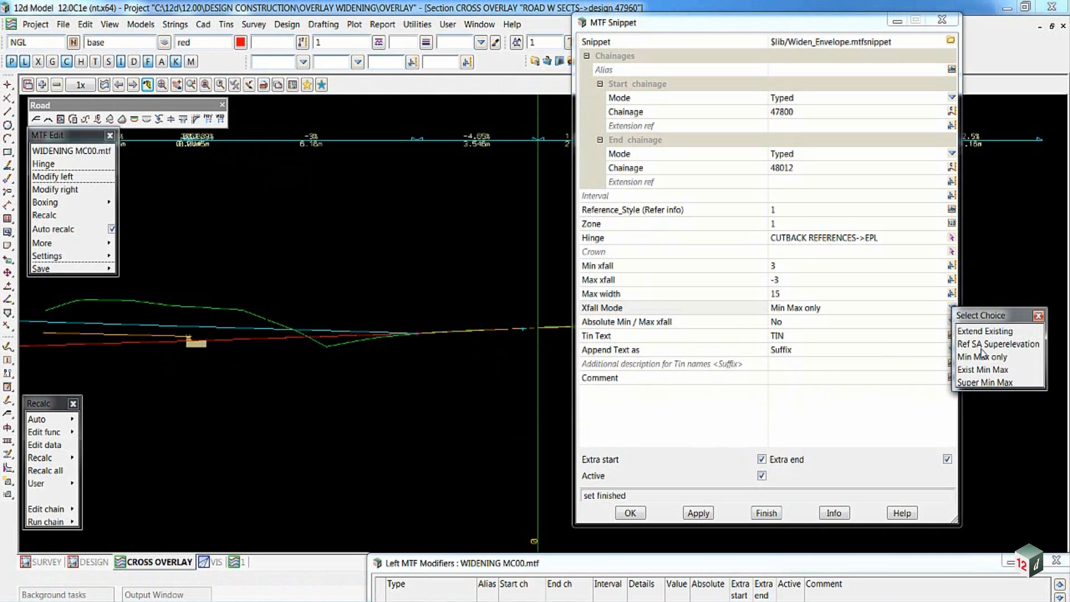
# Set the snippet's Xfall Mode to Extend Existing.
pyautogui.click(984, 331)
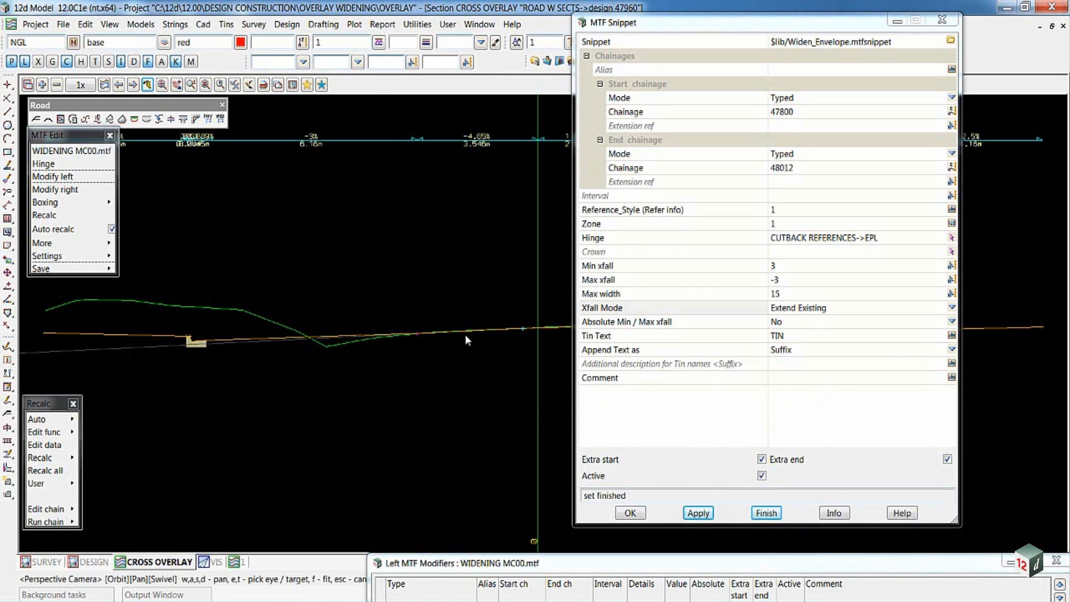
pyautogui.moveTo(527, 330)
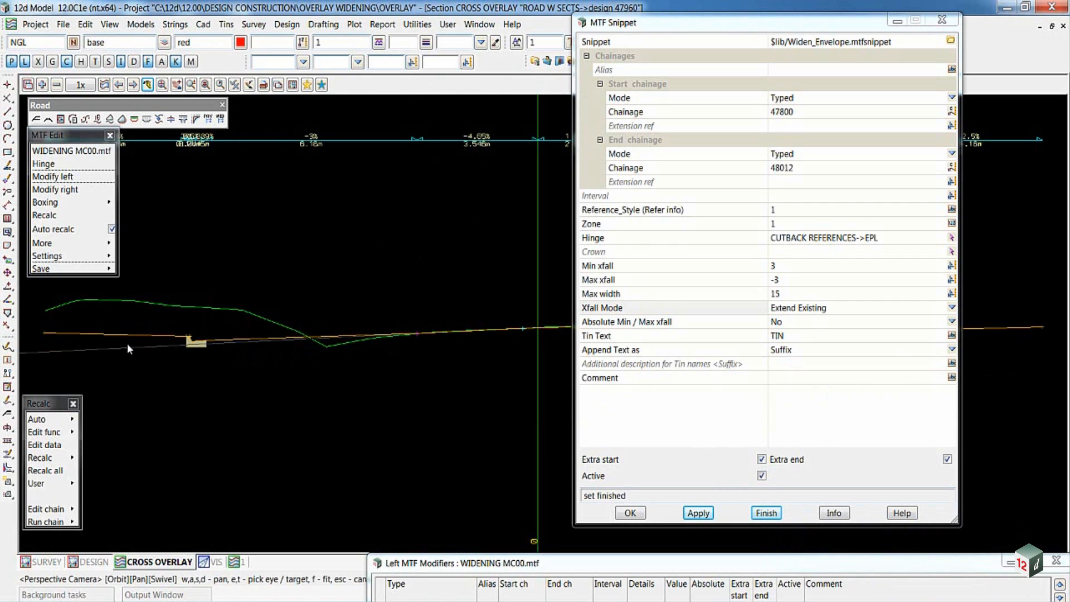
pyautogui.moveTo(749, 291)
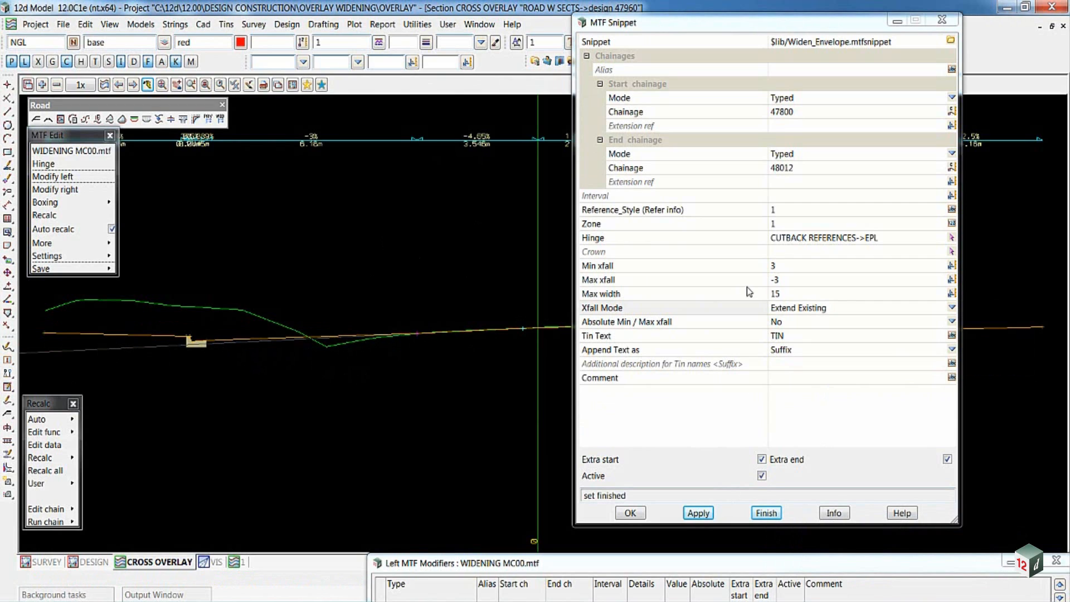
pyautogui.moveTo(914, 321)
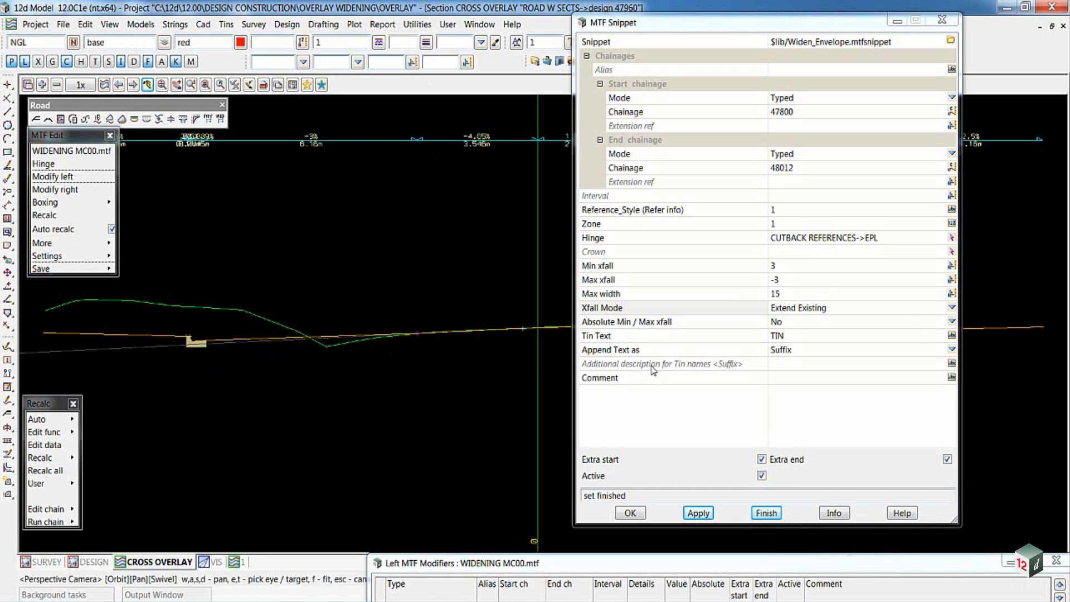
pyautogui.moveTo(926, 303)
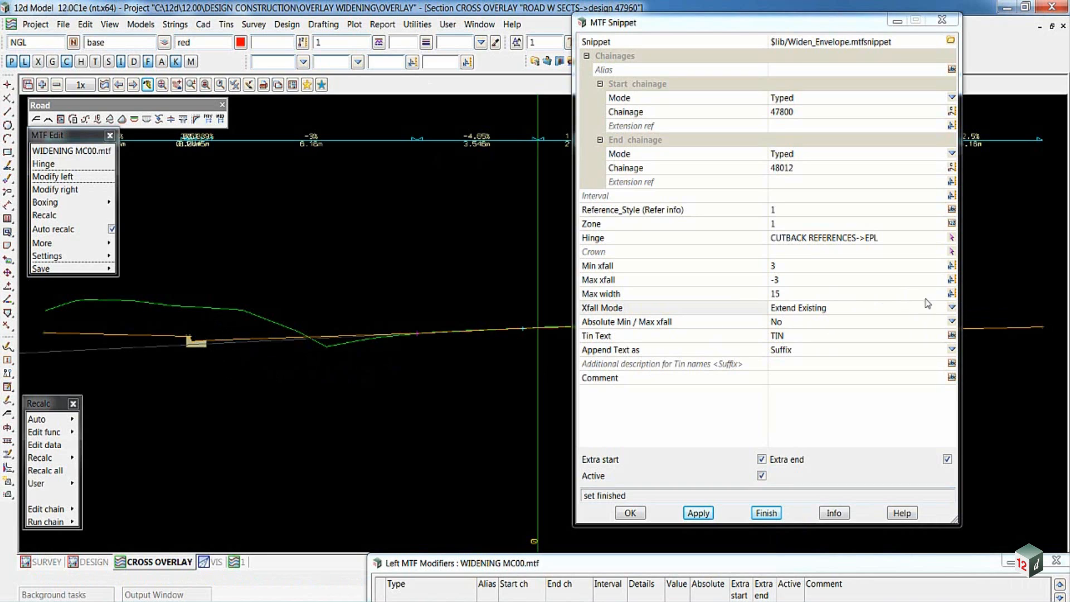
# Set the snippet's Xfall Mode to Exist Min Max, apply it and accept the settings.
pyautogui.click(951, 307)
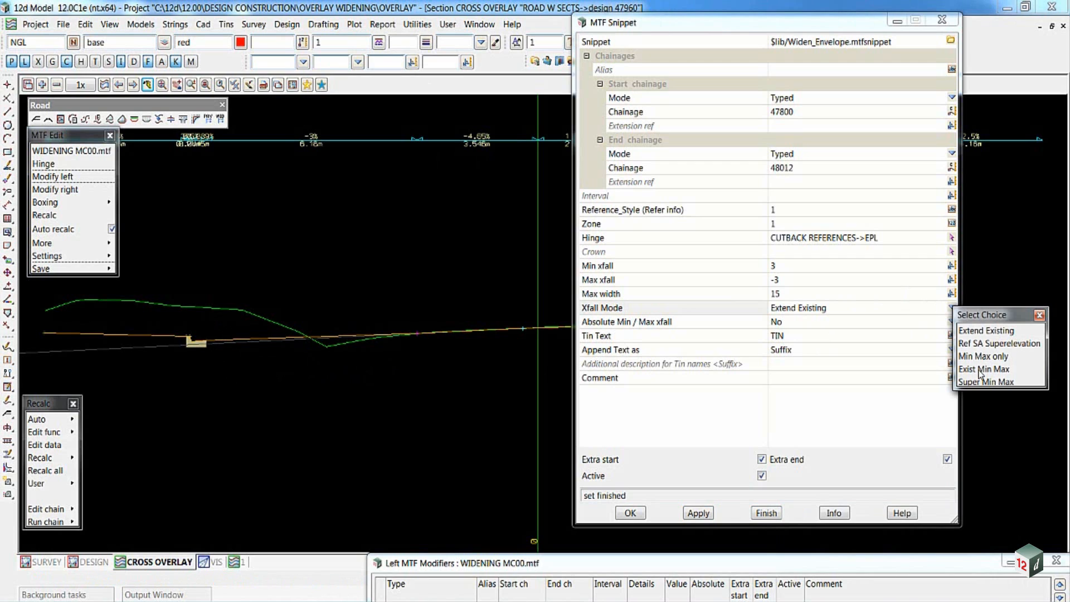
pyautogui.moveTo(988, 373)
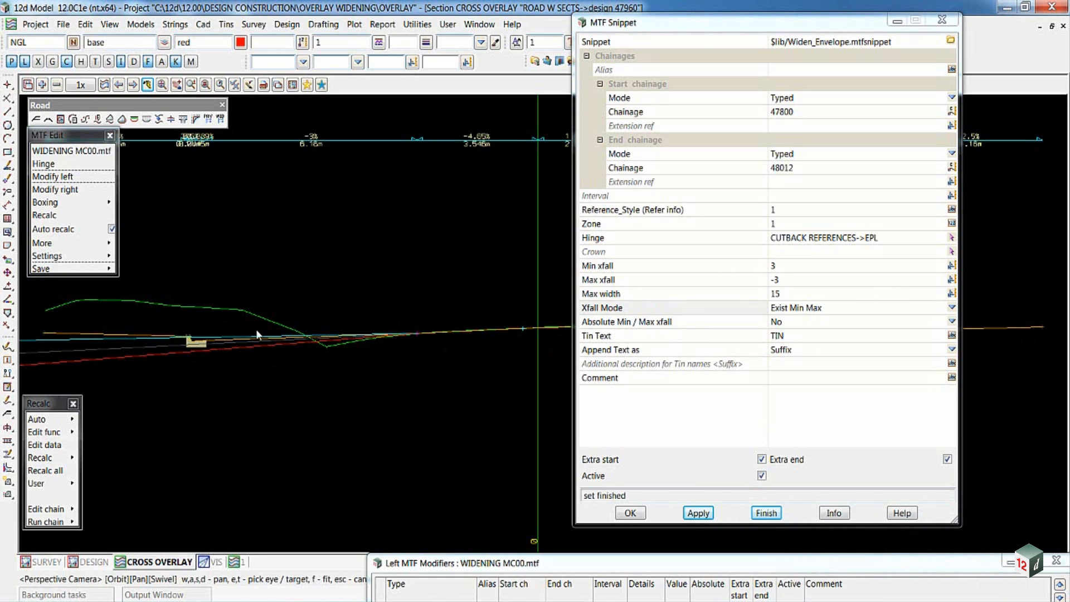
pyautogui.moveTo(608, 330)
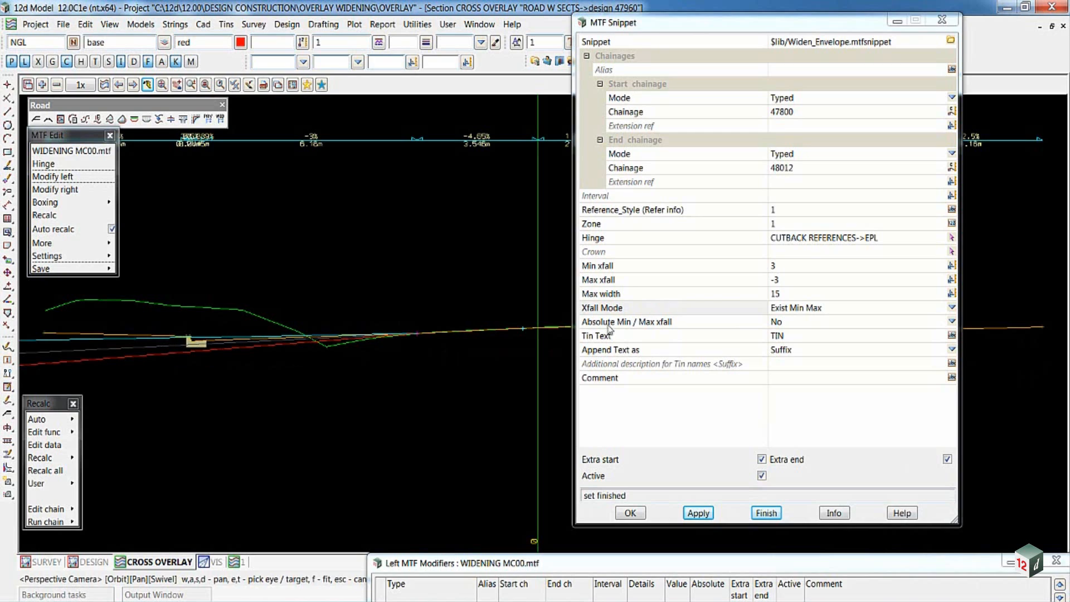
pyautogui.moveTo(159, 342)
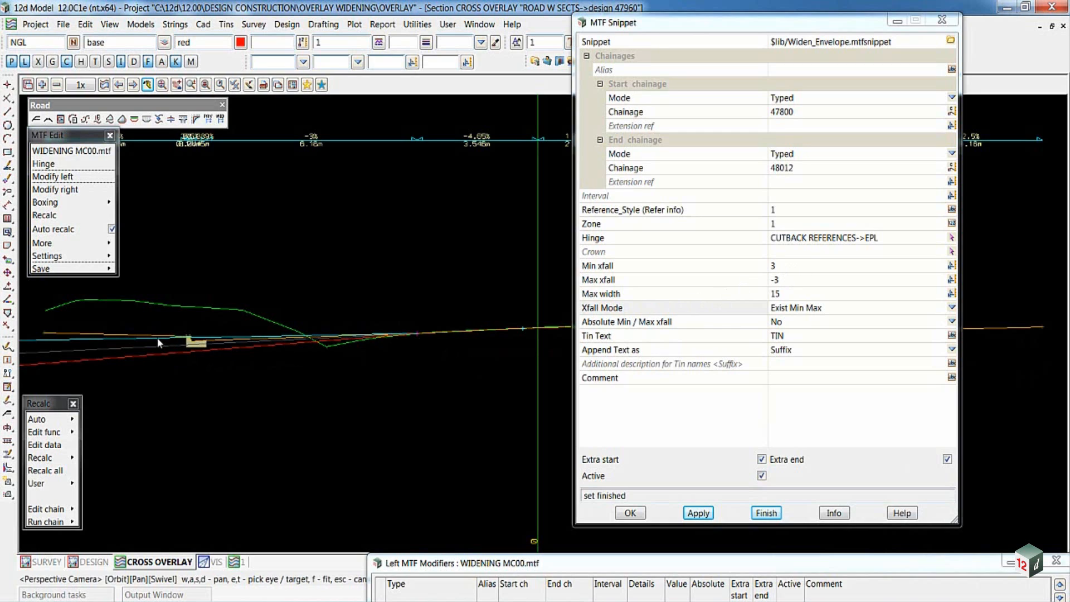
pyautogui.moveTo(209, 347)
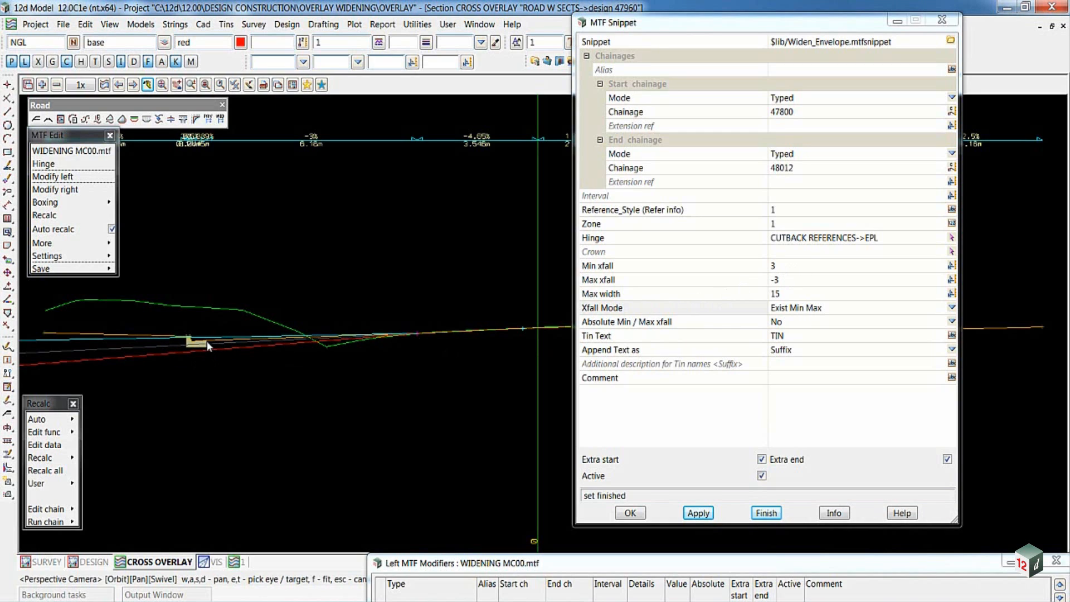
pyautogui.moveTo(254, 360)
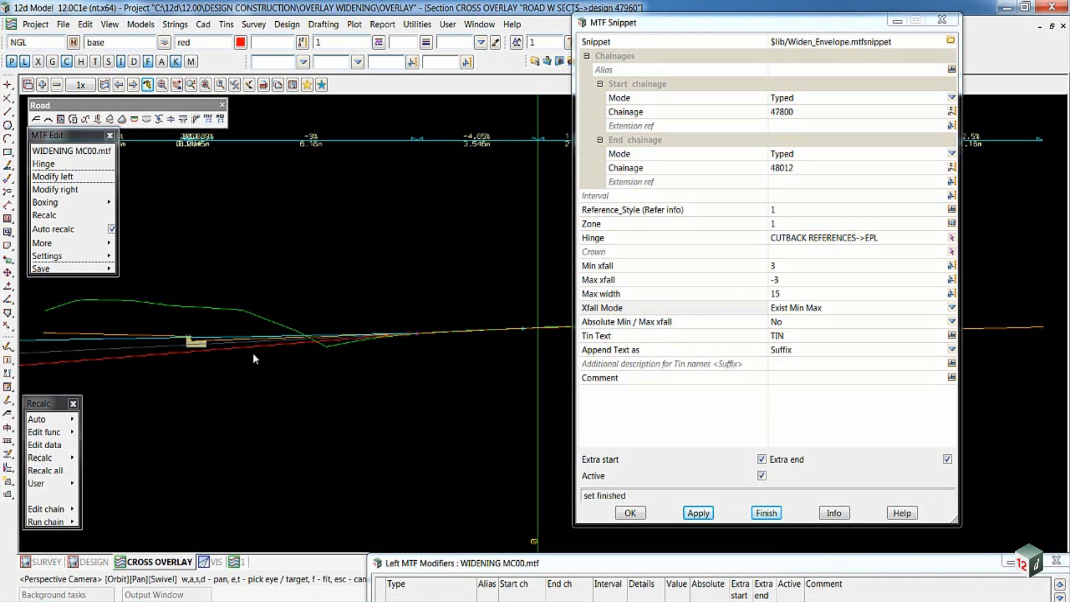
pyautogui.moveTo(211, 344)
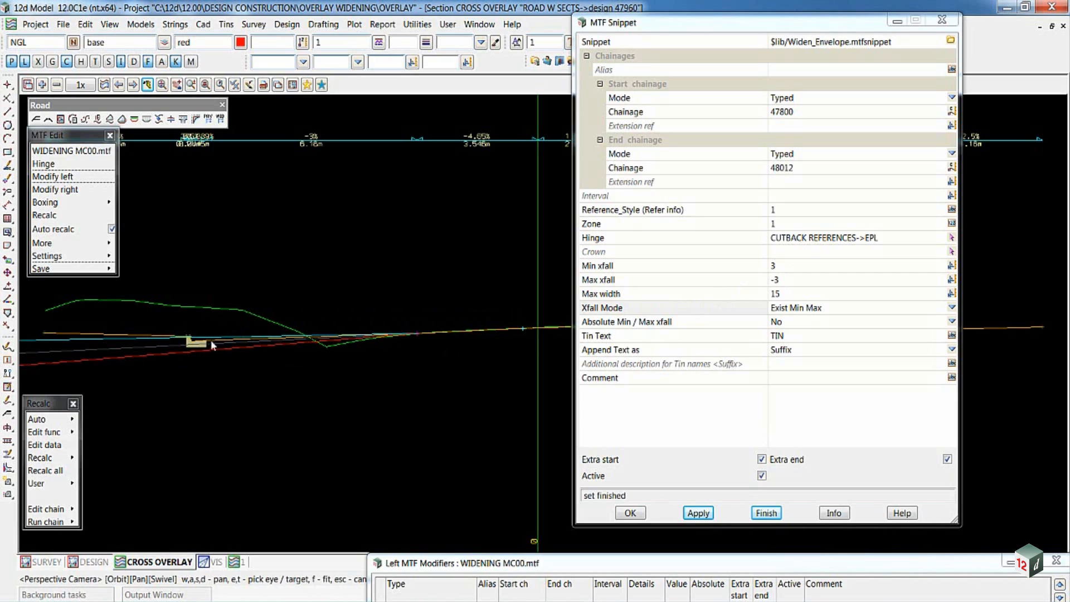
pyautogui.moveTo(214, 353)
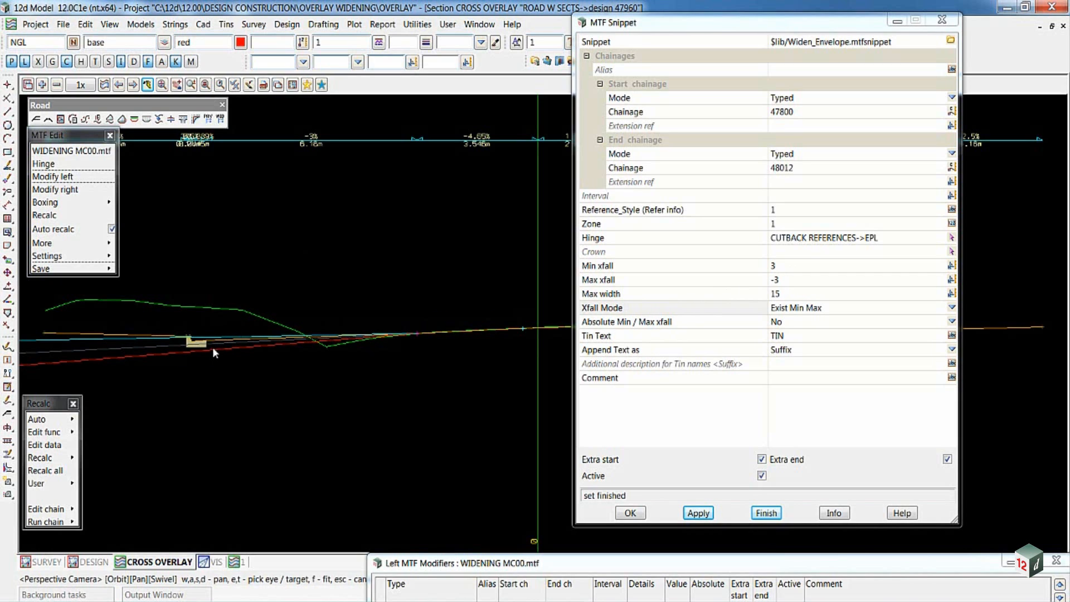
pyautogui.moveTo(476, 345)
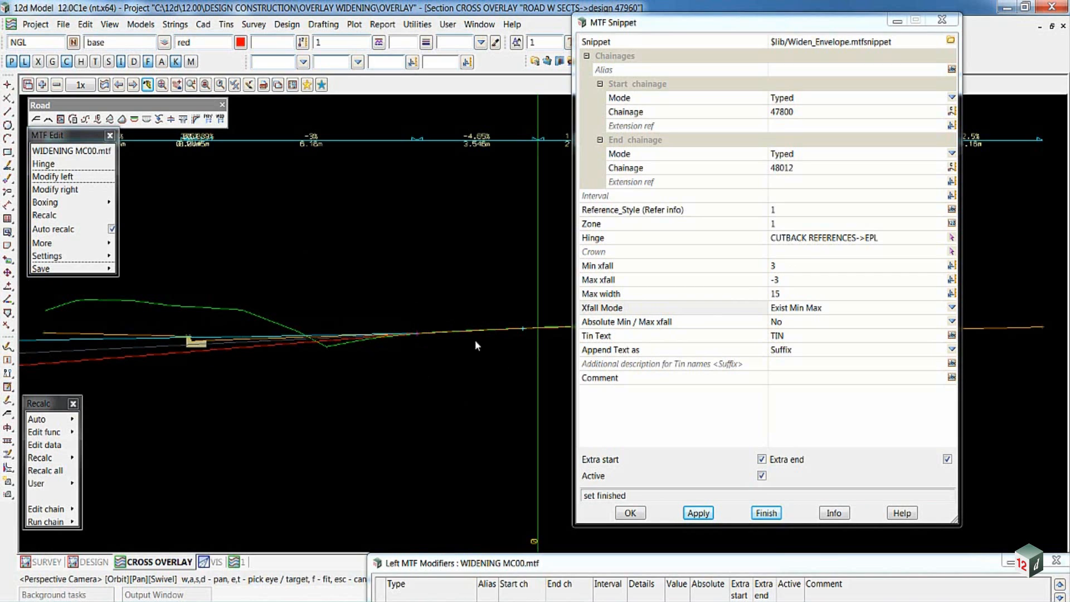
pyautogui.moveTo(609, 255)
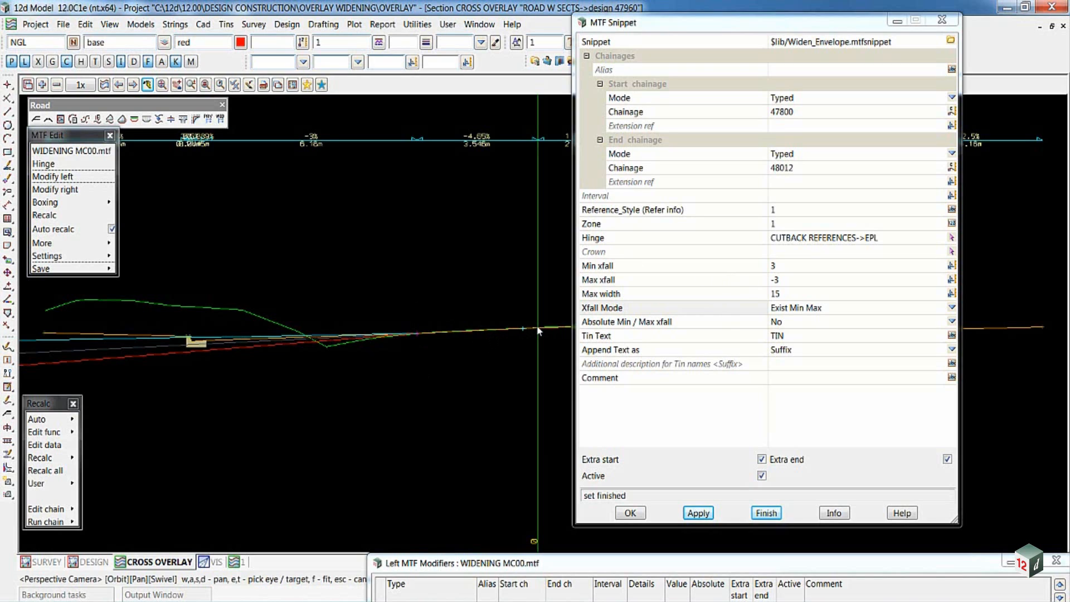
pyautogui.moveTo(472, 343)
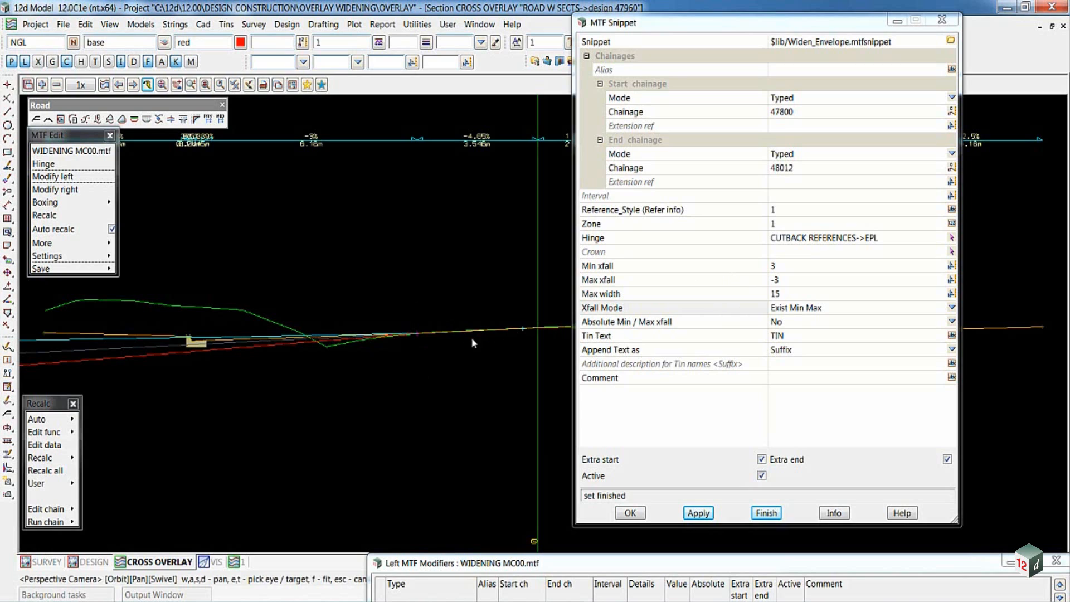
pyautogui.moveTo(723, 290)
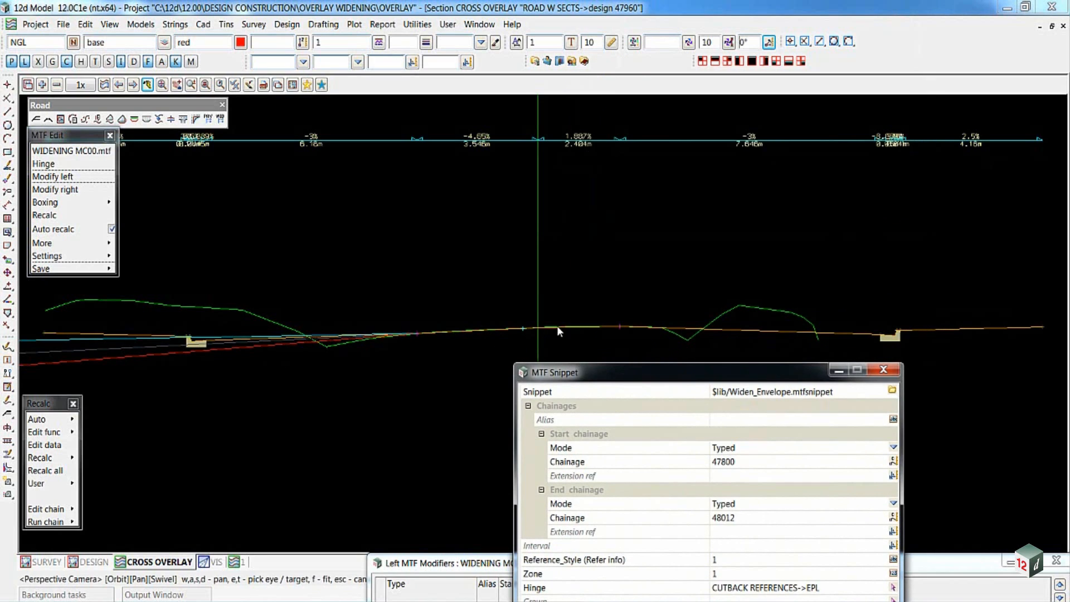
pyautogui.moveTo(642, 332)
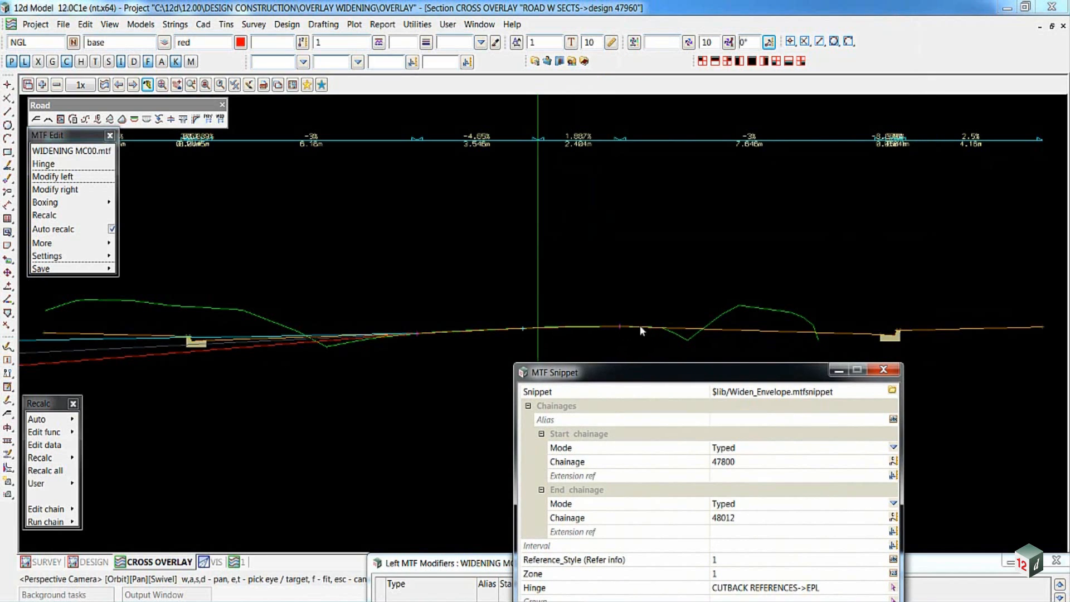
pyautogui.moveTo(534, 312)
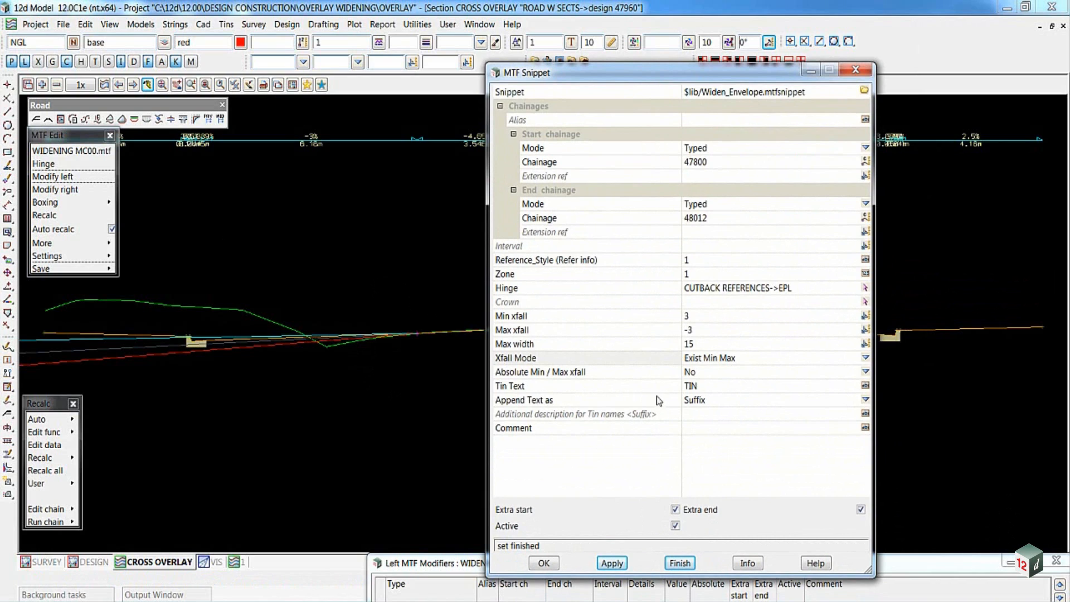
pyautogui.click(542, 561)
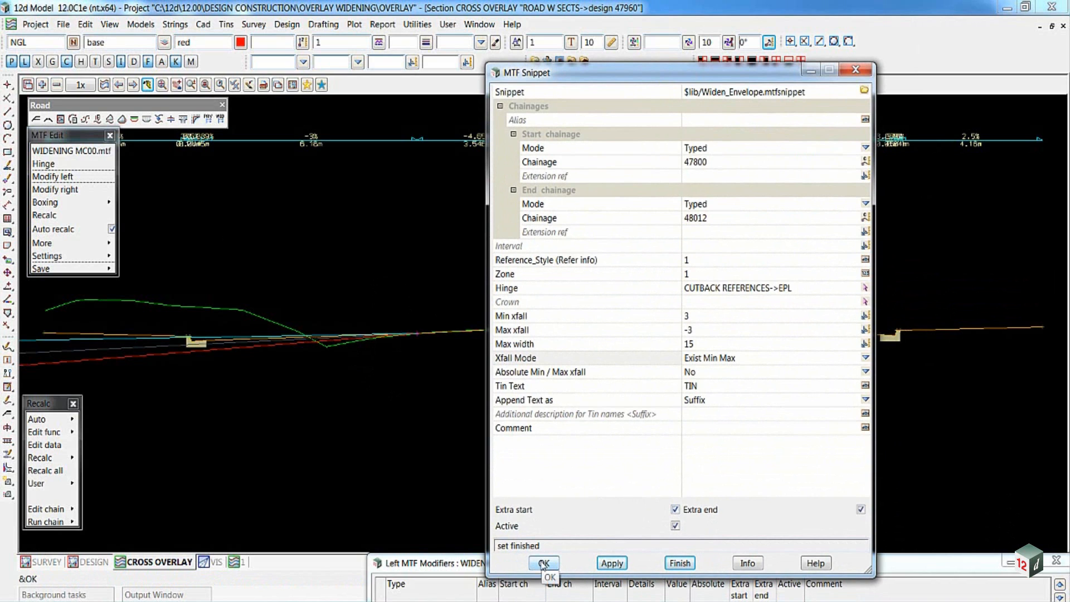
pyautogui.click(543, 561)
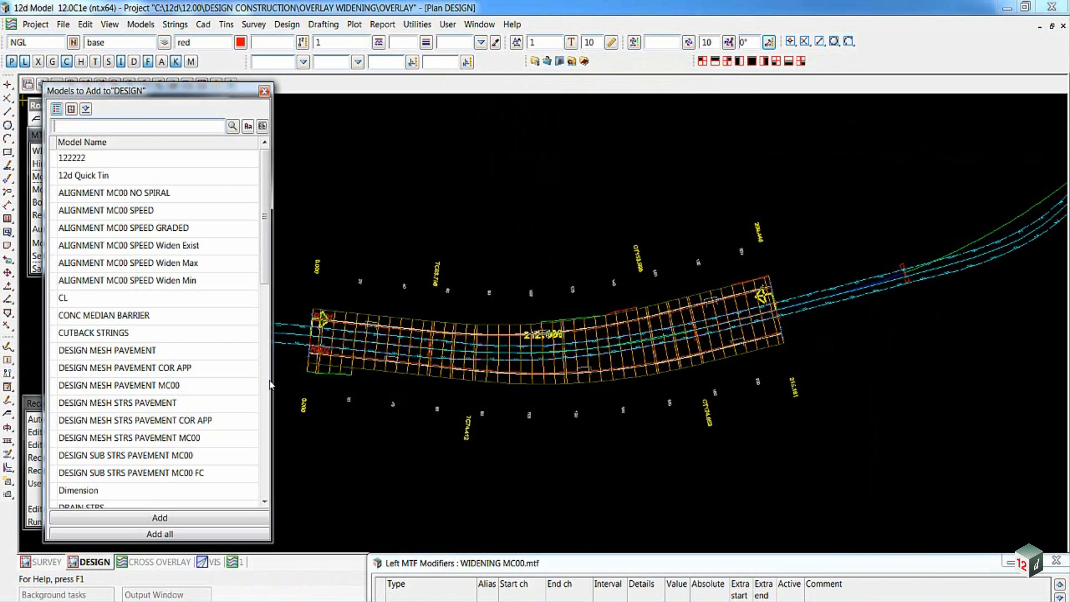
# Review the left modifiers showing $lib/Widen_Envelope from chainage 47800 to 48012 and return to the section view.
pyautogui.scroll(-3)
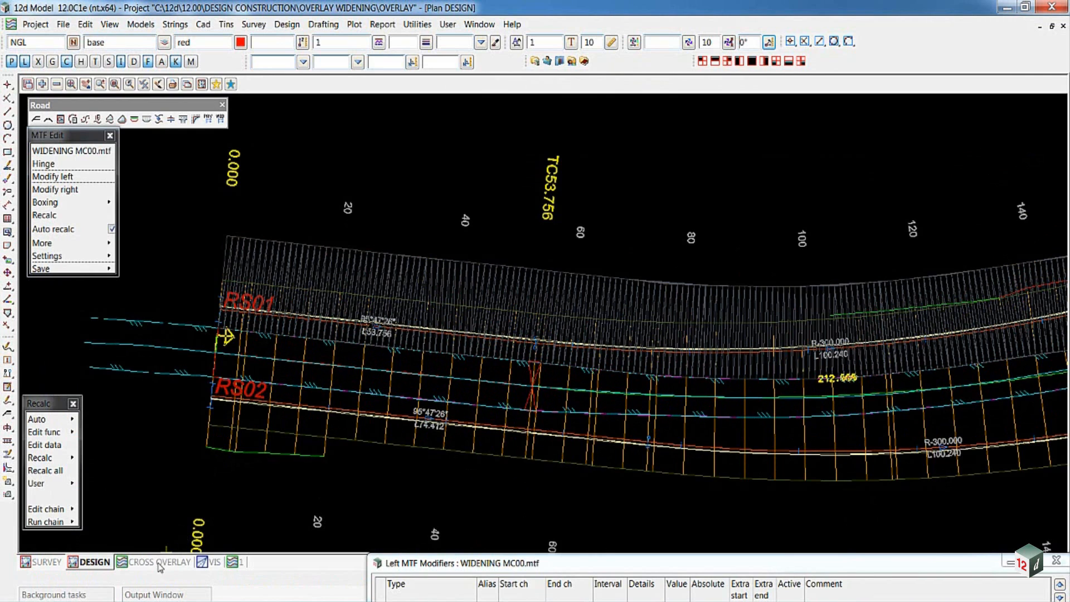
pyautogui.click(158, 562)
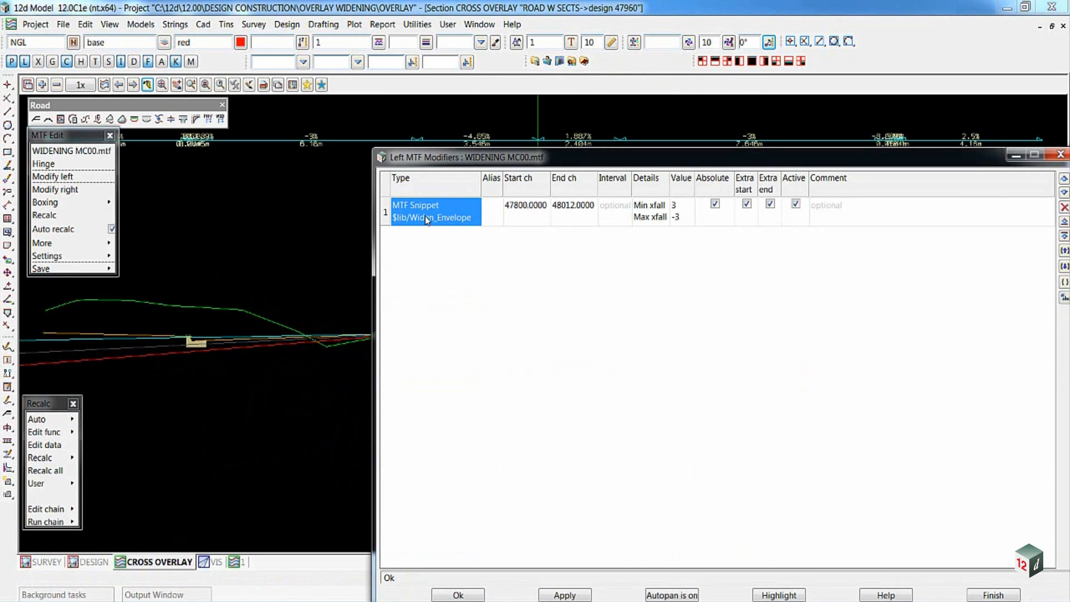
# Set the left Widen Envelope snippet's Xfall Mode to Ref SA Superelevation and recalculate.
pyautogui.doubleClick(434, 212)
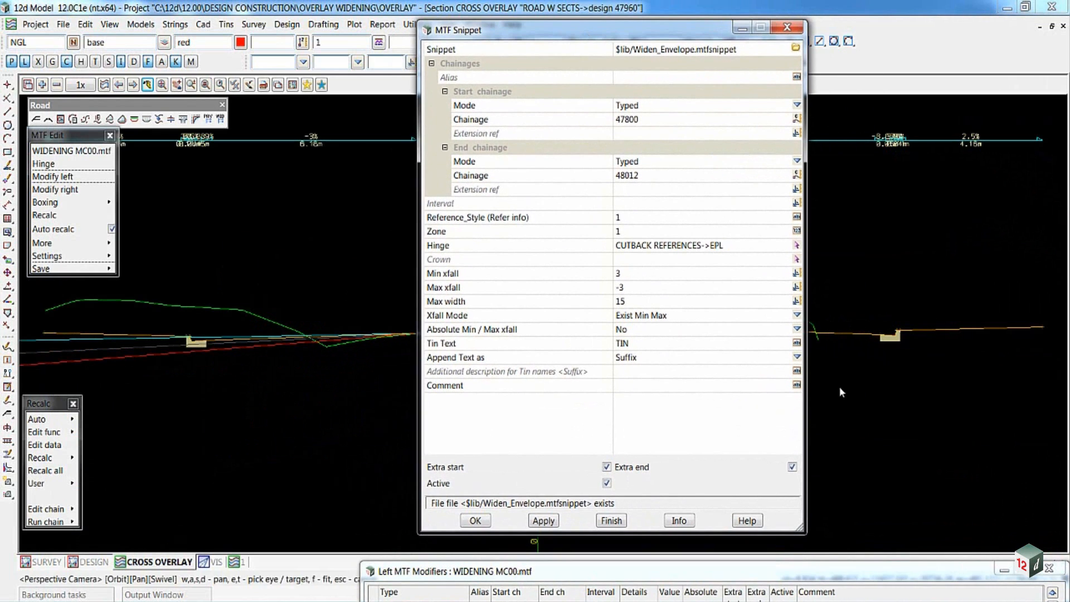
pyautogui.click(795, 316)
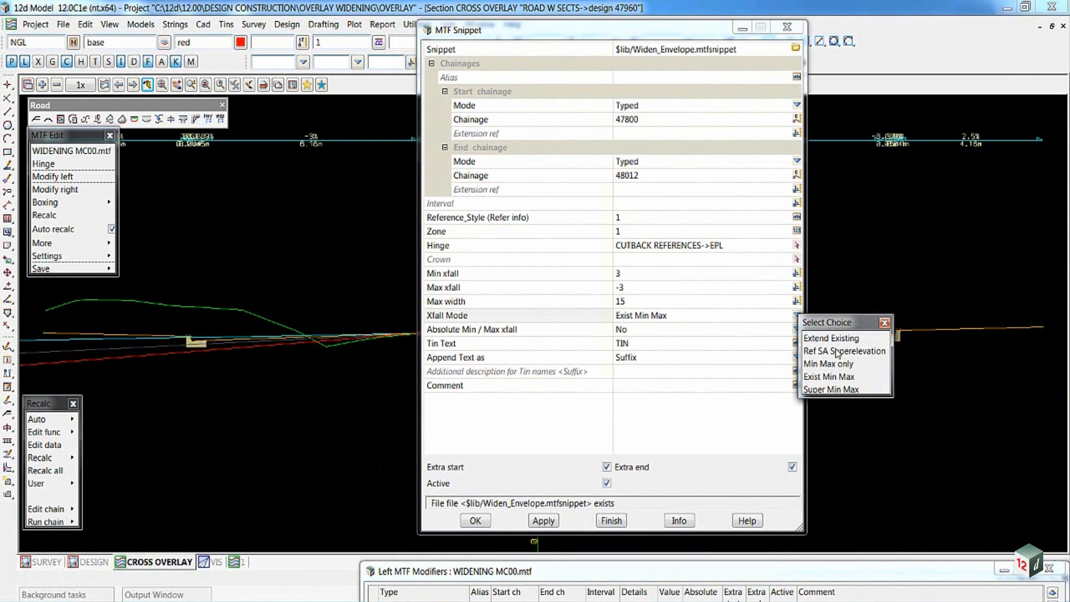
pyautogui.click(843, 351)
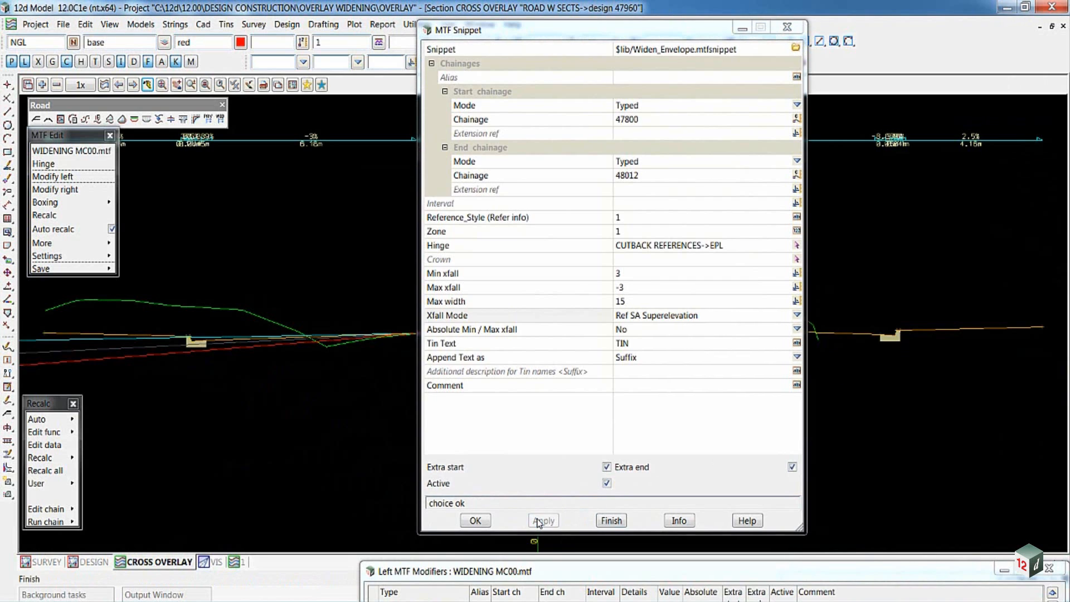
pyautogui.click(543, 520)
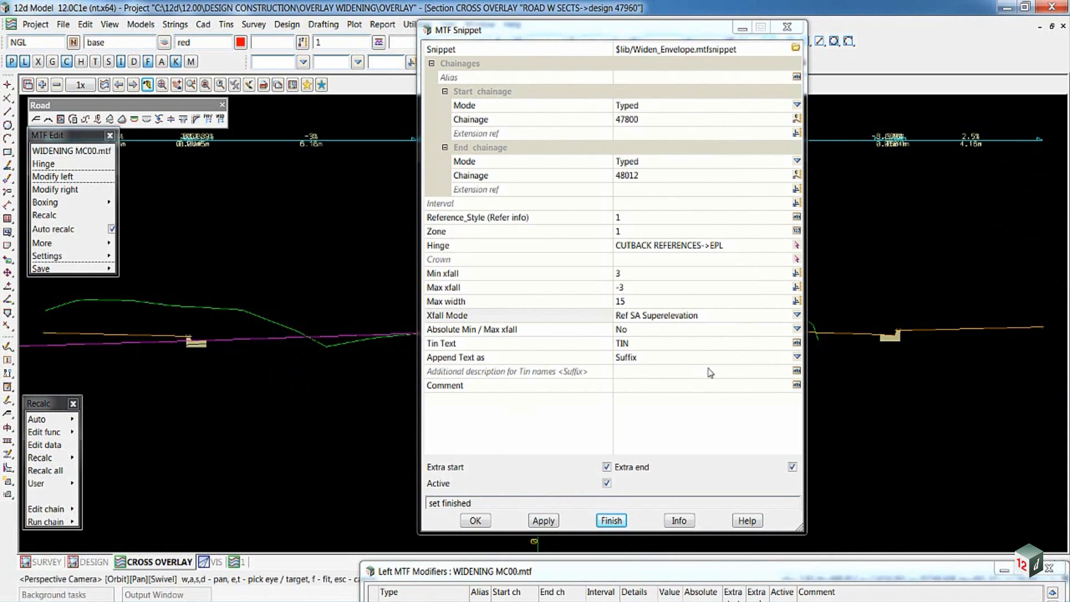
# Switch the Xfall Mode to Super Min Max, dismiss the no-volumes message and accept the settings.
pyautogui.click(796, 314)
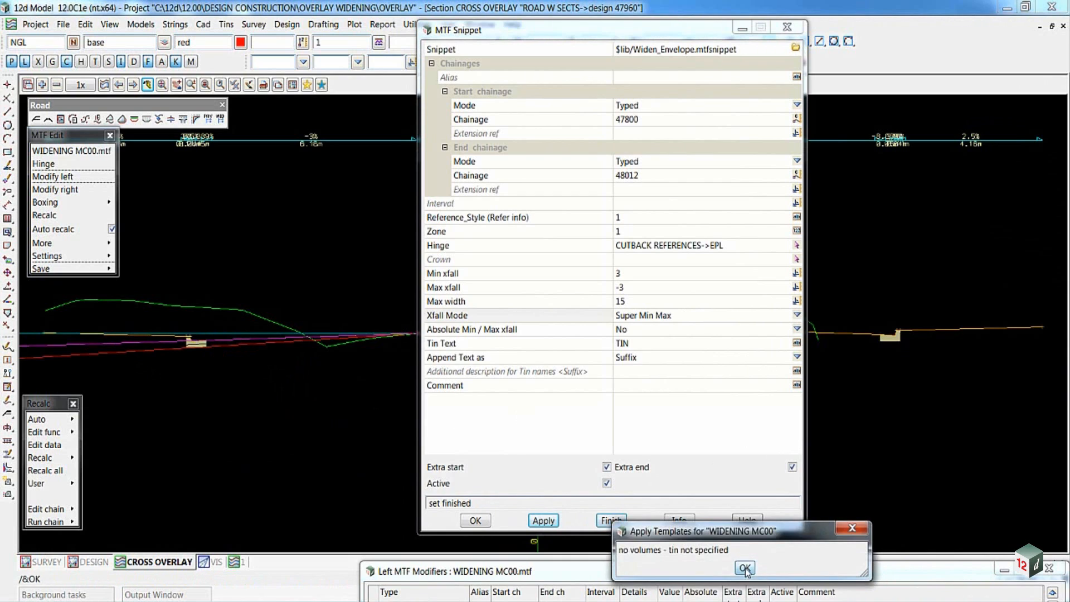
pyautogui.click(743, 567)
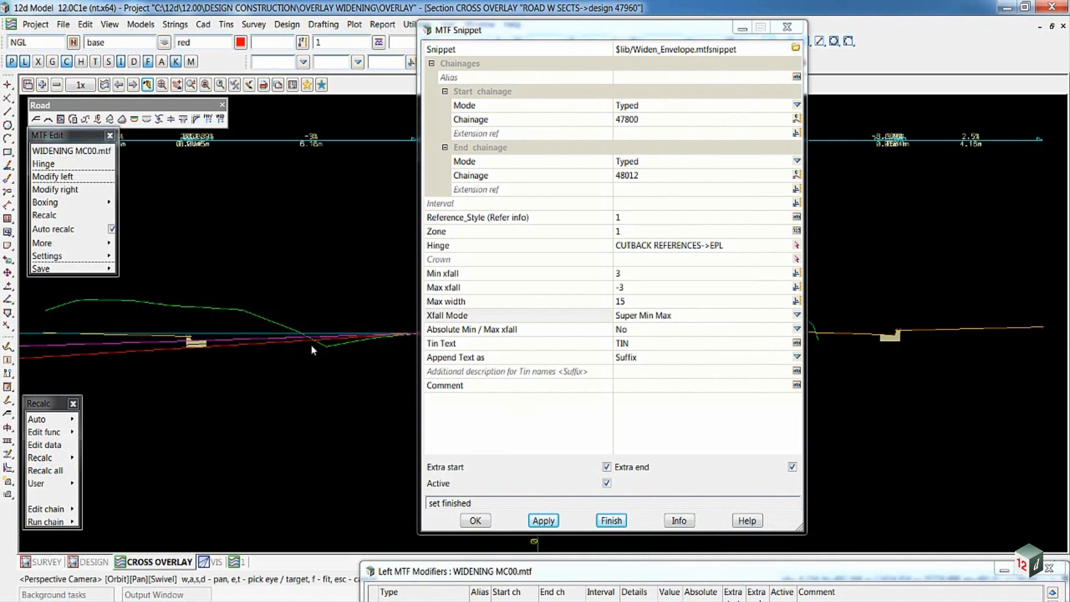
pyautogui.moveTo(291, 354)
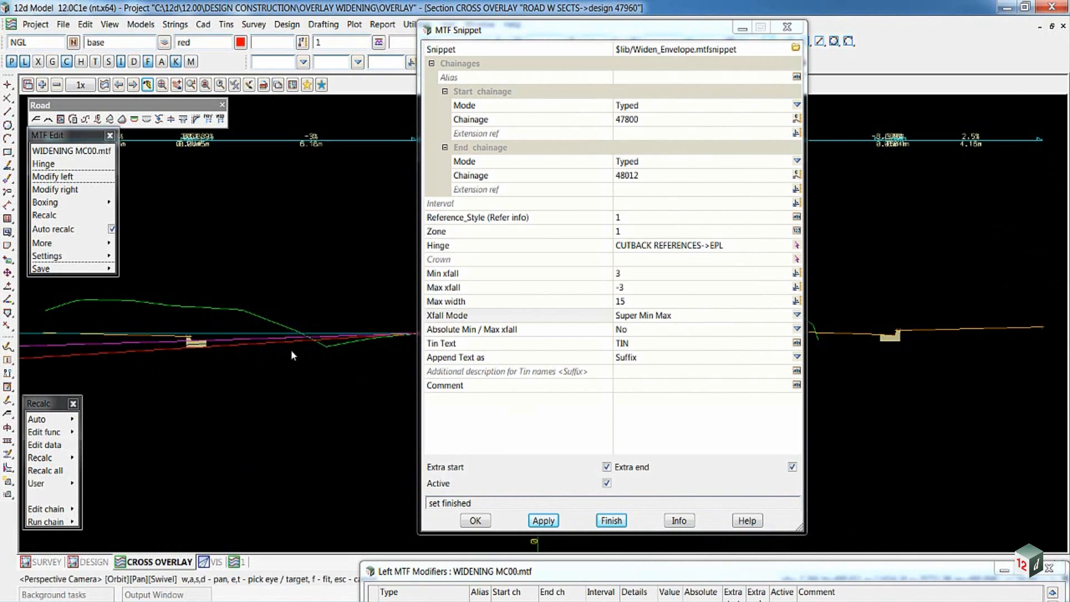
pyautogui.moveTo(253, 382)
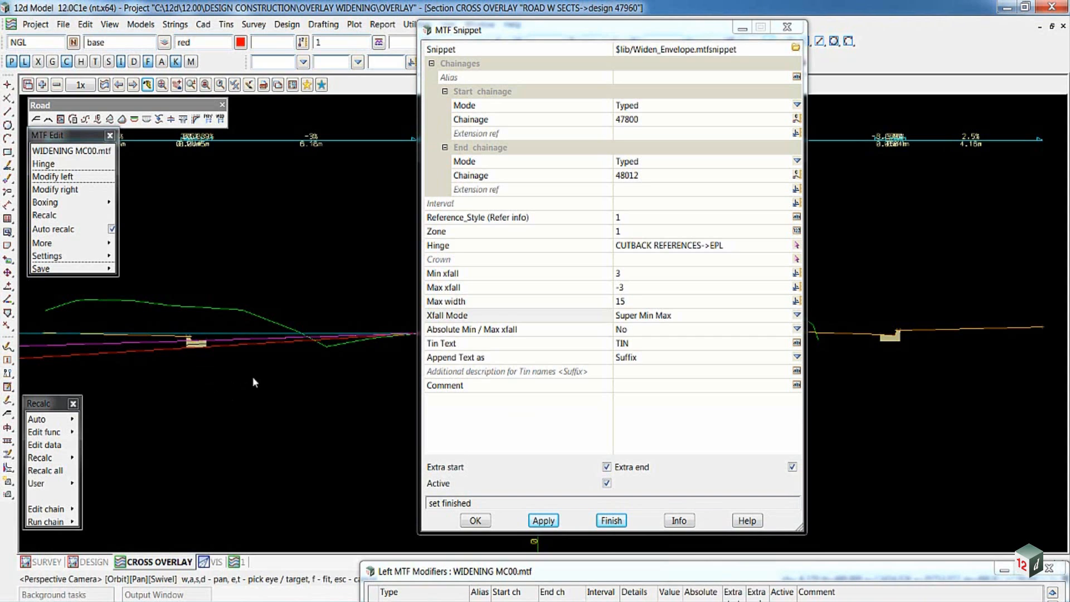
pyautogui.moveTo(202, 348)
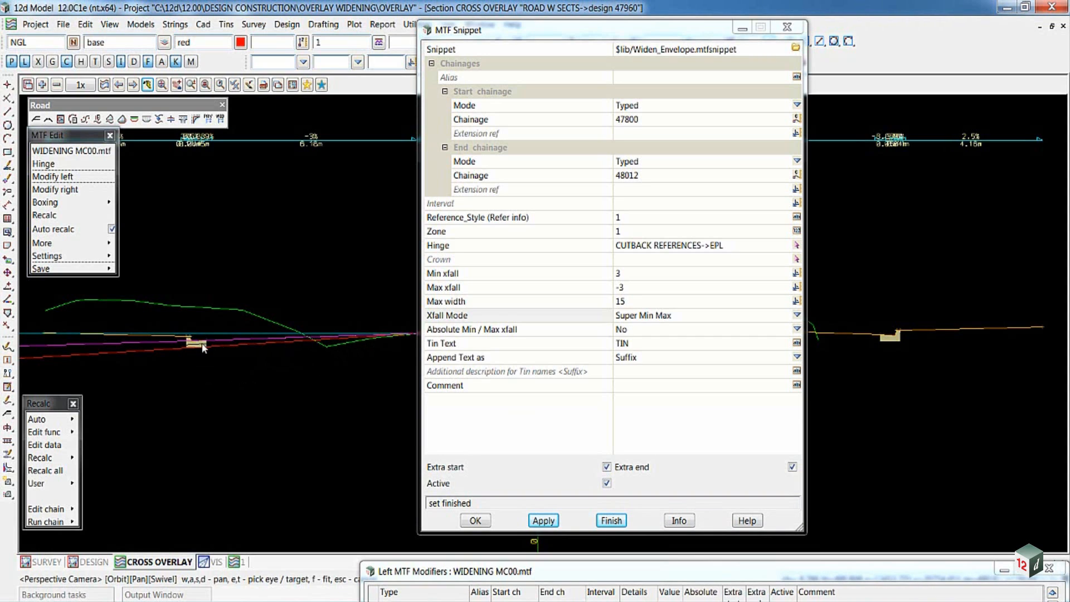
pyautogui.click(474, 520)
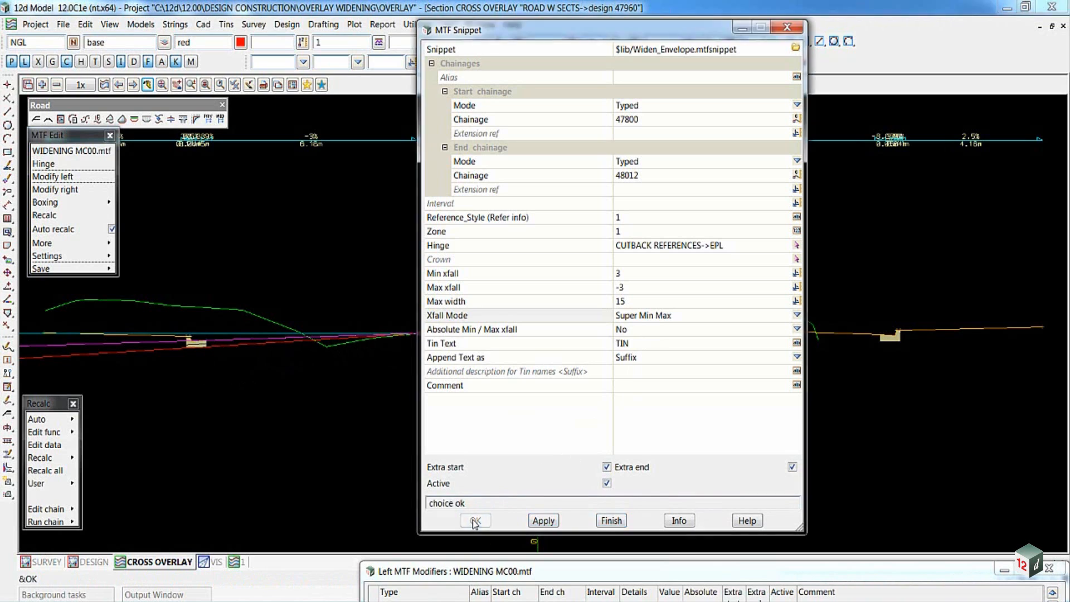
pyautogui.click(474, 520)
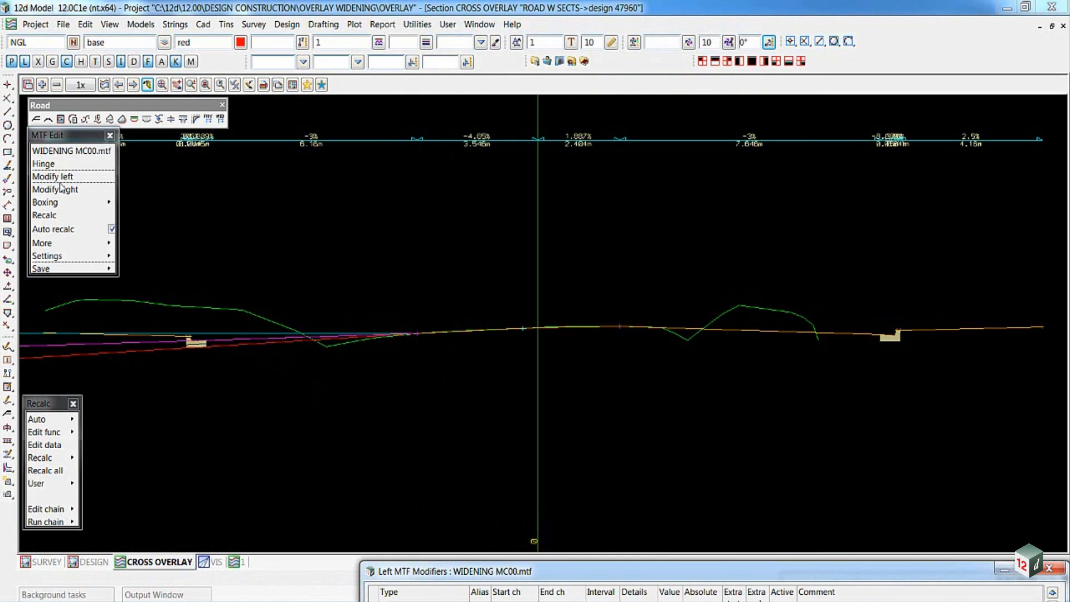
pyautogui.moveTo(515, 583)
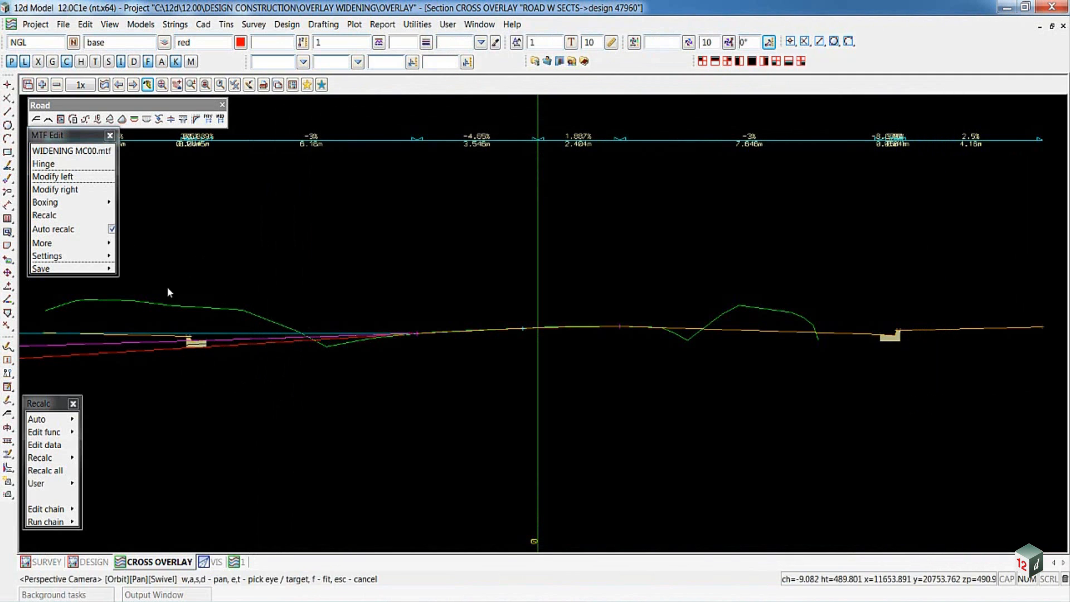
# Add a right-side snippet hinged on CUTBACK REFERENCES->EPR and apply it.
pyautogui.click(56, 190)
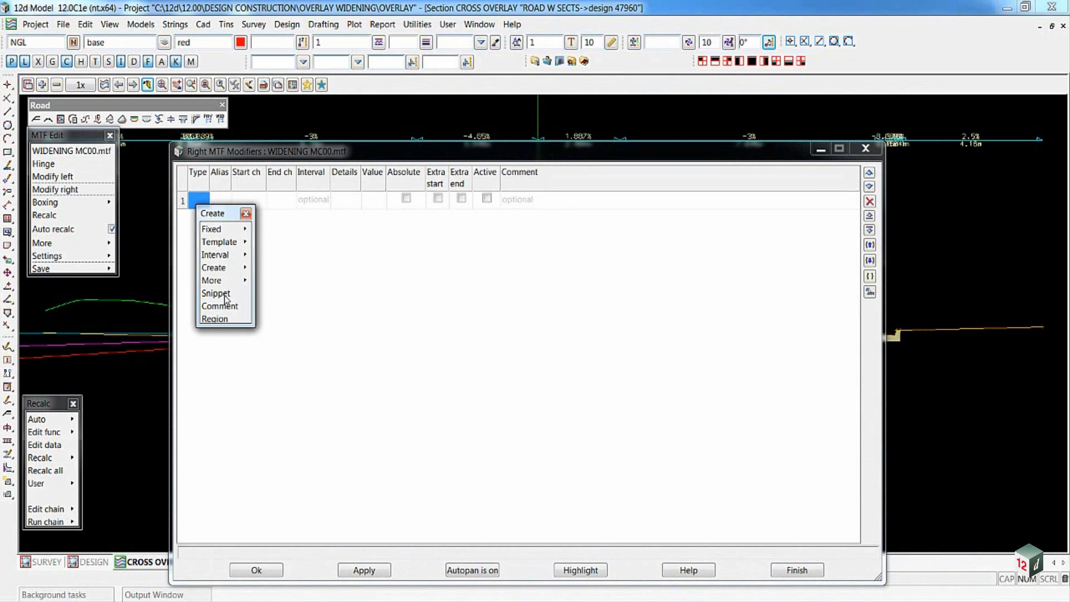
pyautogui.click(215, 293)
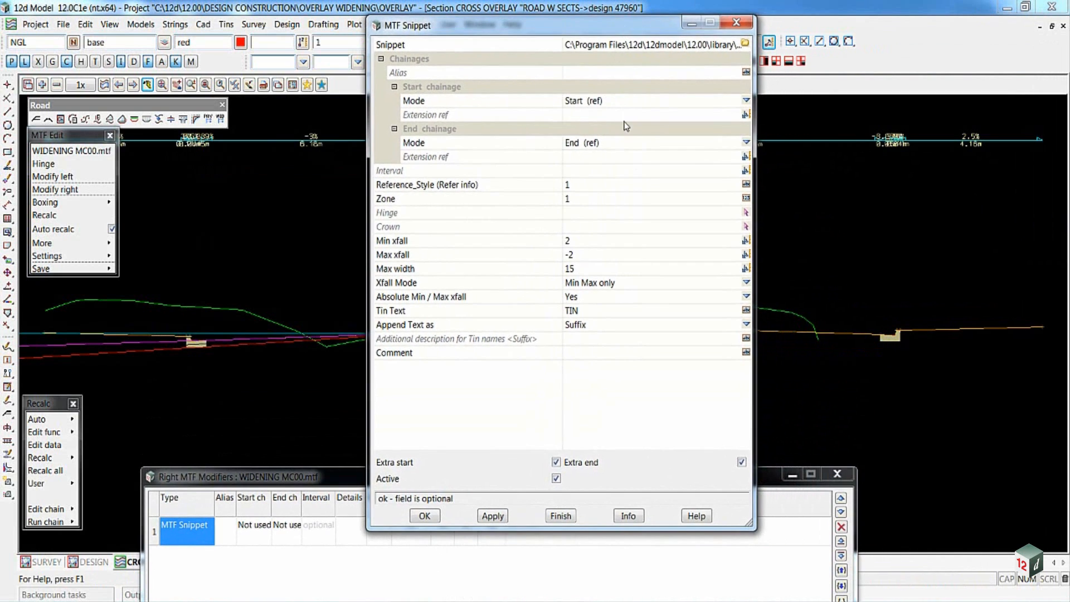
pyautogui.moveTo(586, 221)
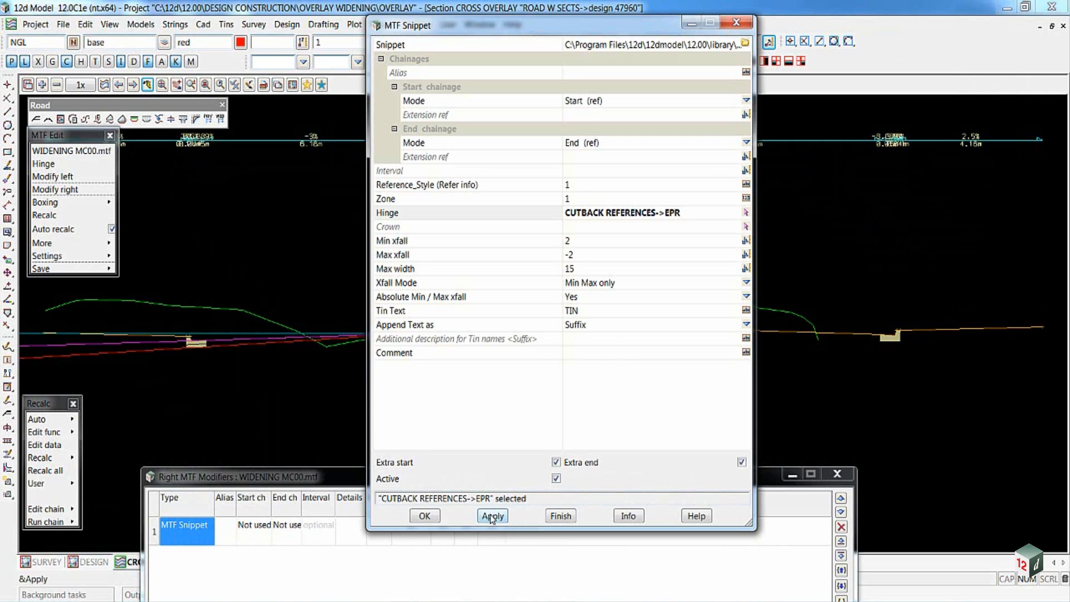
pyautogui.click(492, 514)
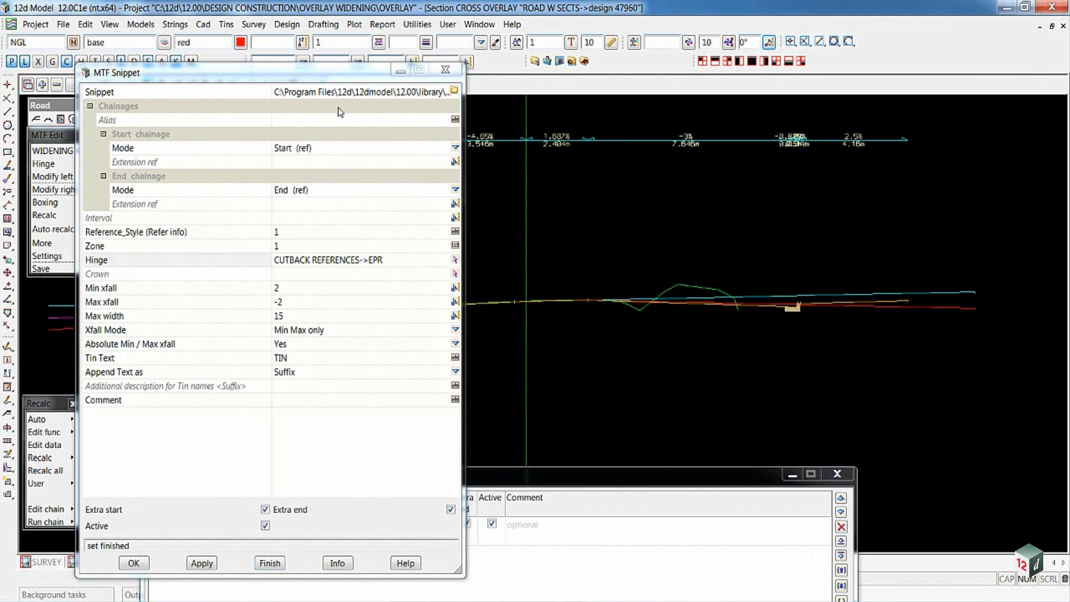
pyautogui.moveTo(439, 372)
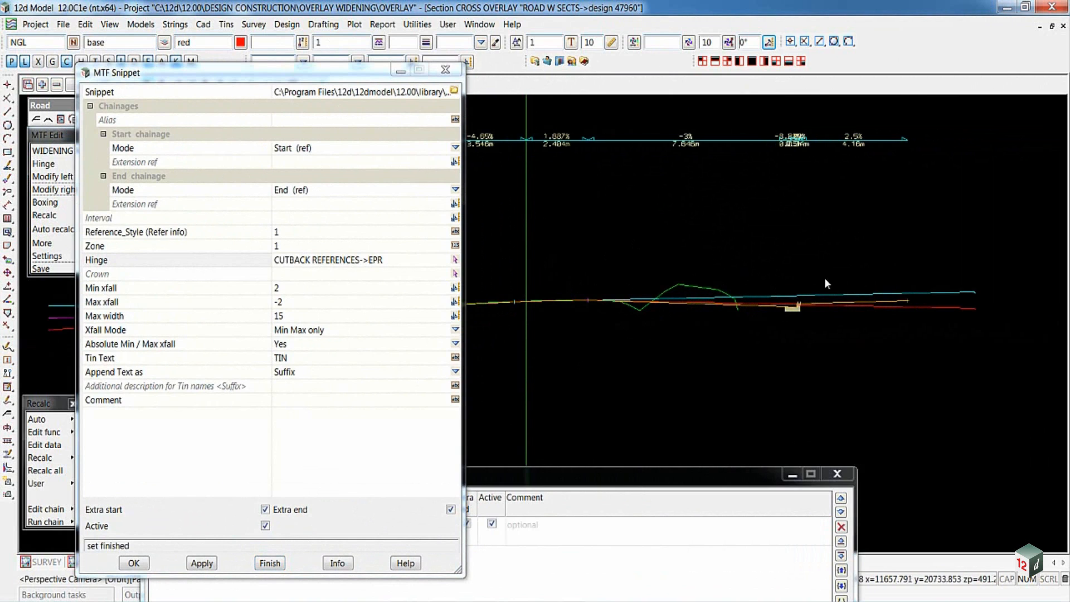
pyautogui.moveTo(890, 300)
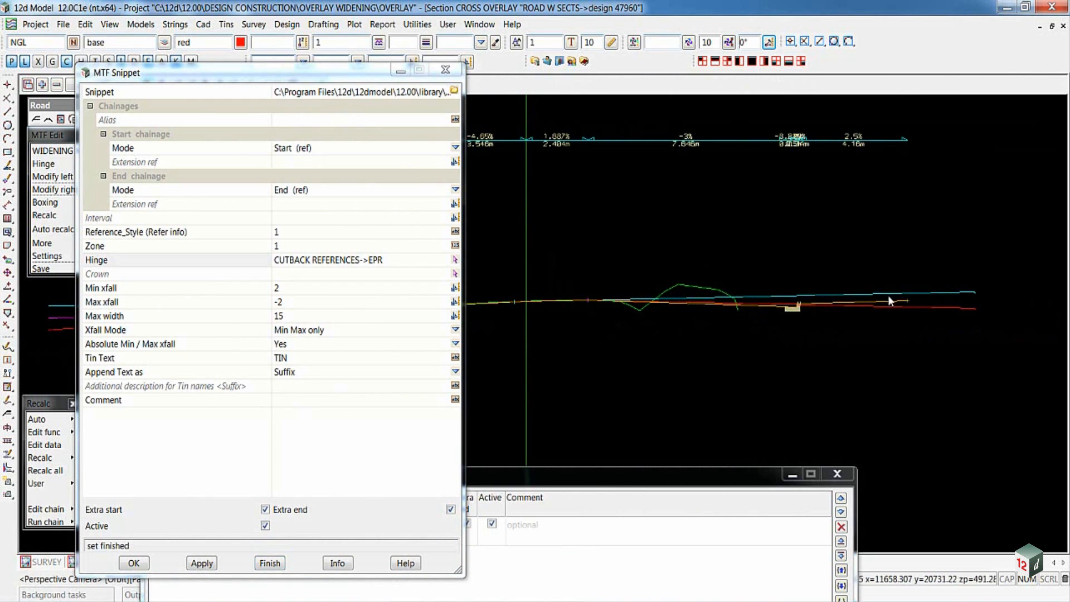
pyautogui.moveTo(880, 307)
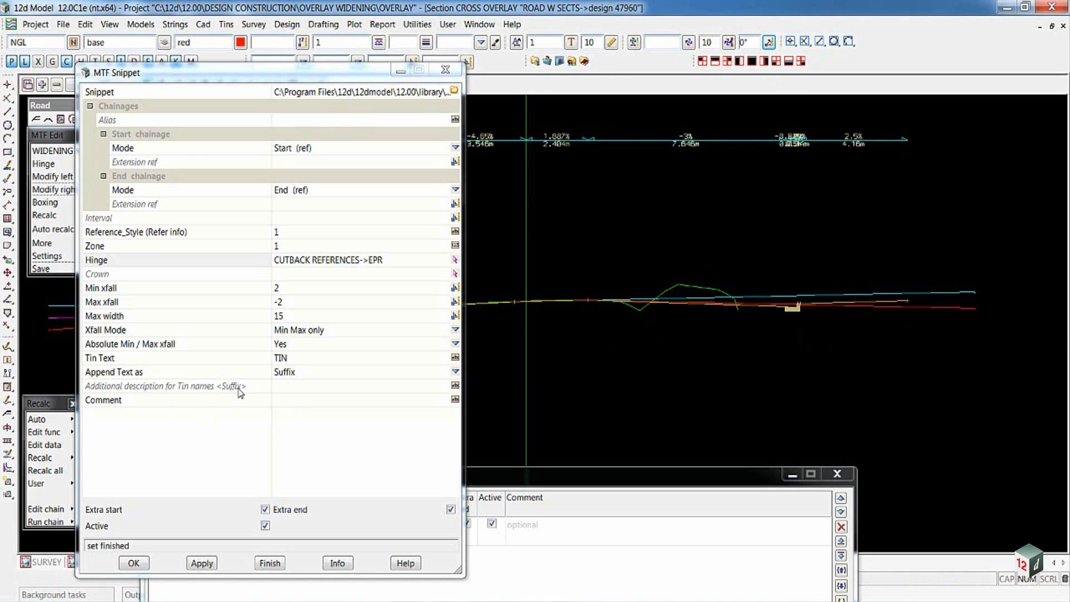
pyautogui.moveTo(806, 312)
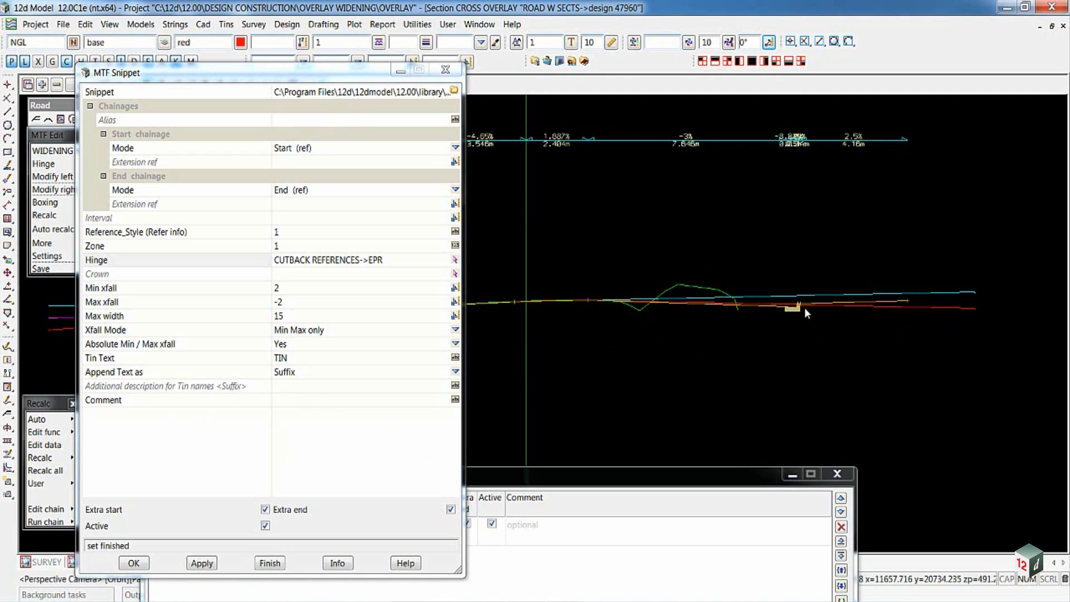
pyautogui.moveTo(907, 297)
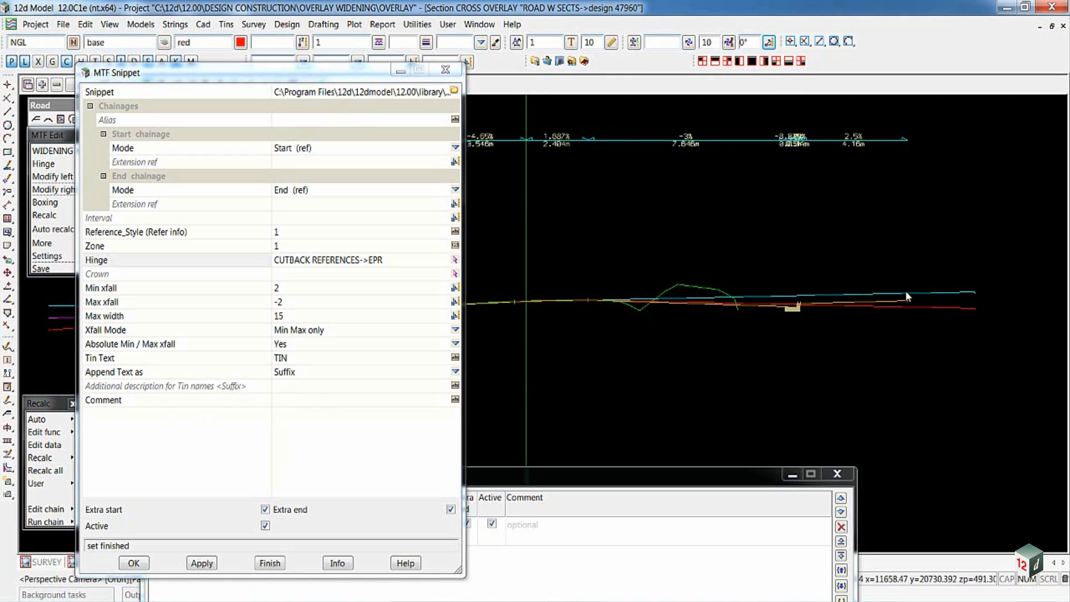
pyautogui.moveTo(331, 369)
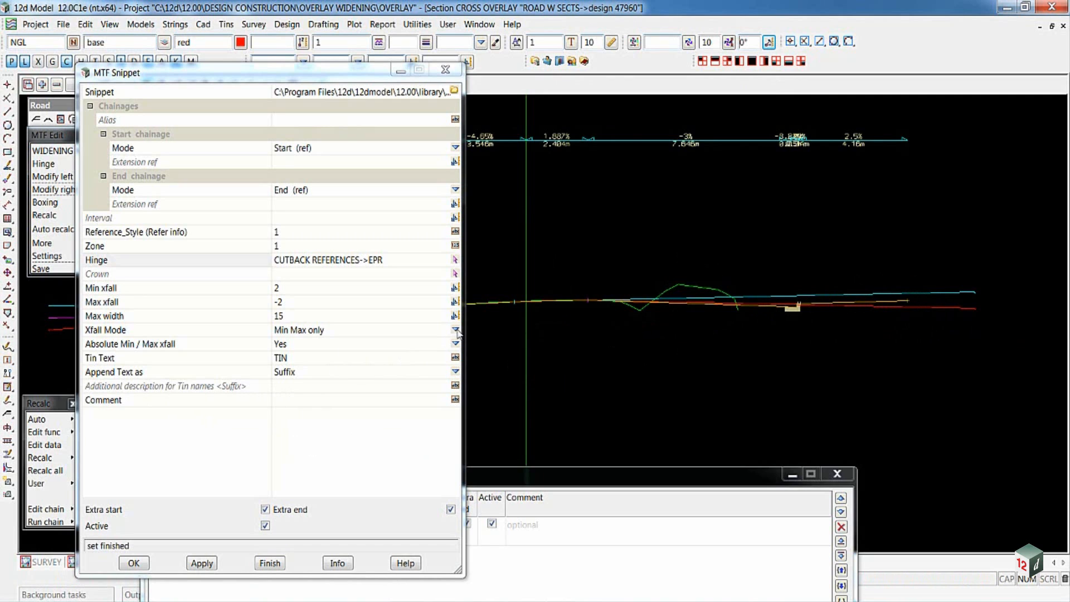
# Apply the right snippet in Ref SA Superelevation crossfall mode and recalculate.
pyautogui.click(318, 330)
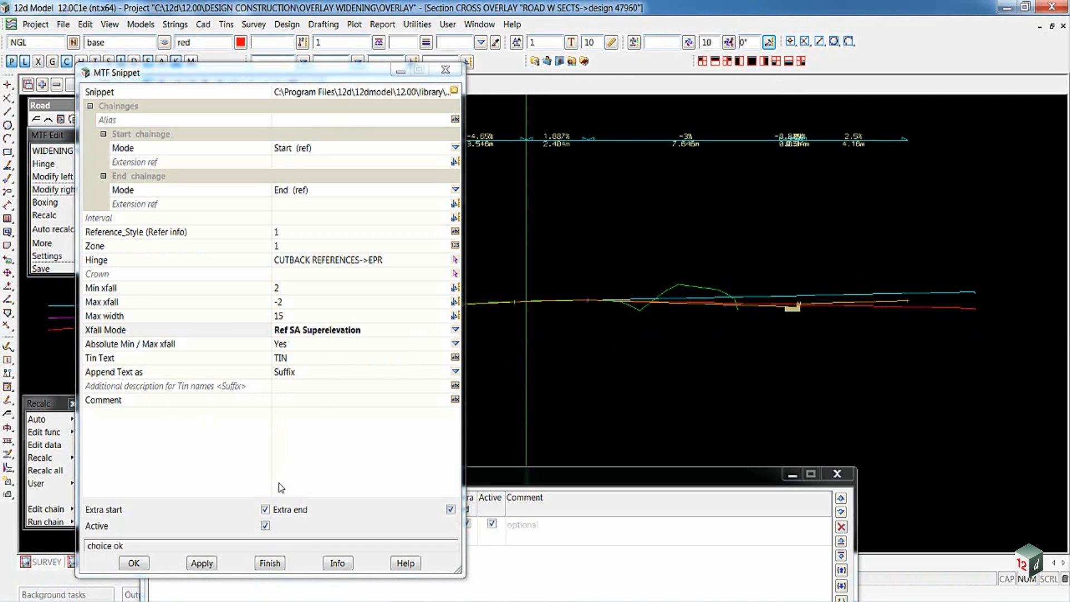
pyautogui.click(202, 563)
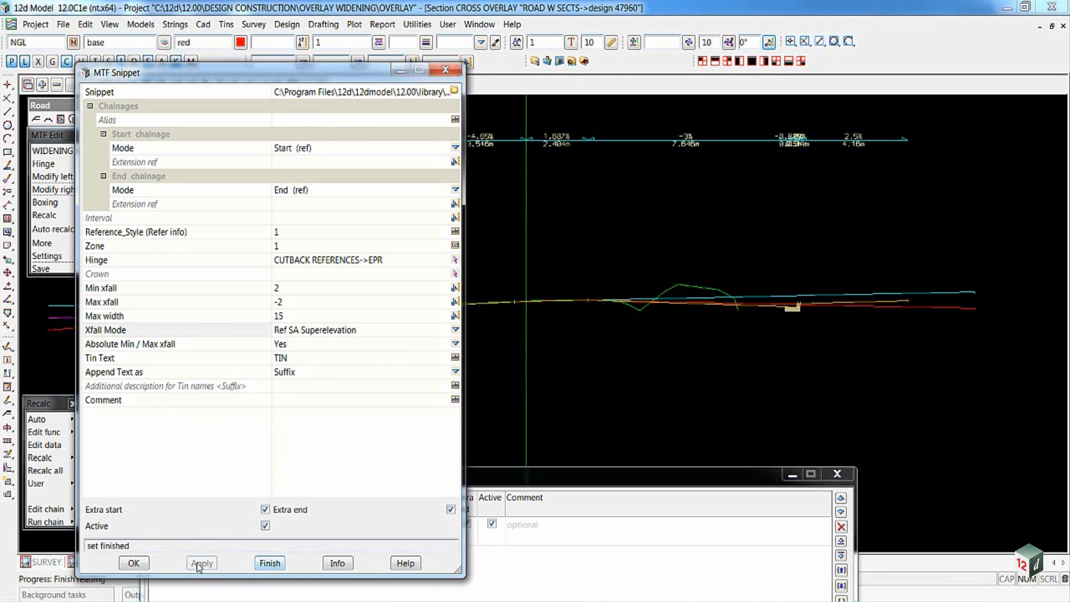
pyautogui.click(201, 563)
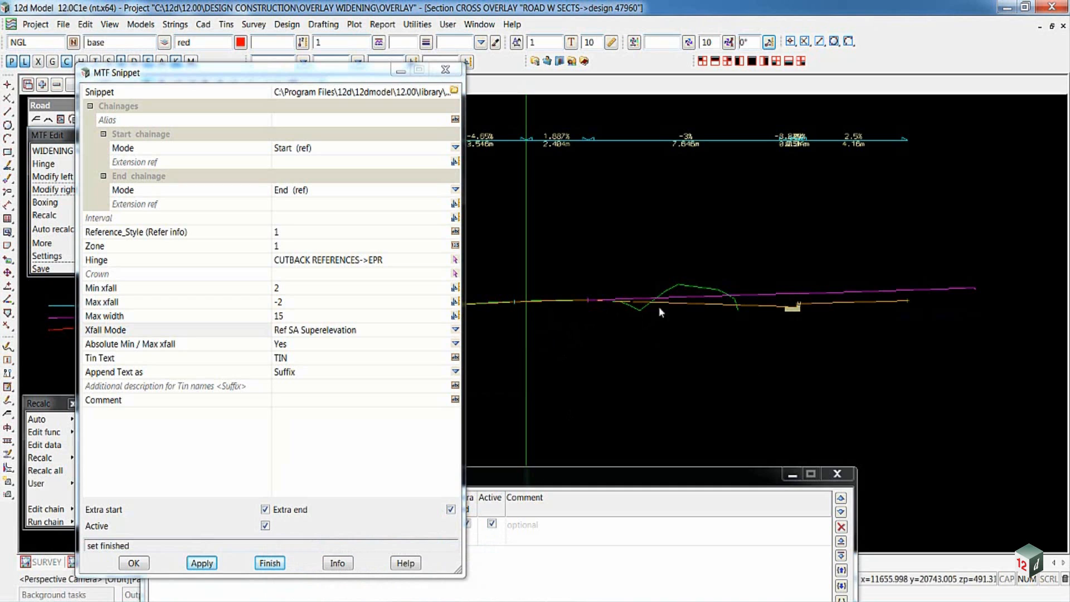
pyautogui.moveTo(463, 326)
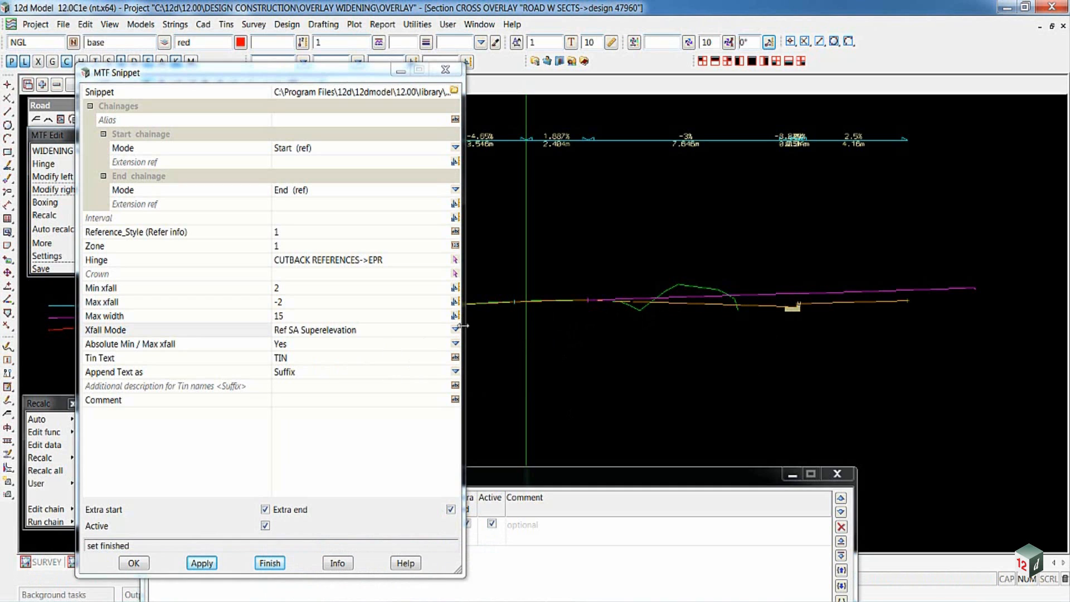
# Change the Xfall Mode to Super Min Max, recalculate and dismiss the no-volumes message.
pyautogui.click(455, 330)
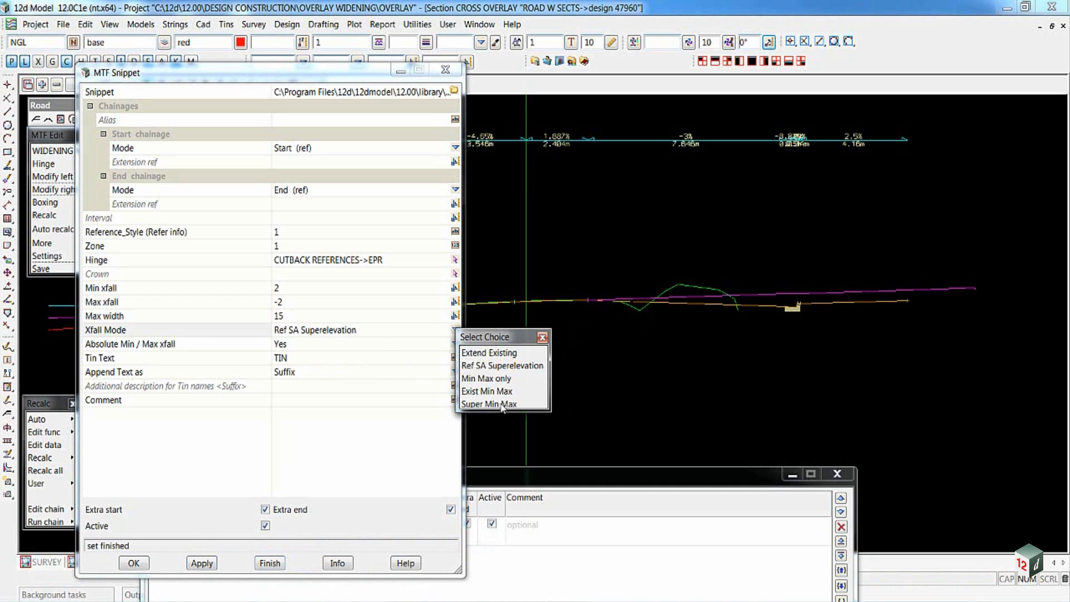
pyautogui.click(489, 403)
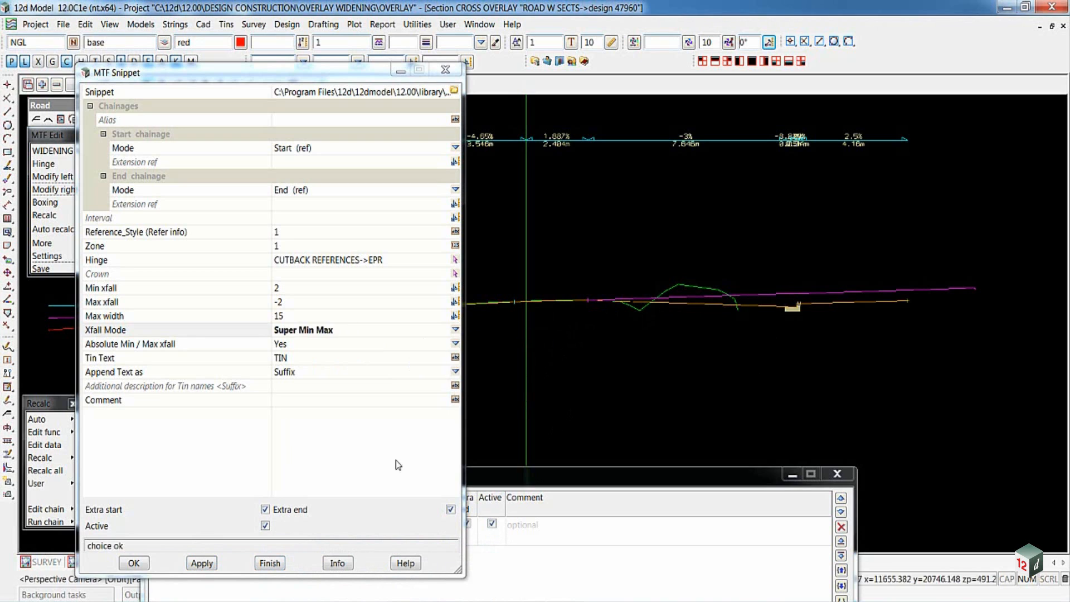
pyautogui.click(270, 563)
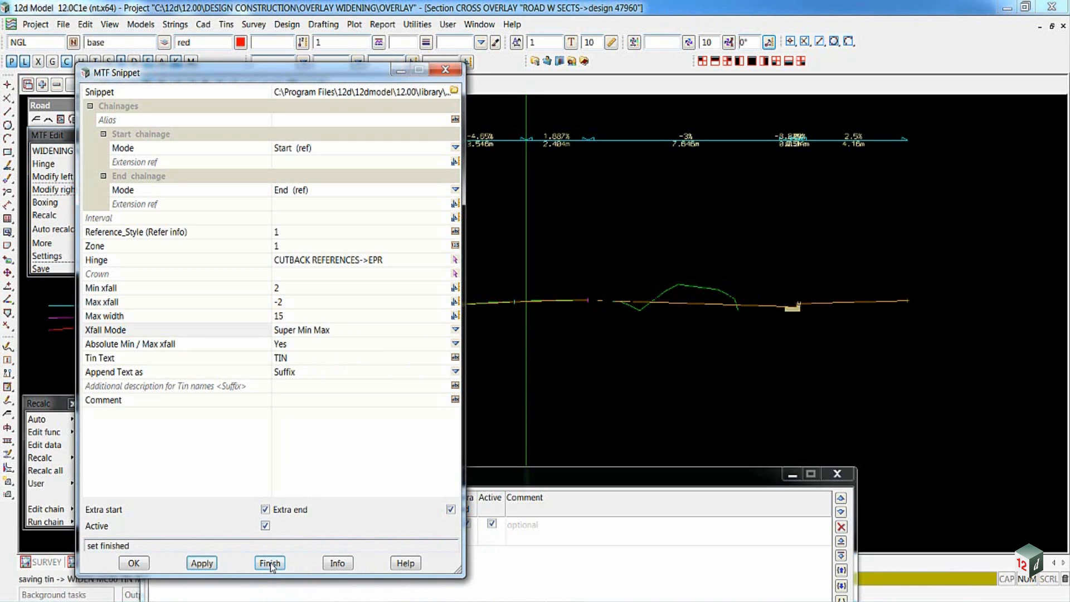
pyautogui.click(268, 562)
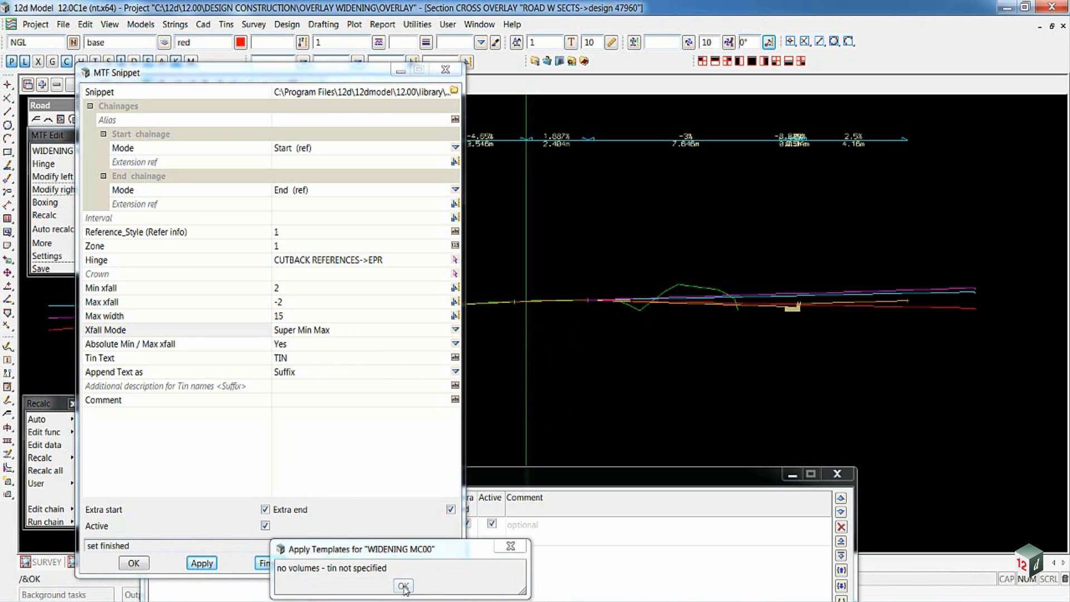
pyautogui.click(402, 587)
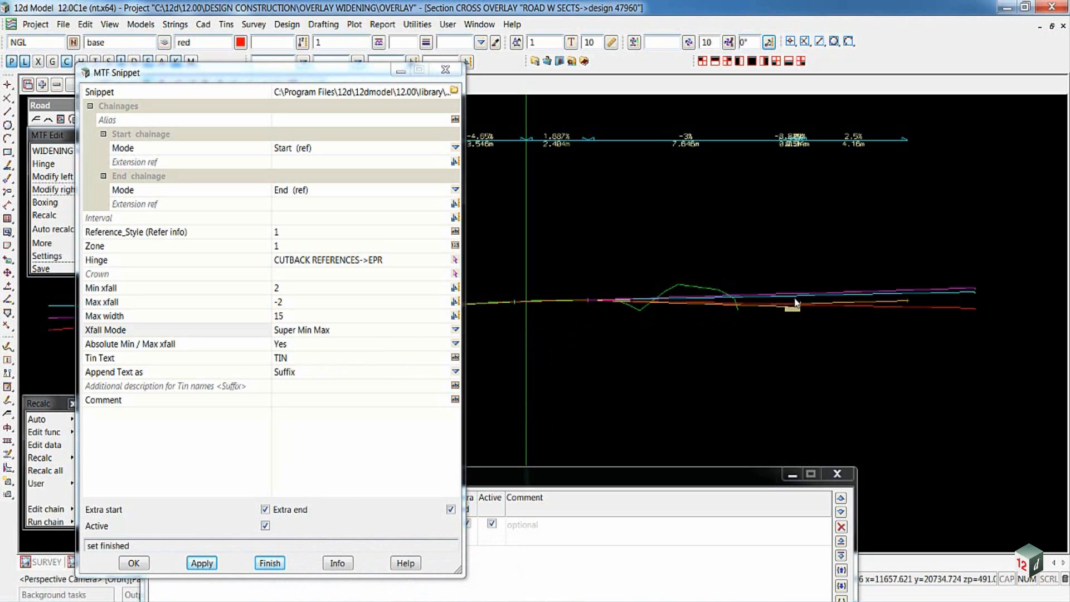
pyautogui.moveTo(784, 312)
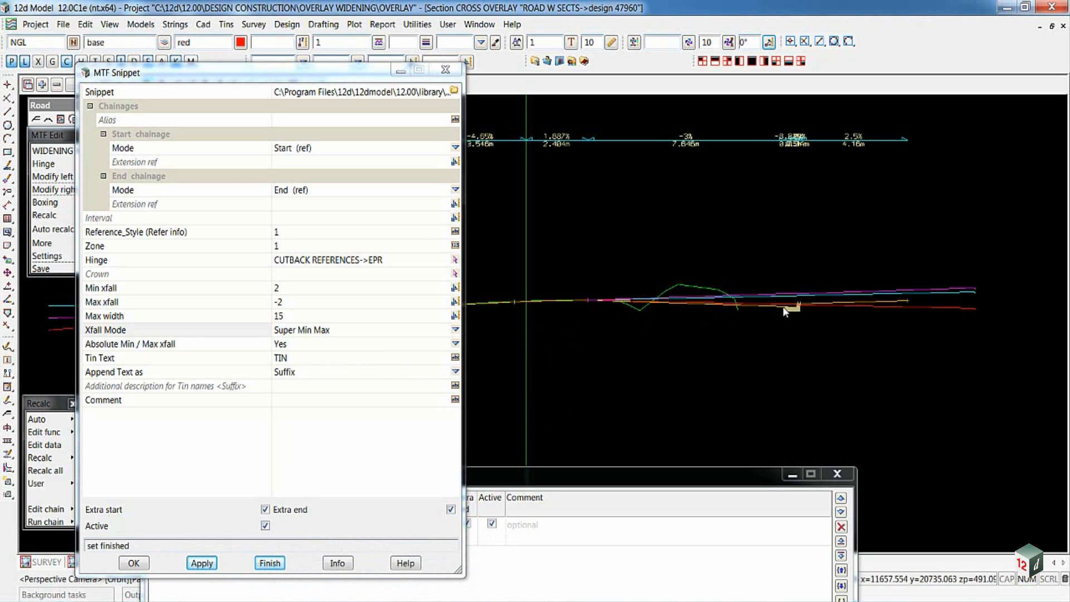
pyautogui.moveTo(788, 293)
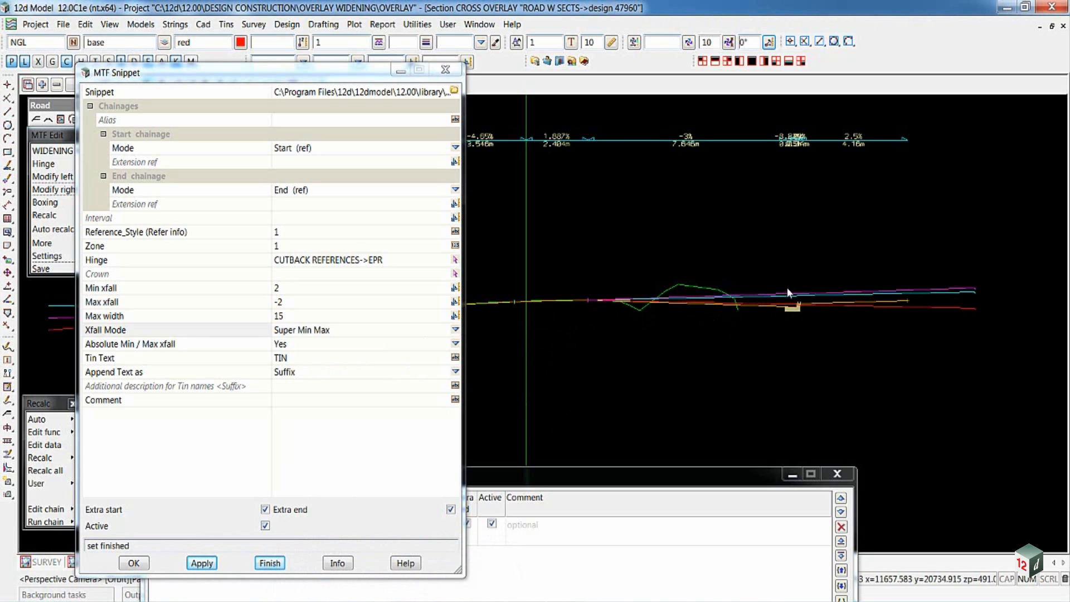
pyautogui.moveTo(789, 292)
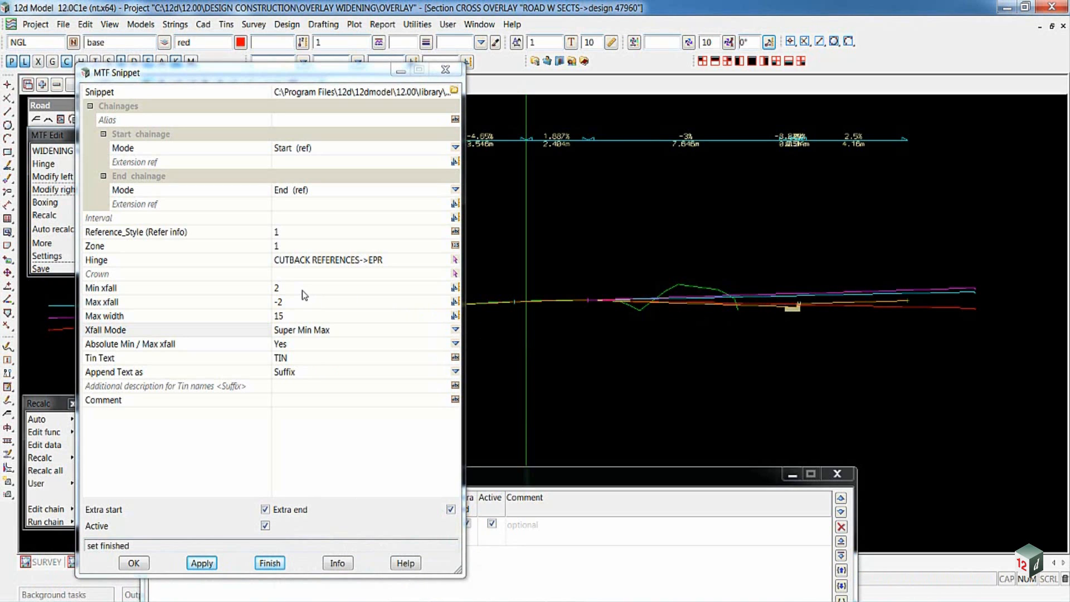
pyautogui.moveTo(350, 77)
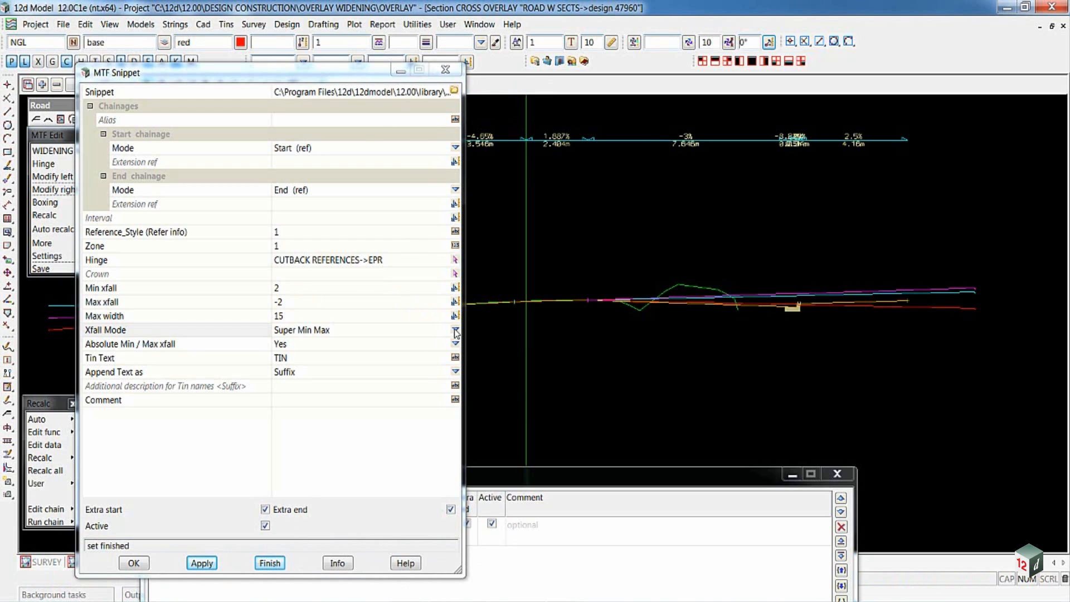
# Try Exist Min Max crossfall mode and set Absolute Min/Max xfall to No.
pyautogui.click(455, 330)
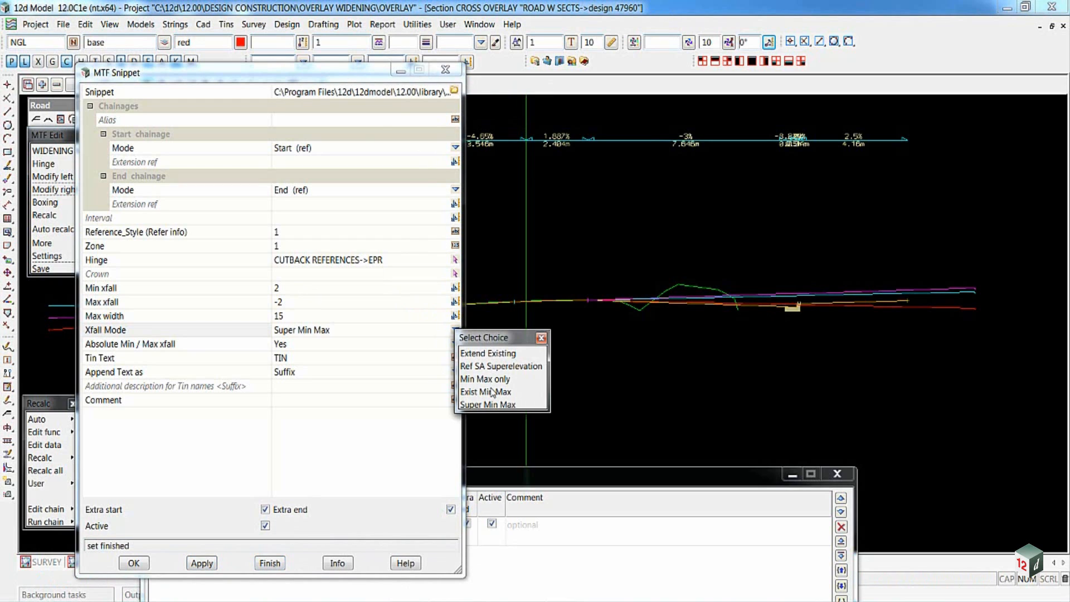
pyautogui.click(485, 391)
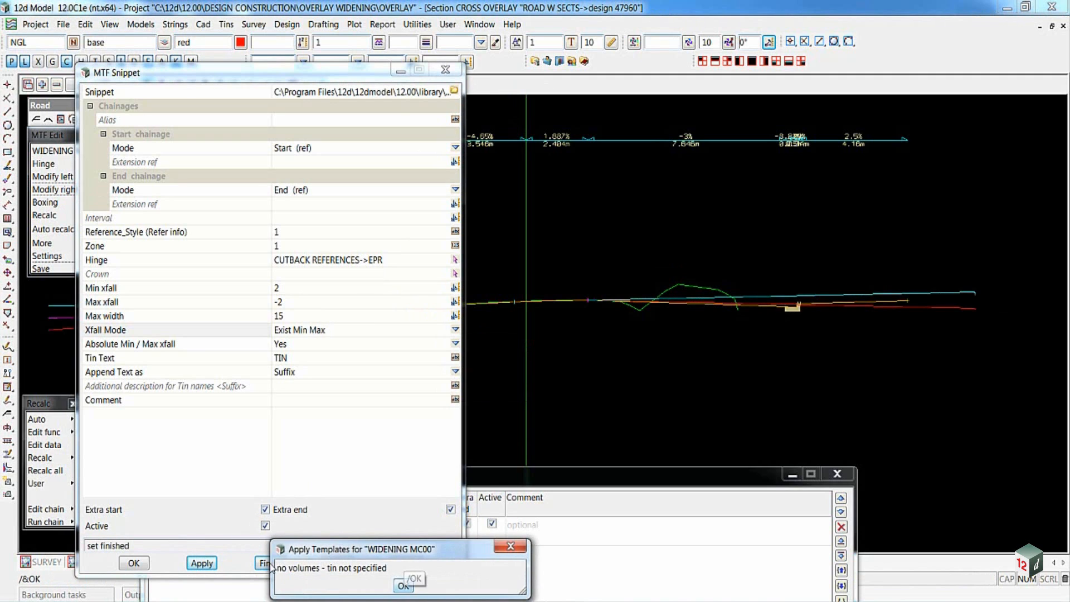
pyautogui.click(402, 586)
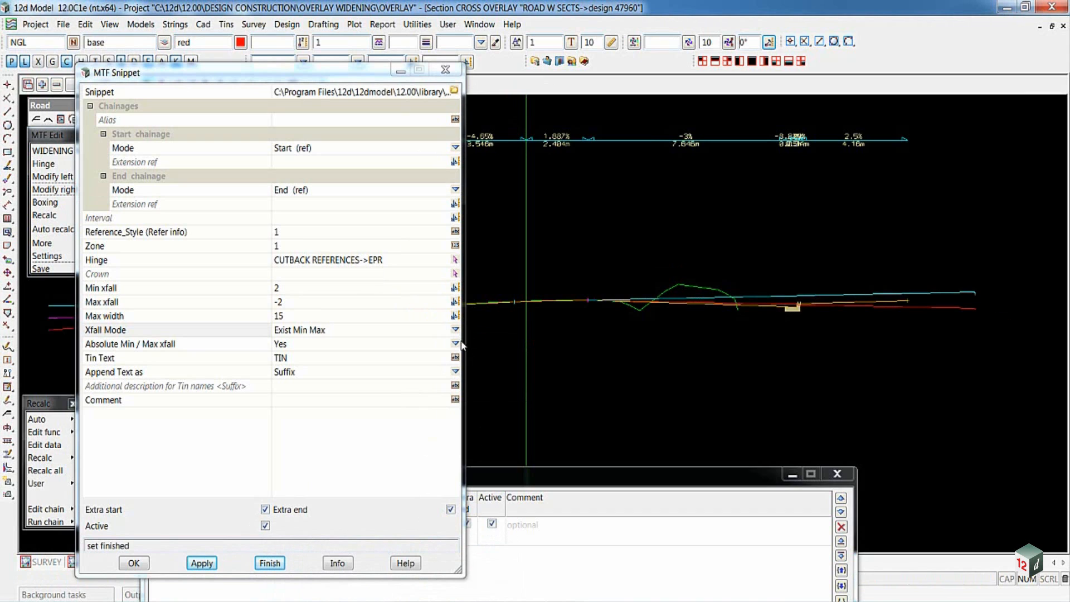
pyautogui.click(280, 344)
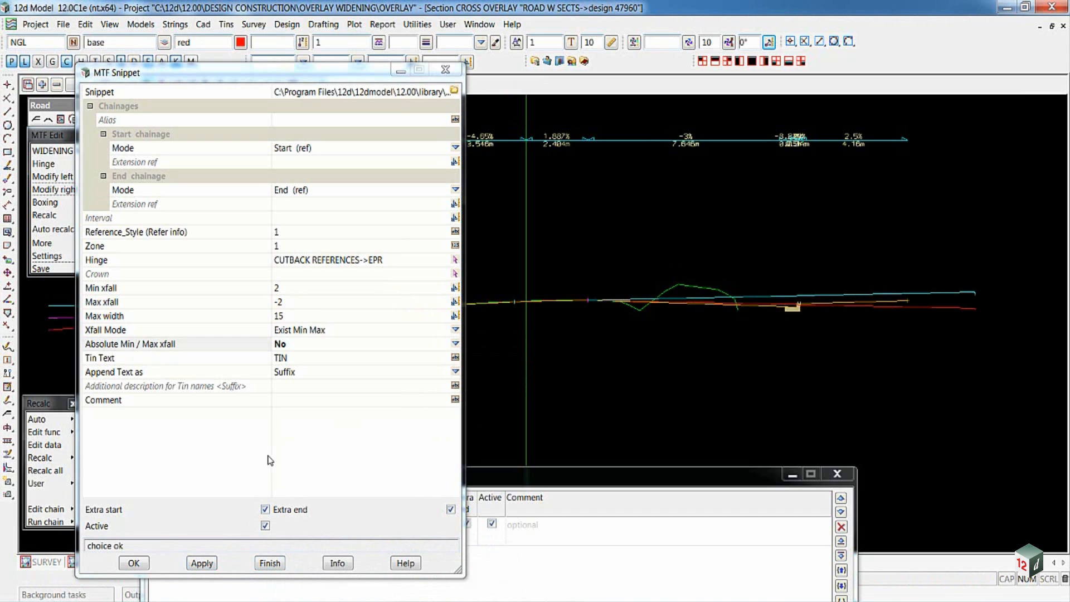
# Recalculate the widening with the new settings, then again in Super Min Max mode.
pyautogui.click(202, 563)
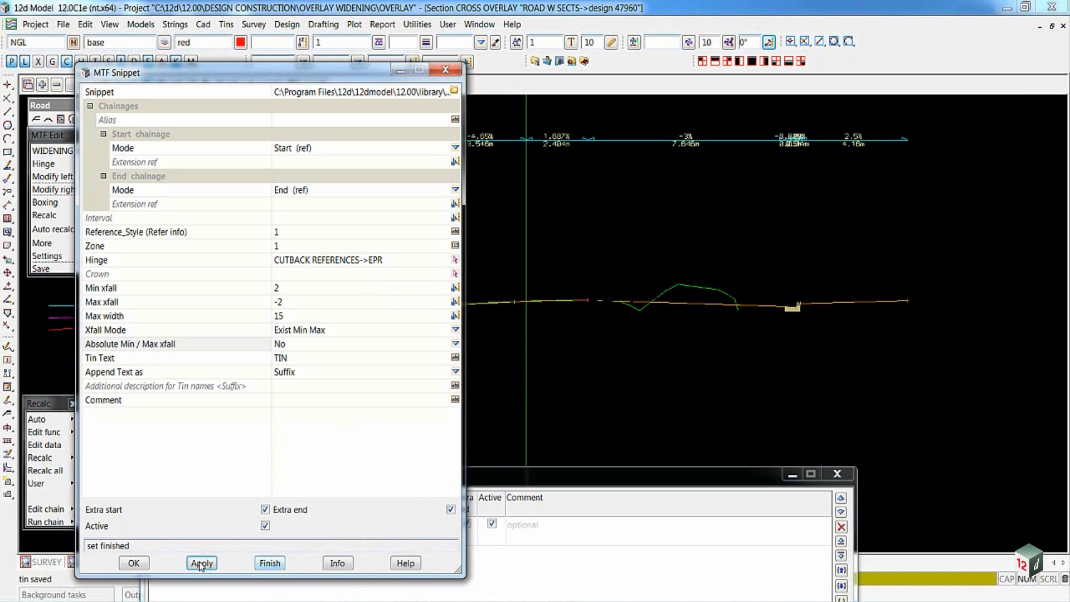
pyautogui.click(202, 563)
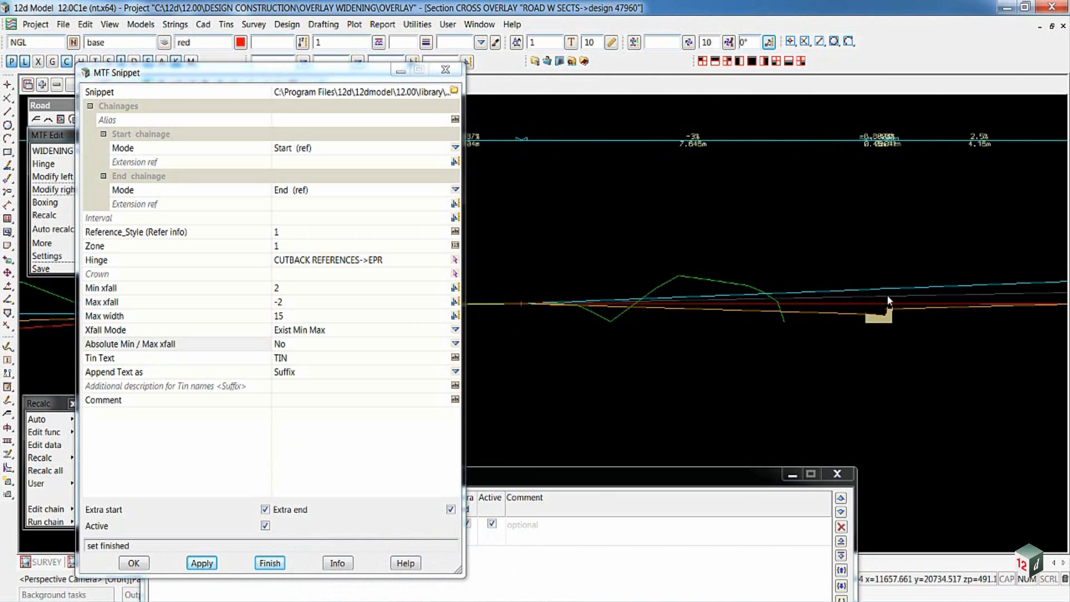
pyautogui.moveTo(846, 294)
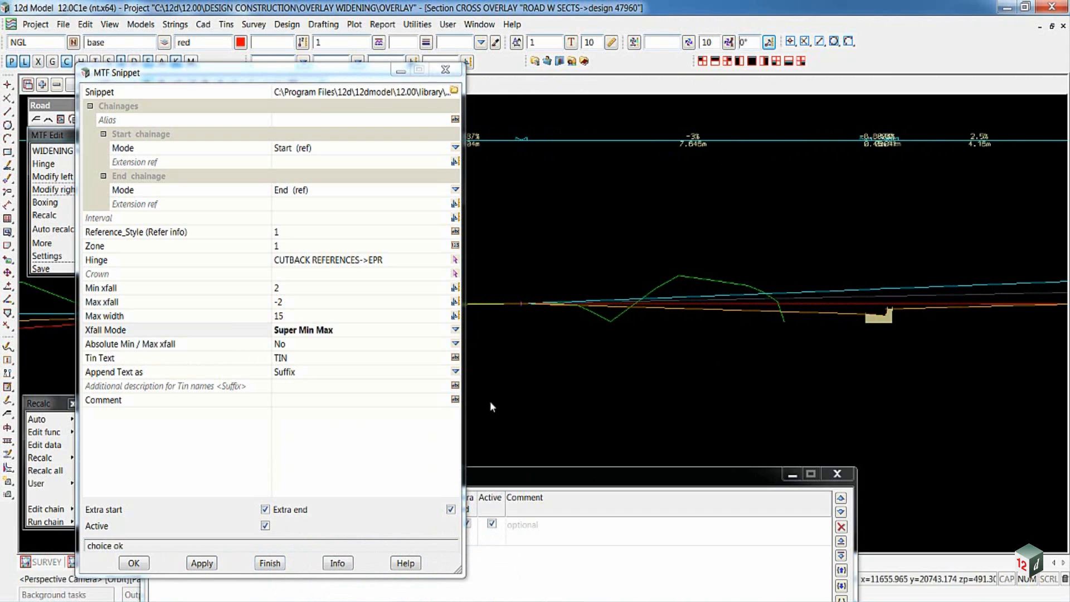
pyautogui.click(202, 563)
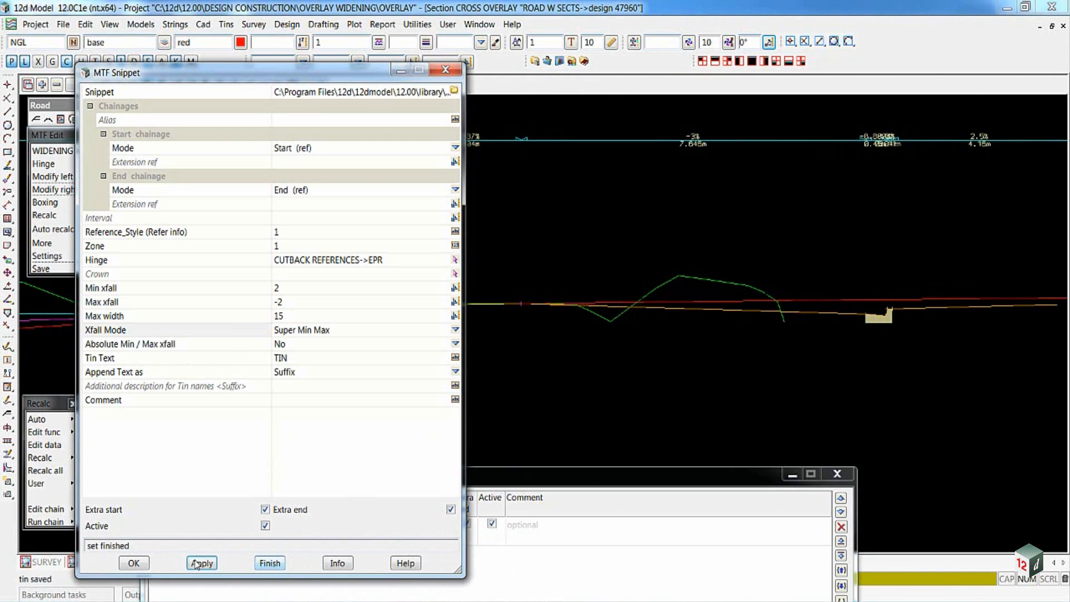
pyautogui.click(202, 563)
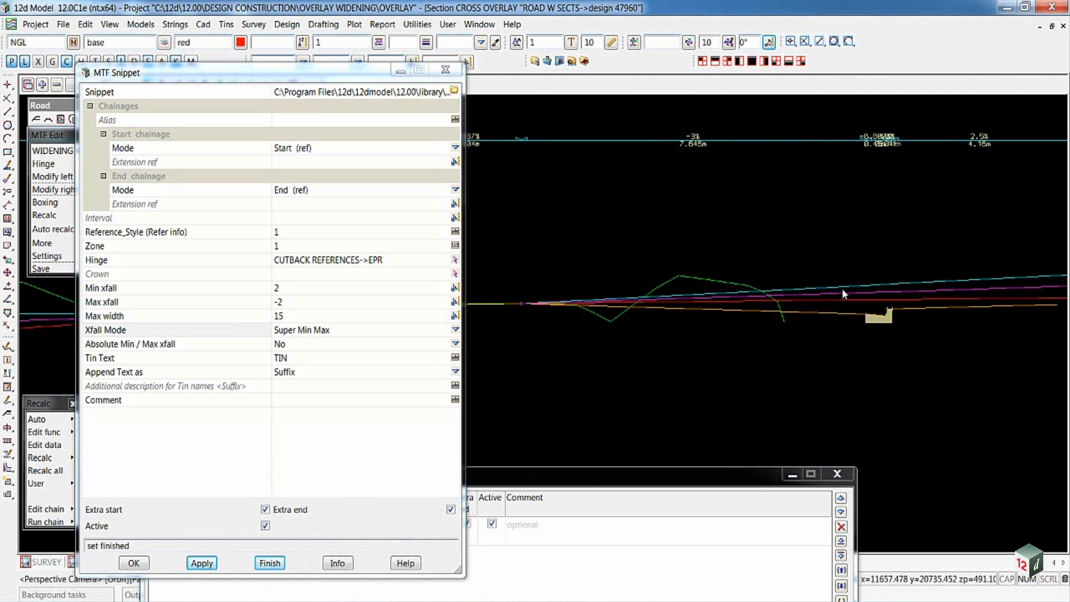
pyautogui.moveTo(742, 317)
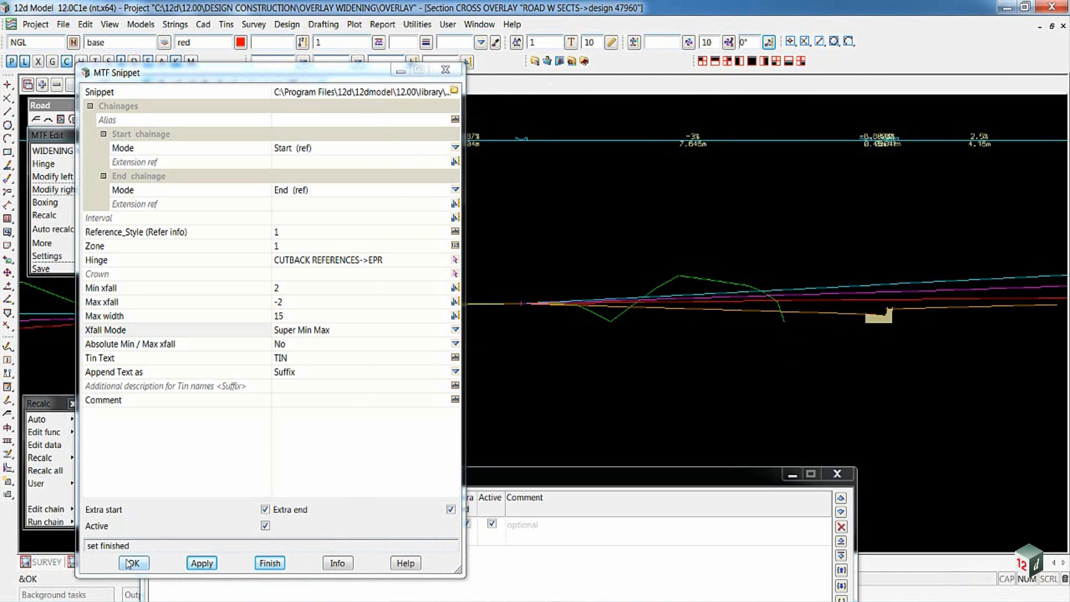
# Accept the right snippet settings and bring both widenings into view in the section.
pyautogui.click(132, 562)
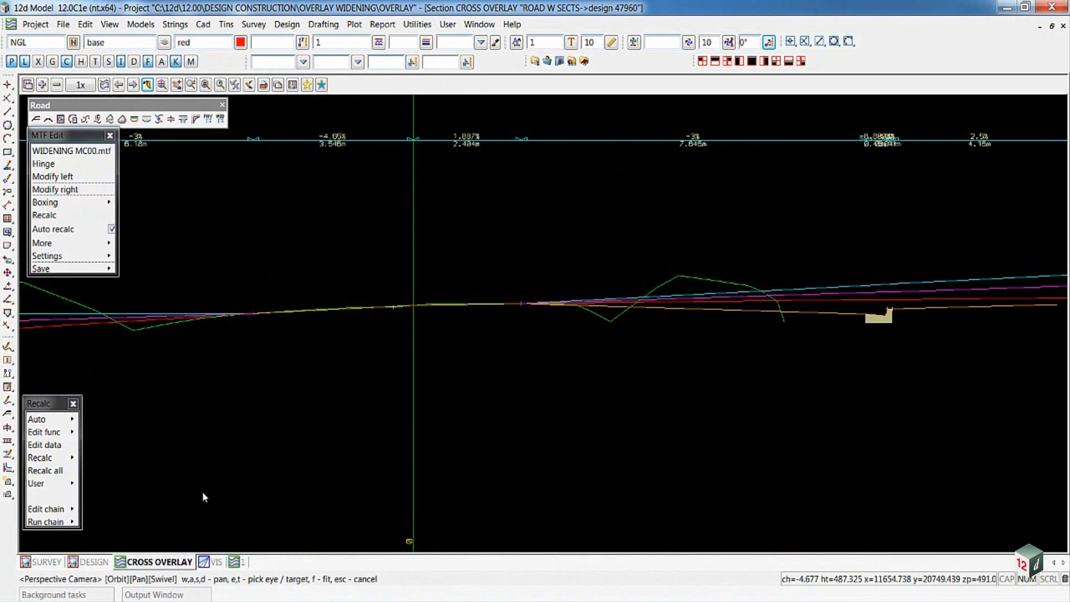
pyautogui.moveTo(621, 389)
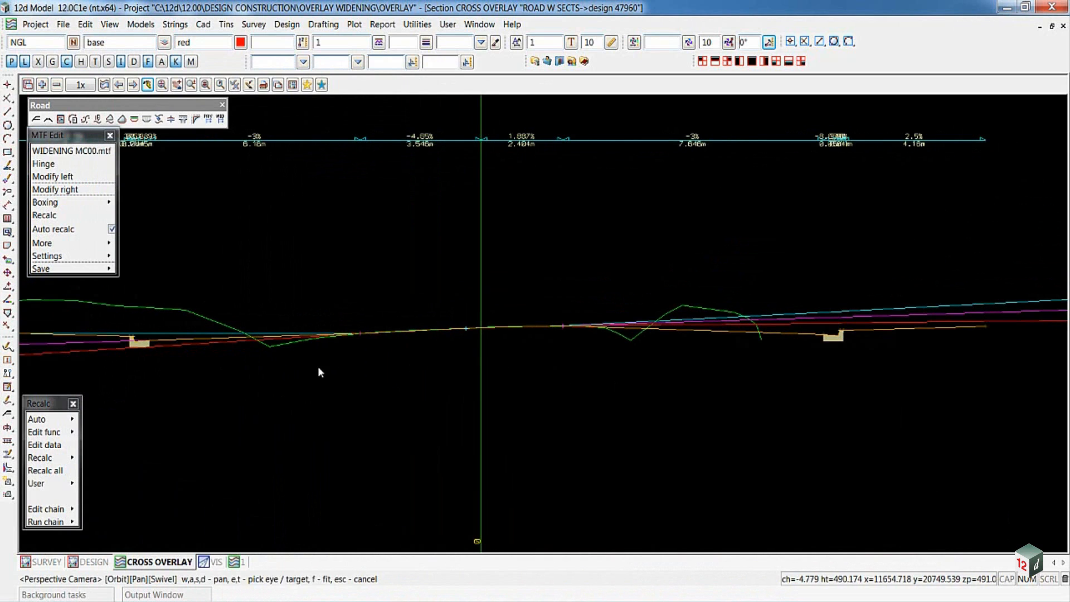
pyautogui.click(226, 24)
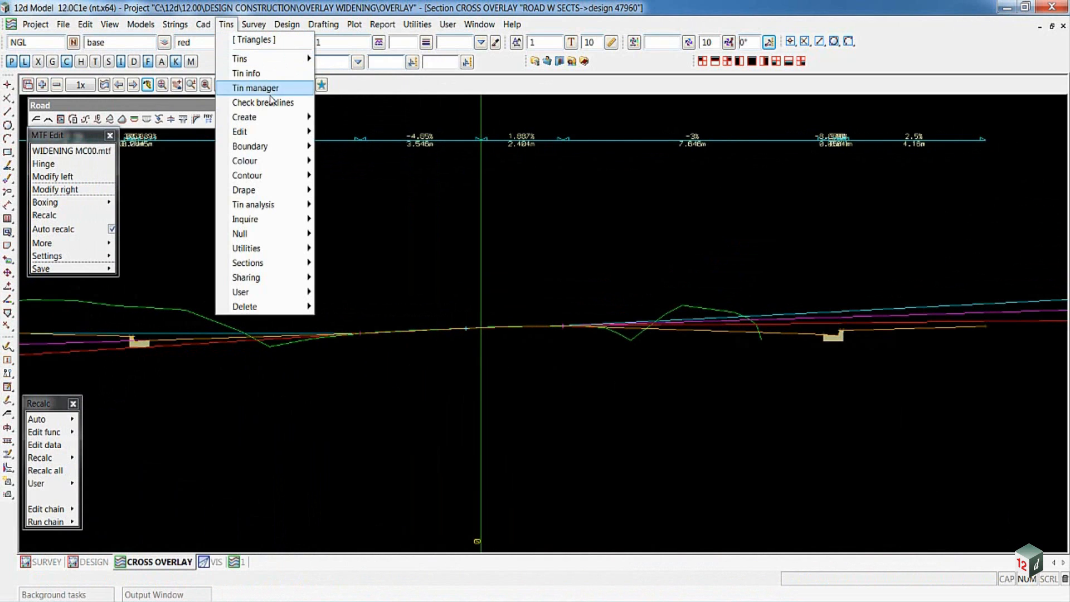
pyautogui.click(256, 87)
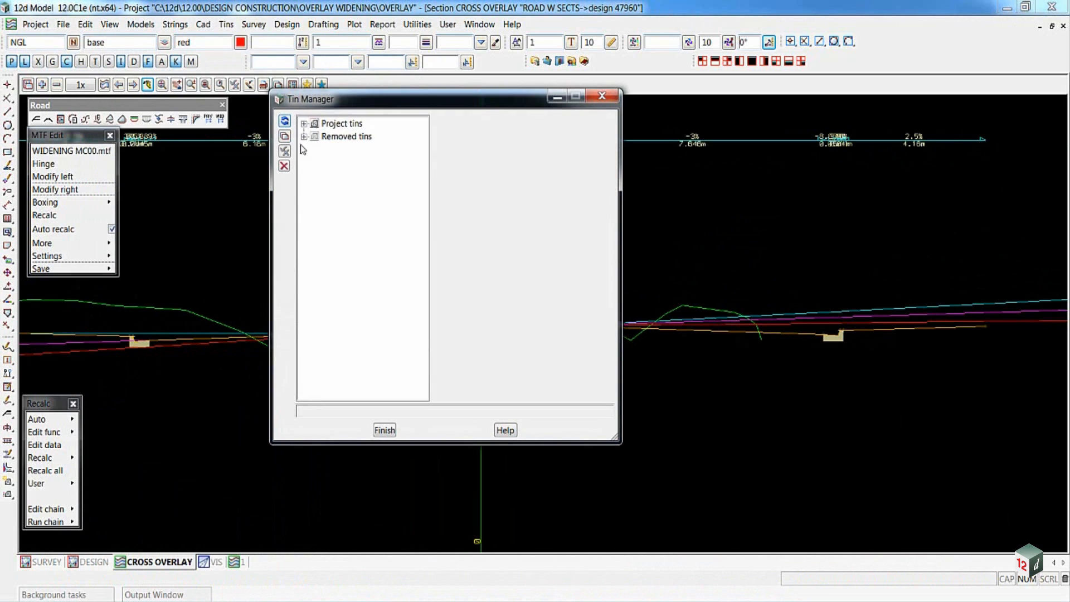
pyautogui.click(303, 124)
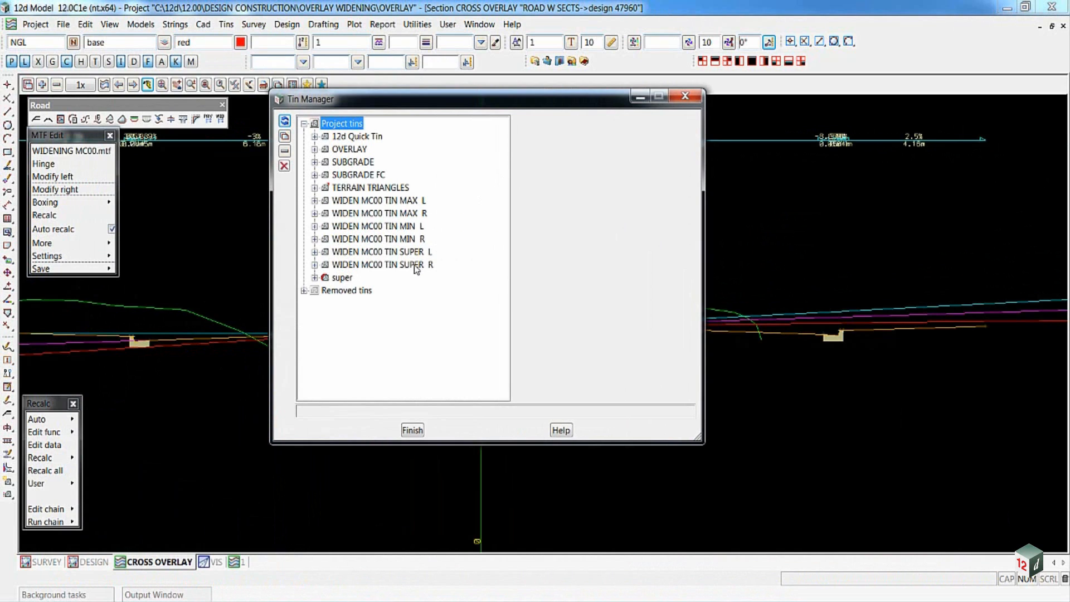
pyautogui.moveTo(437, 278)
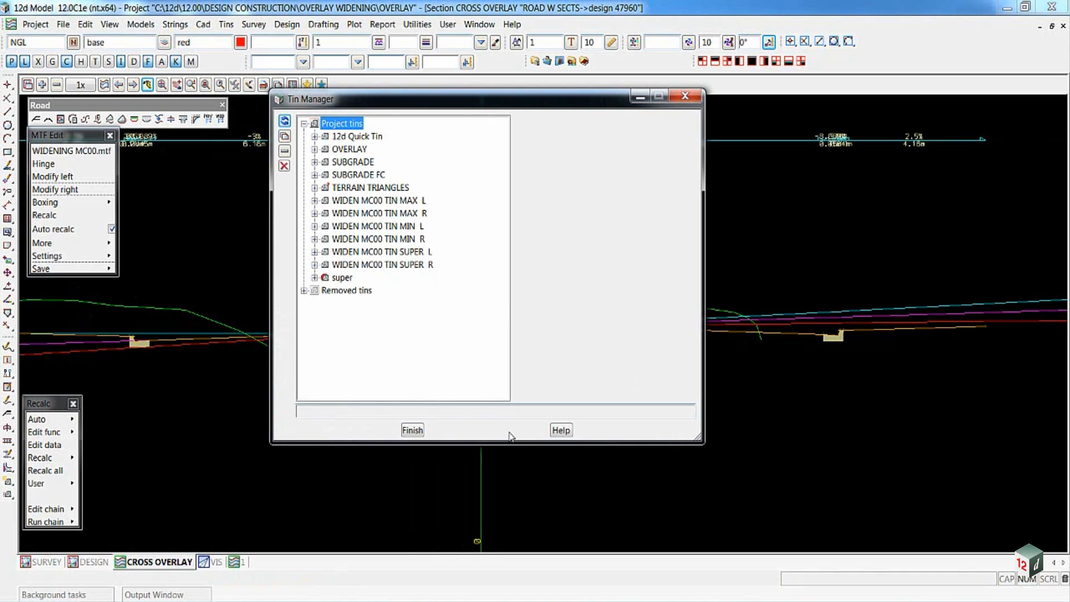
pyautogui.click(411, 430)
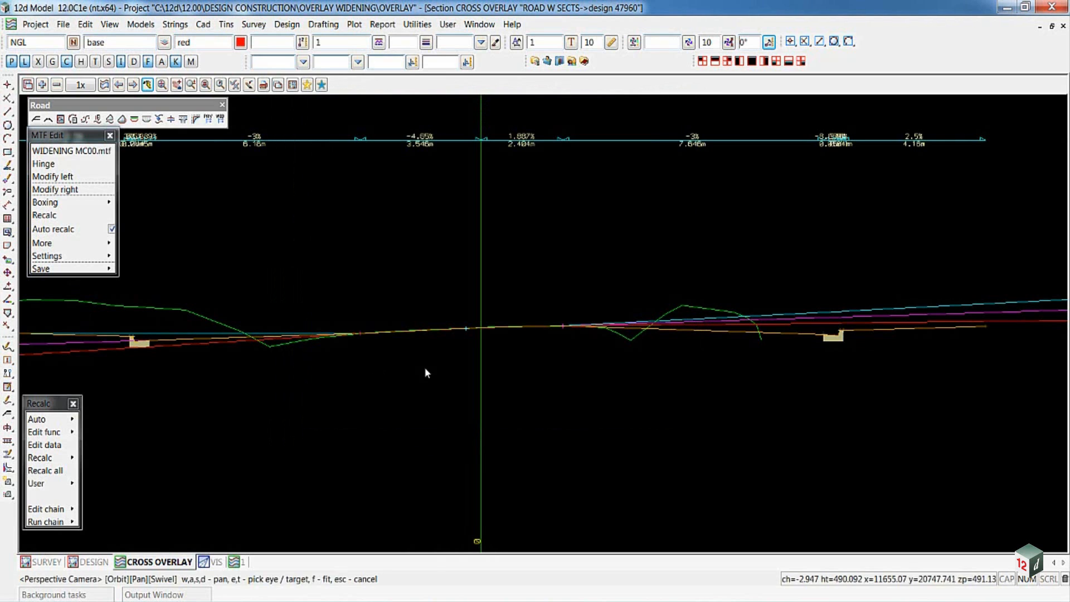